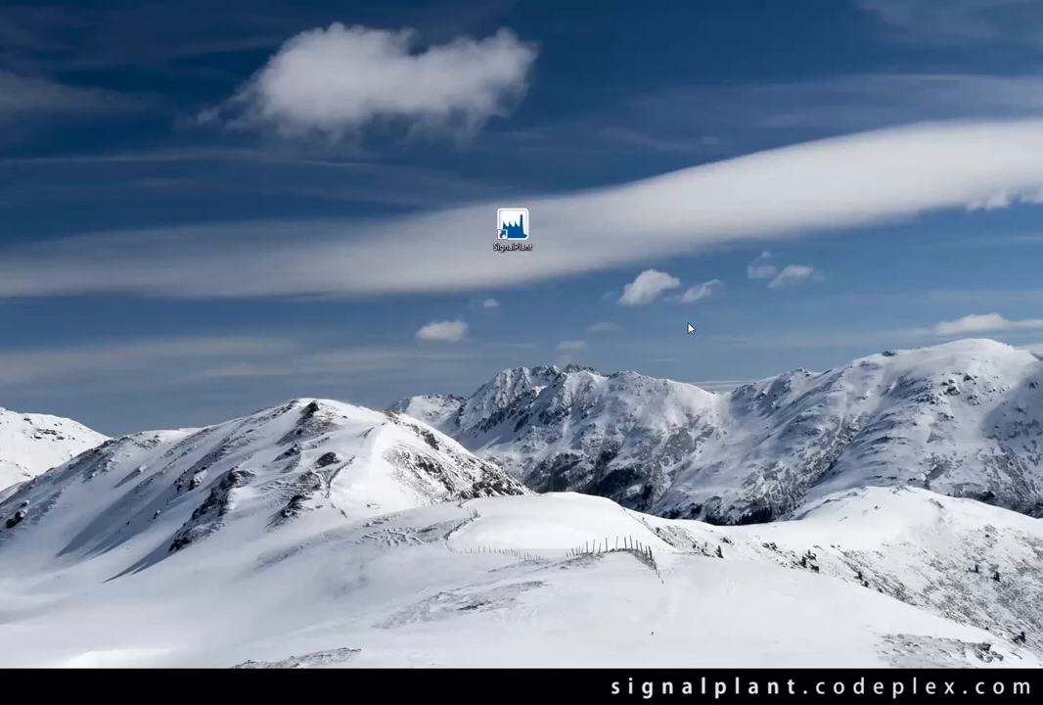
# Launch SignalPlant from its desktop shortcut and maximize the window.
pyautogui.click(512, 225)
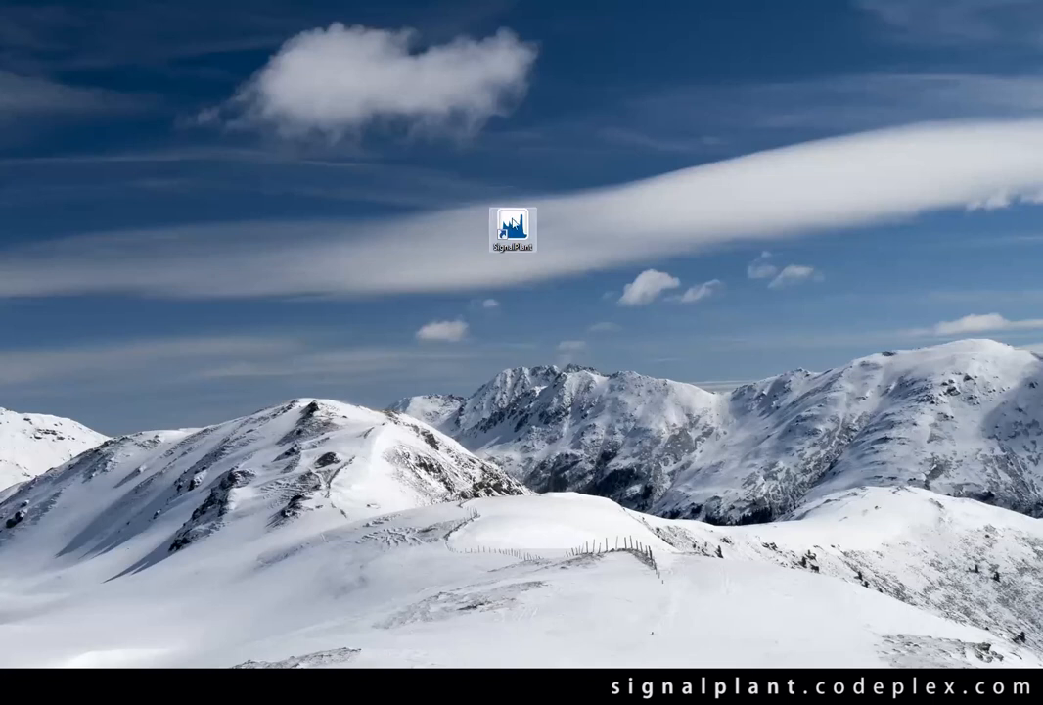
pyautogui.doubleClick(512, 228)
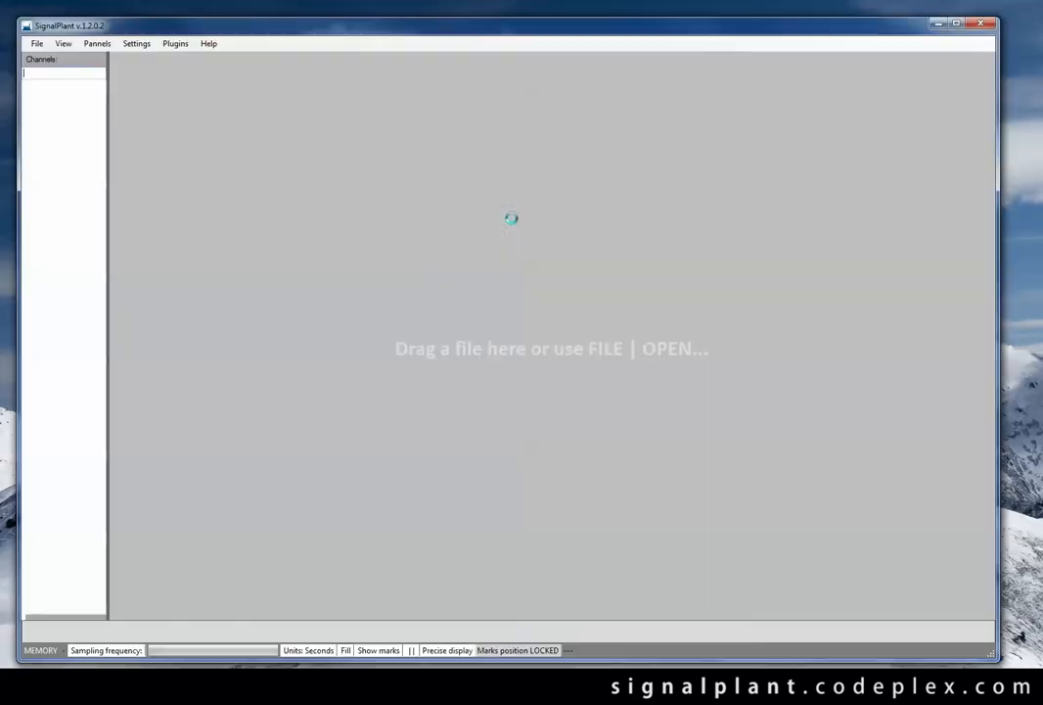
pyautogui.click(956, 24)
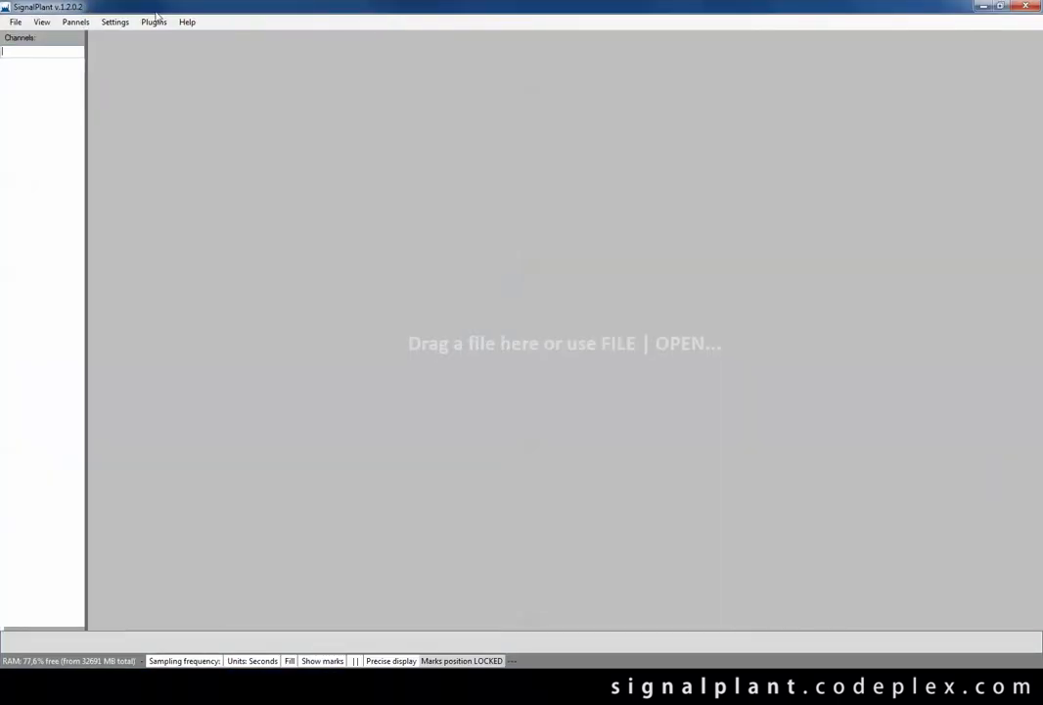
pyautogui.moveTo(85, 89)
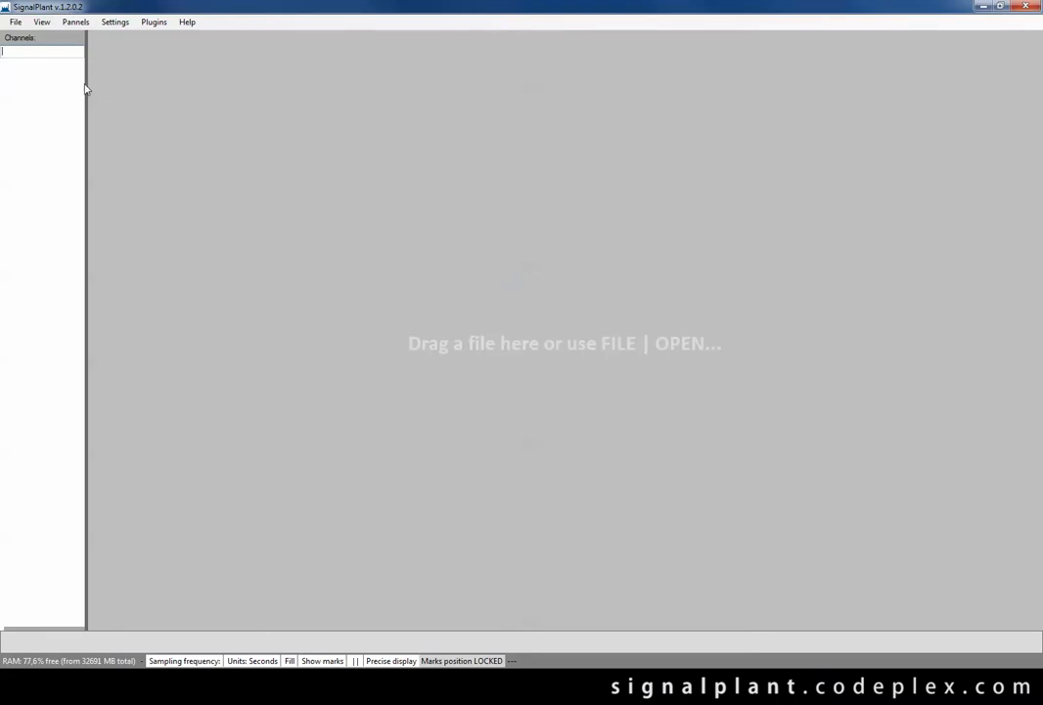
# Open the HDF5 recording ECG_sample from the SignalPlant_samples folder.
pyautogui.click(15, 21)
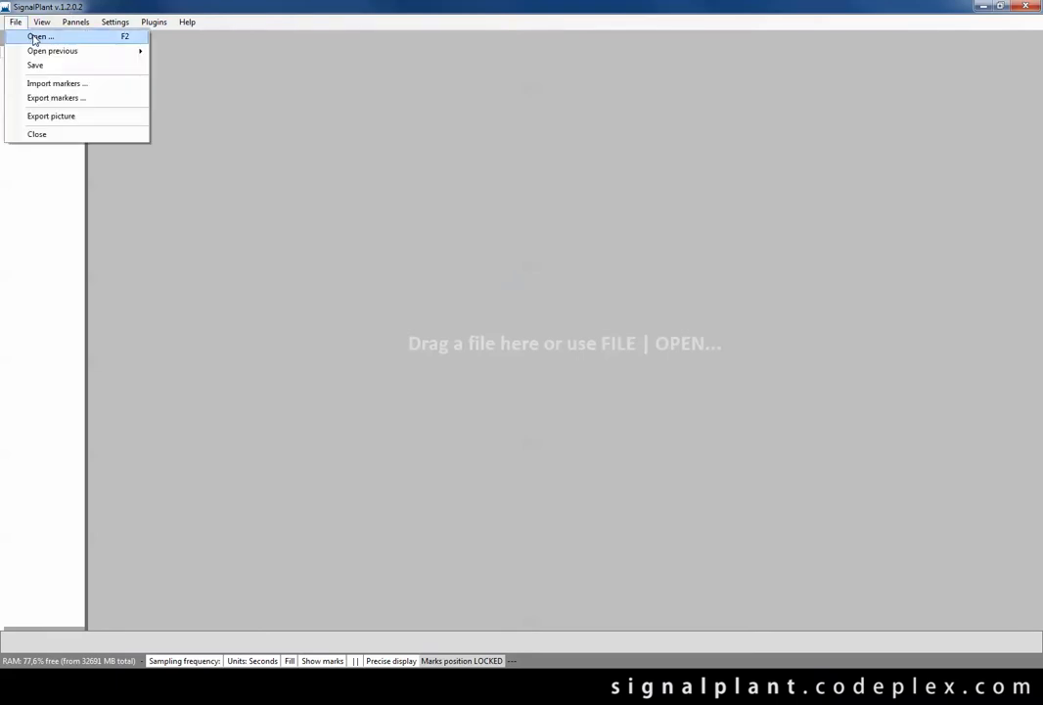
pyautogui.click(39, 37)
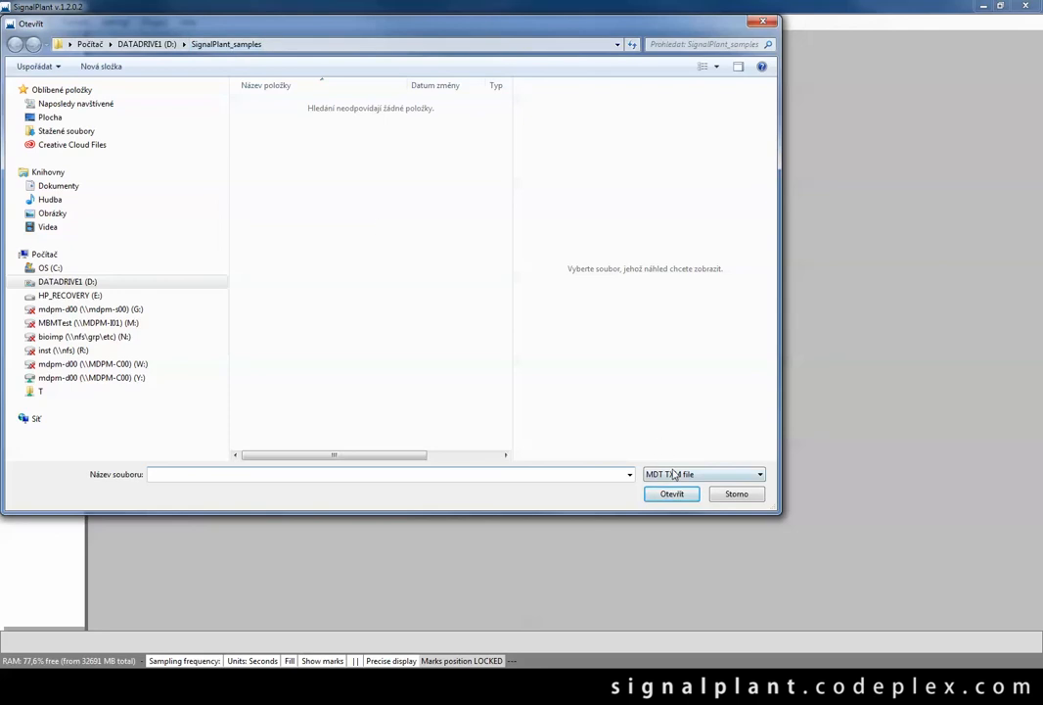
pyautogui.click(703, 473)
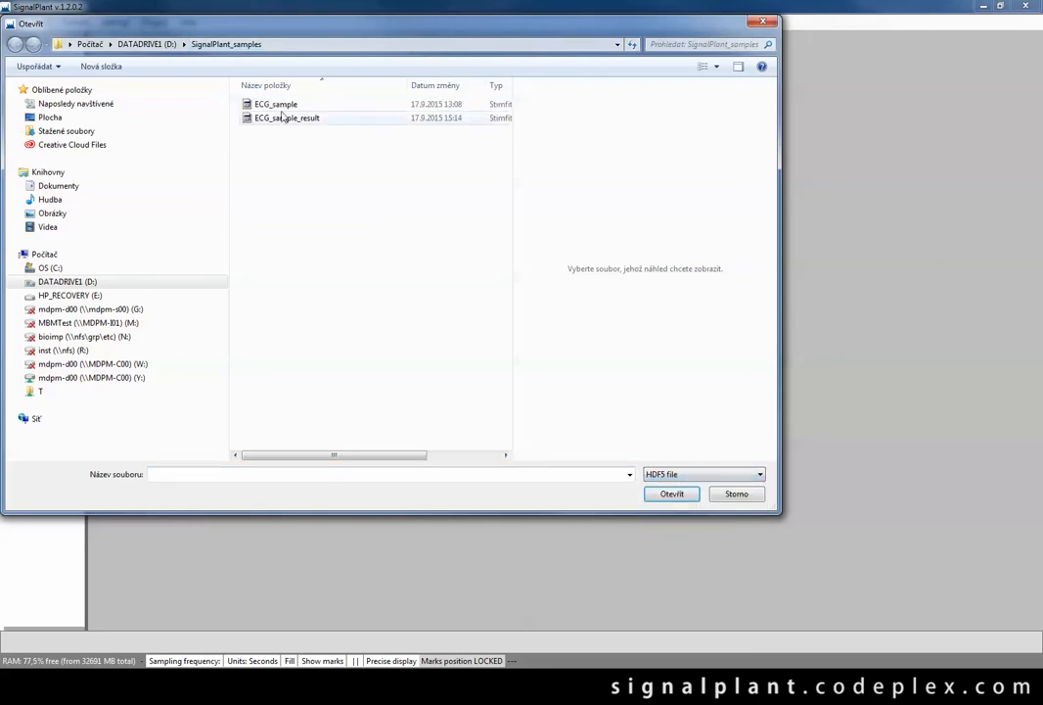
pyautogui.click(276, 104)
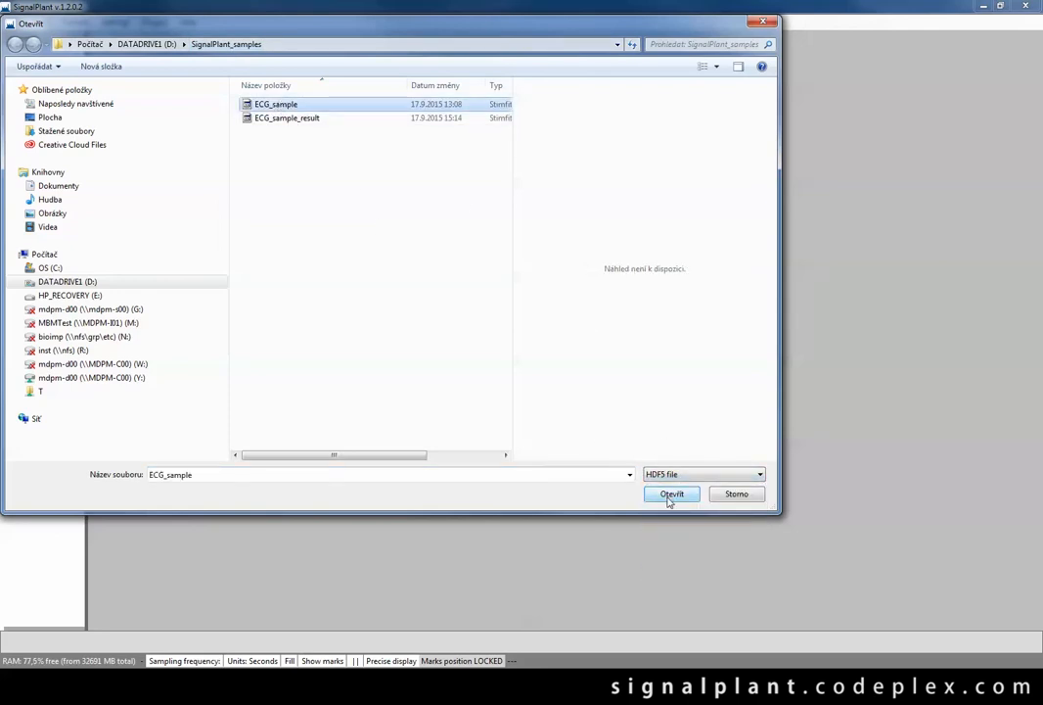
pyautogui.click(671, 494)
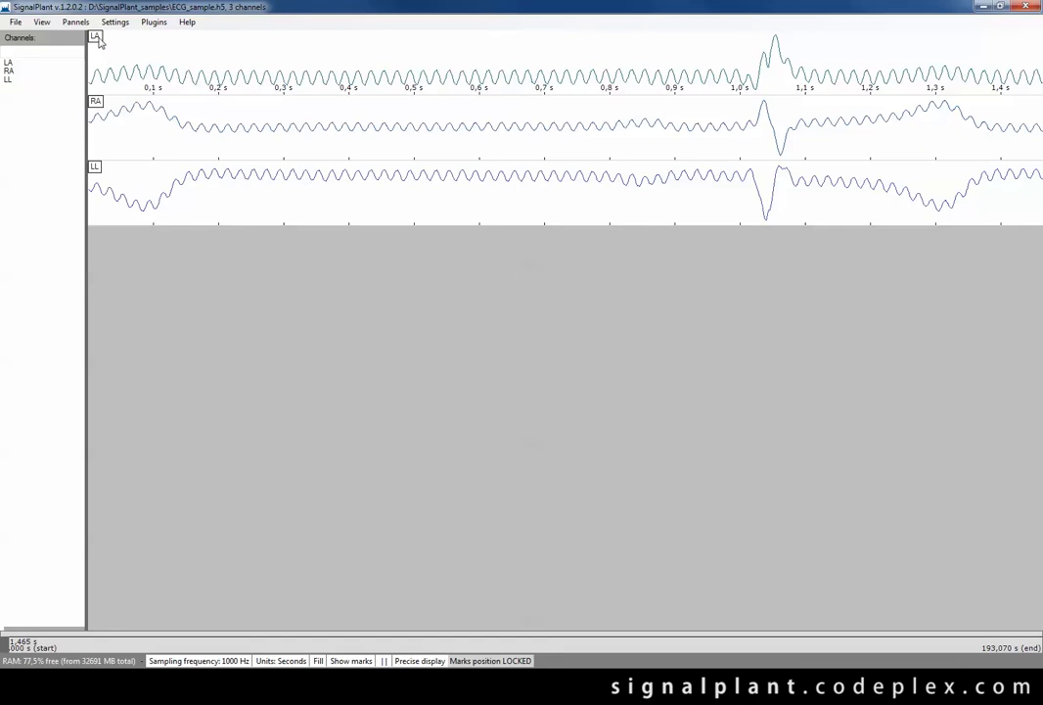
pyautogui.moveTo(15, 76)
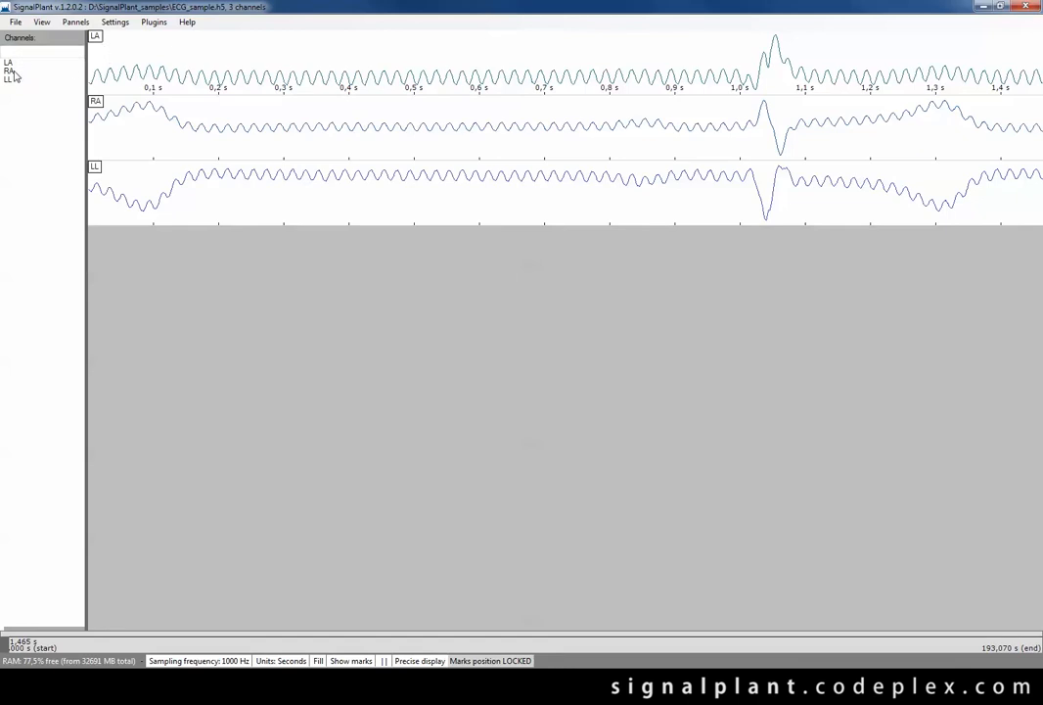
pyautogui.moveTo(86, 78)
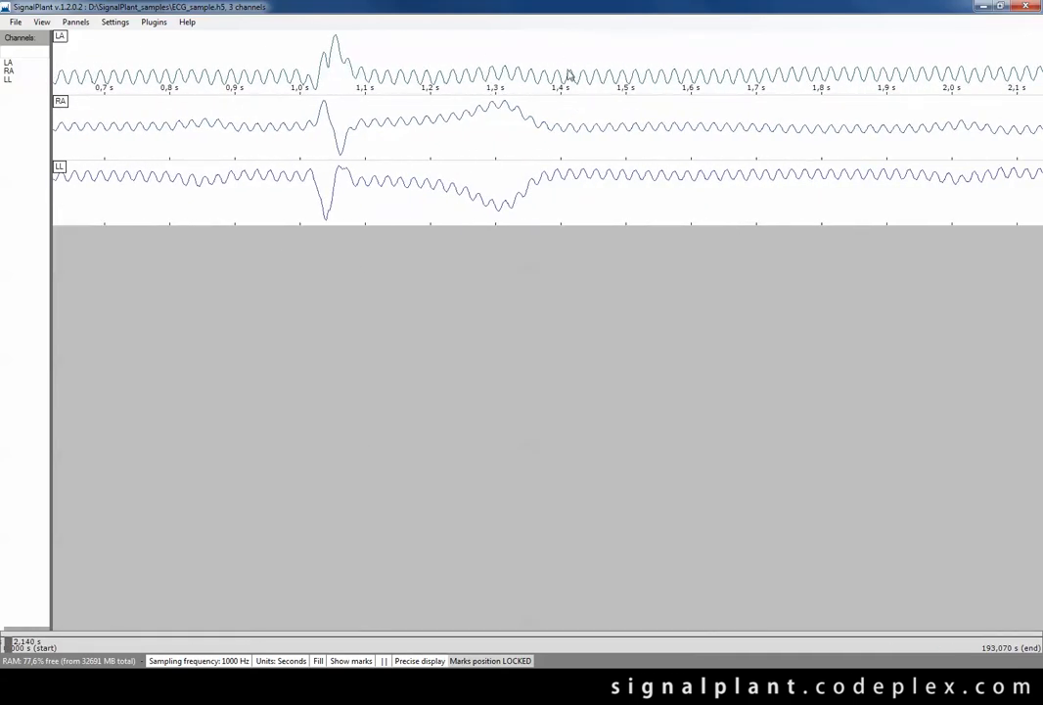
# Zoom out the ECG view so dozens of heartbeats show on LA, RA and LL.
pyautogui.hscroll(3)
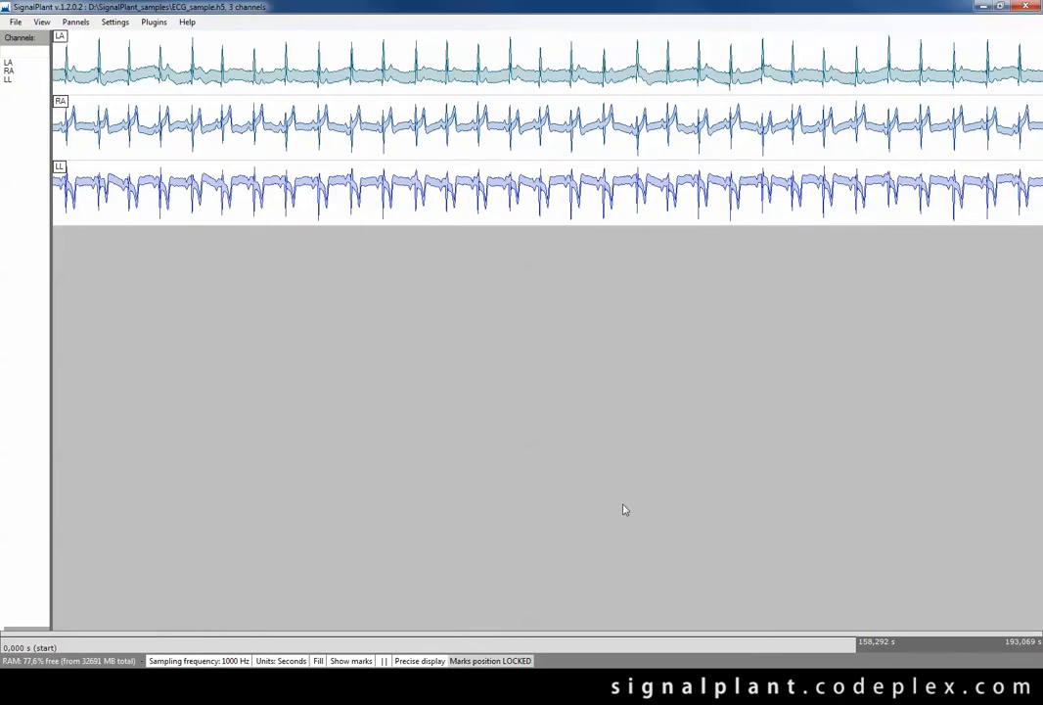
# Adjust the time-range scrollbar to show about 71–100 s, enlarging the channels.
pyautogui.moveTo(871, 642); pyautogui.dragTo(822, 652)
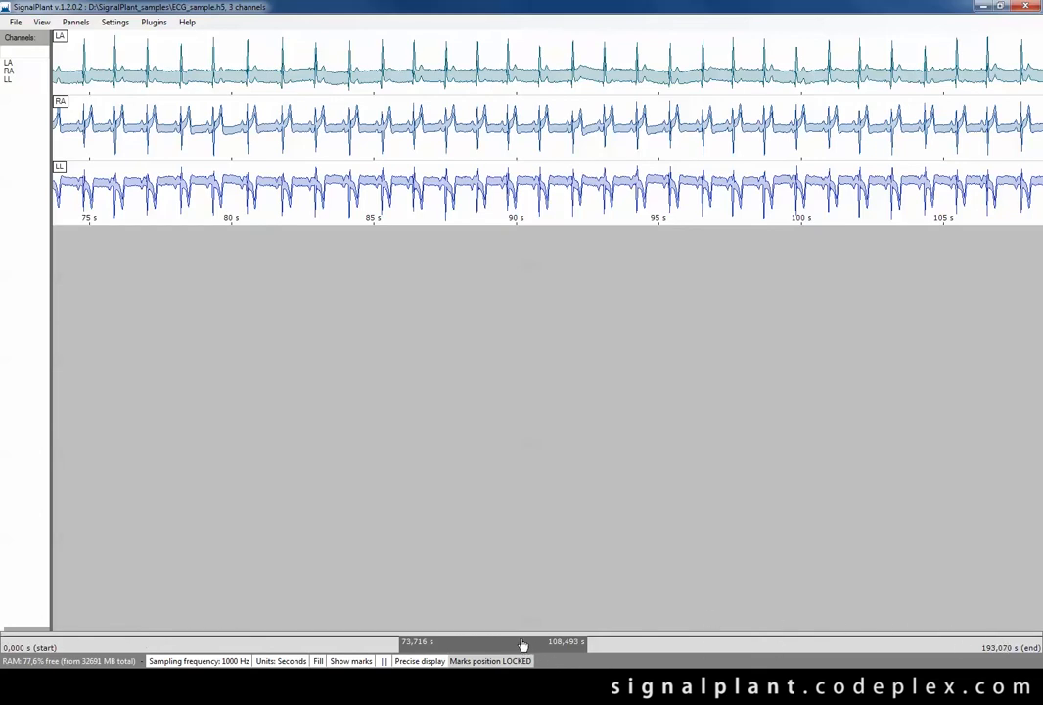
pyautogui.moveTo(522, 644); pyautogui.dragTo(436, 643)
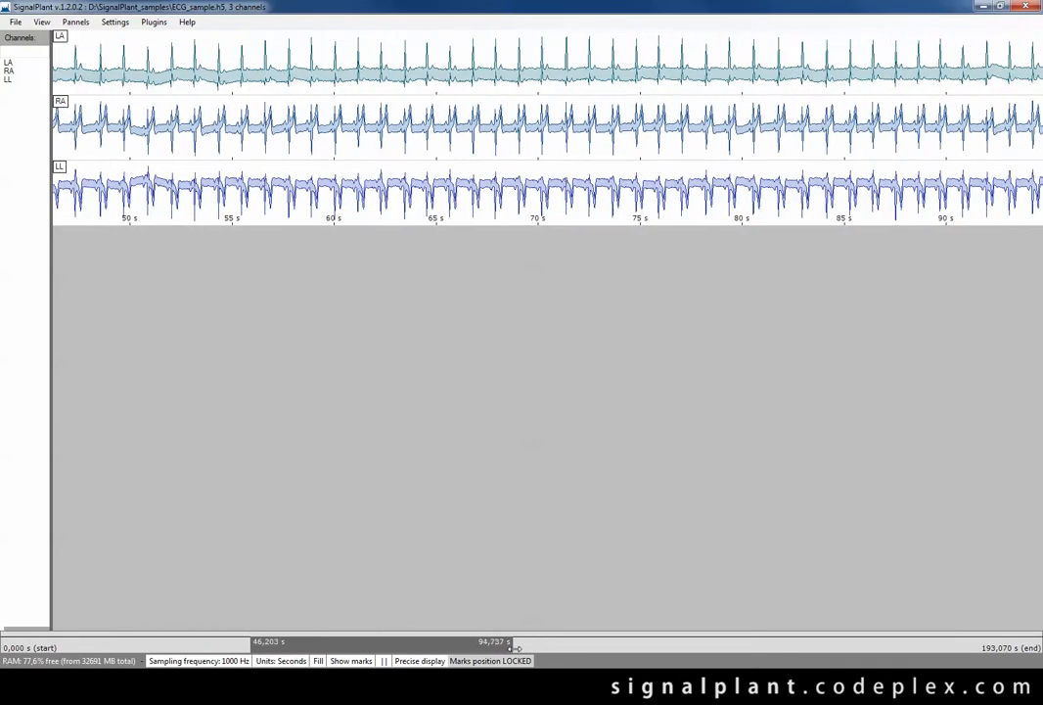
pyautogui.moveTo(509, 646); pyautogui.dragTo(274, 646)
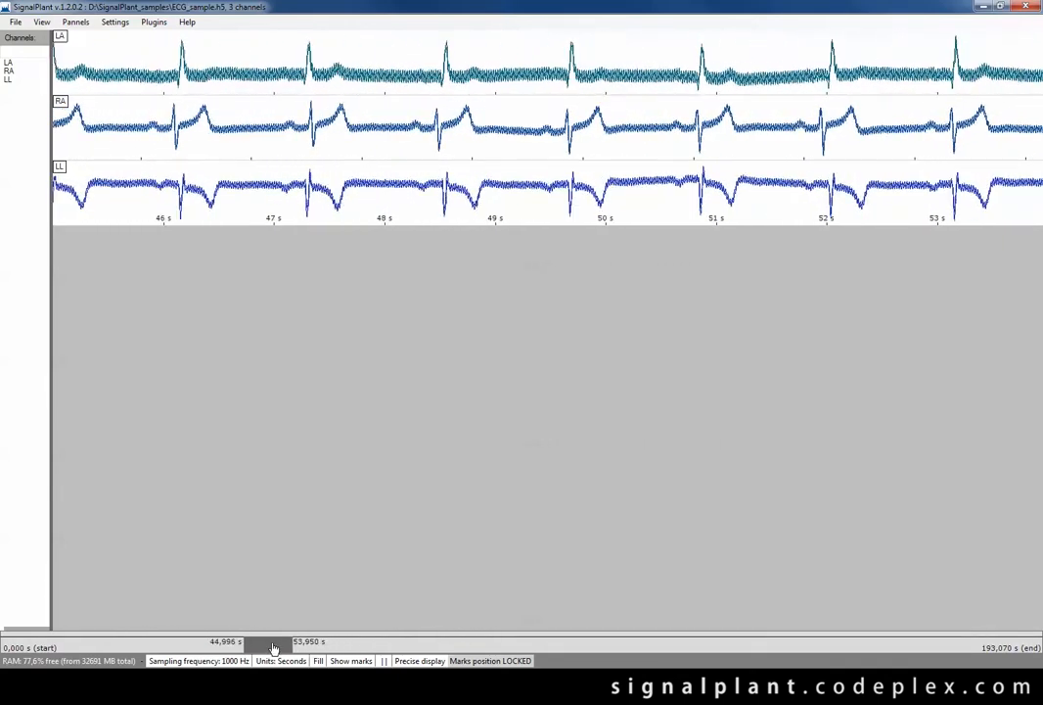
pyautogui.moveTo(274, 641); pyautogui.dragTo(450, 641)
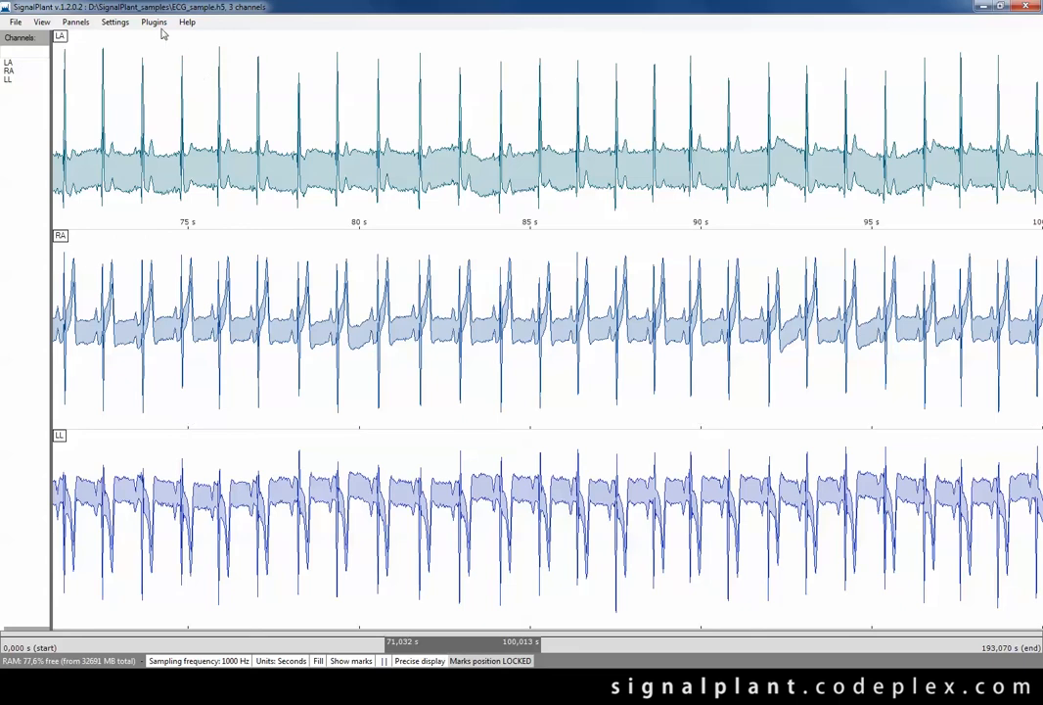
# Launch the FFT spectrum analysis plugin from Plugins > Analysis.
pyautogui.click(154, 22)
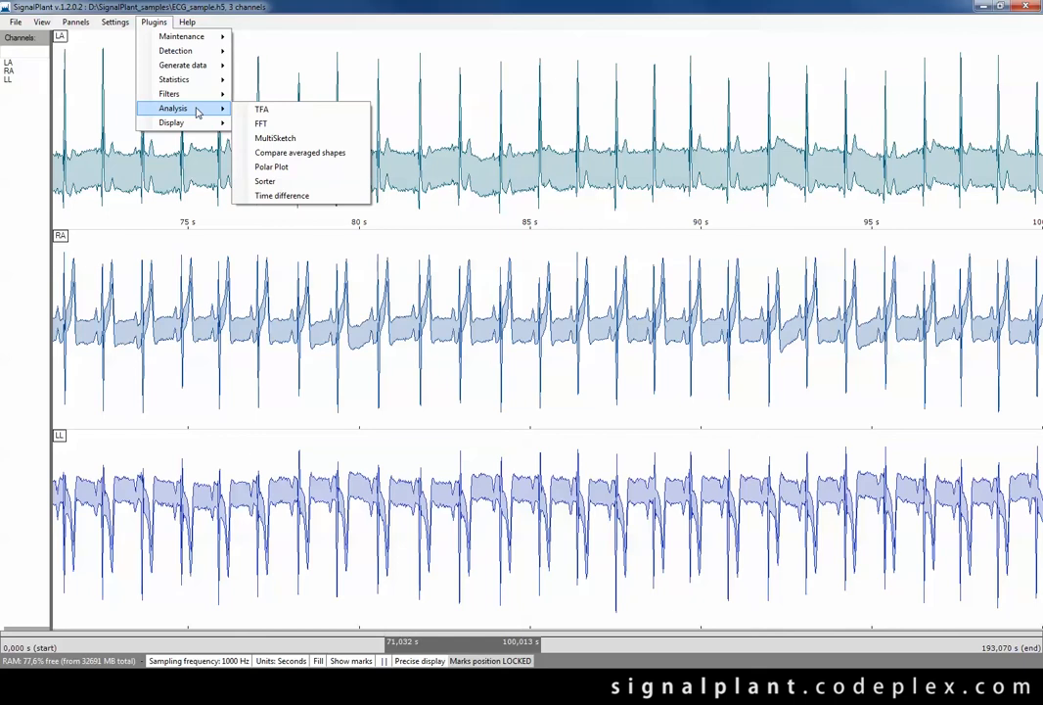
pyautogui.moveTo(285, 122)
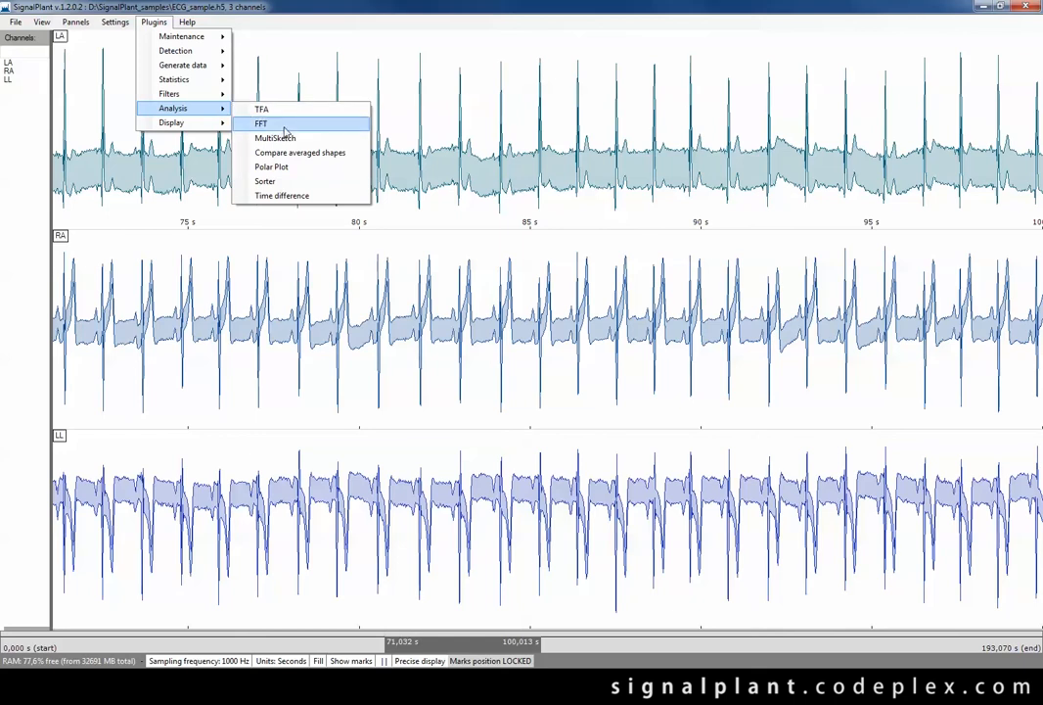
pyautogui.click(260, 122)
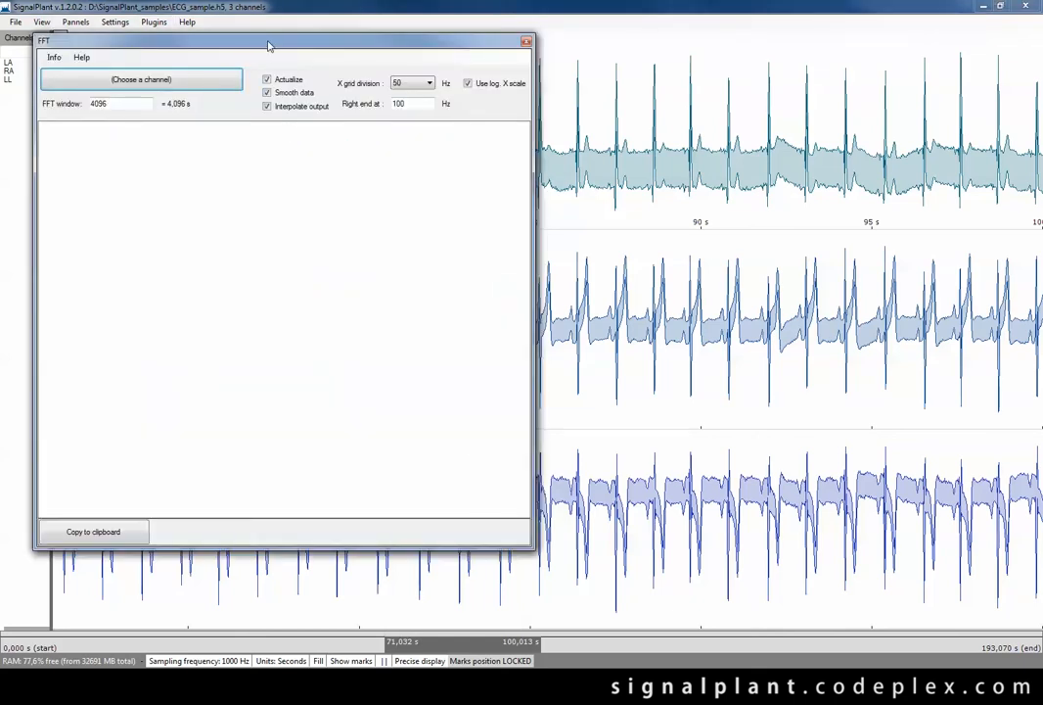
# View LA's spectrum on a linear frequency axis with 10 Hz gridlines, then close FFT.
pyautogui.moveTo(269, 40); pyautogui.dragTo(623, 80)
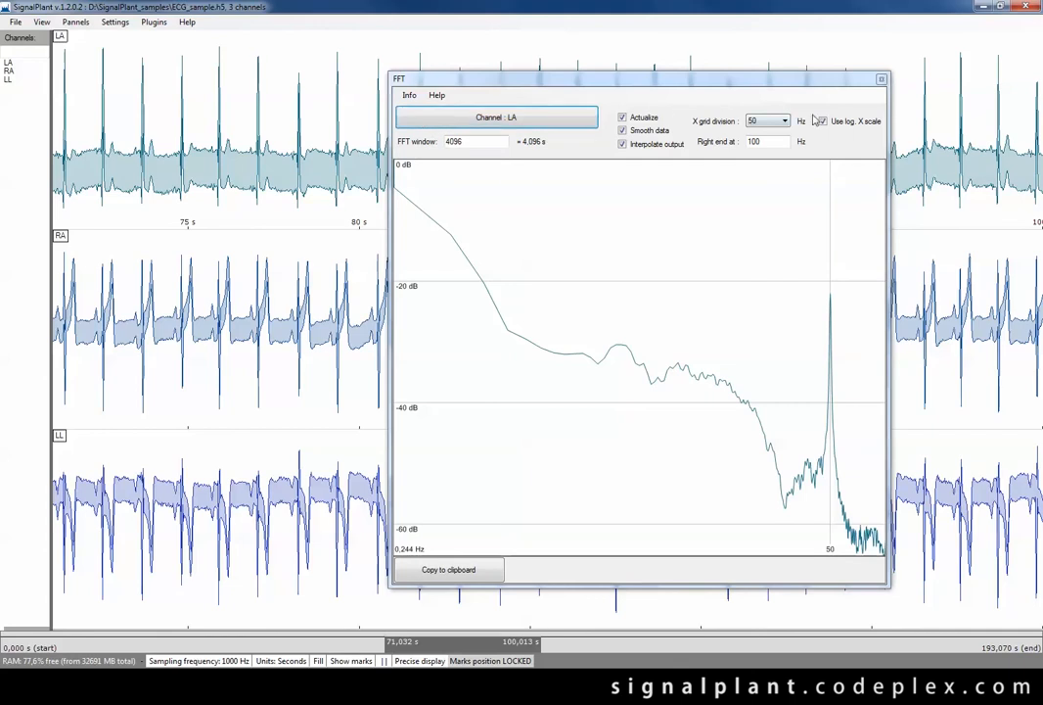
pyautogui.click(822, 121)
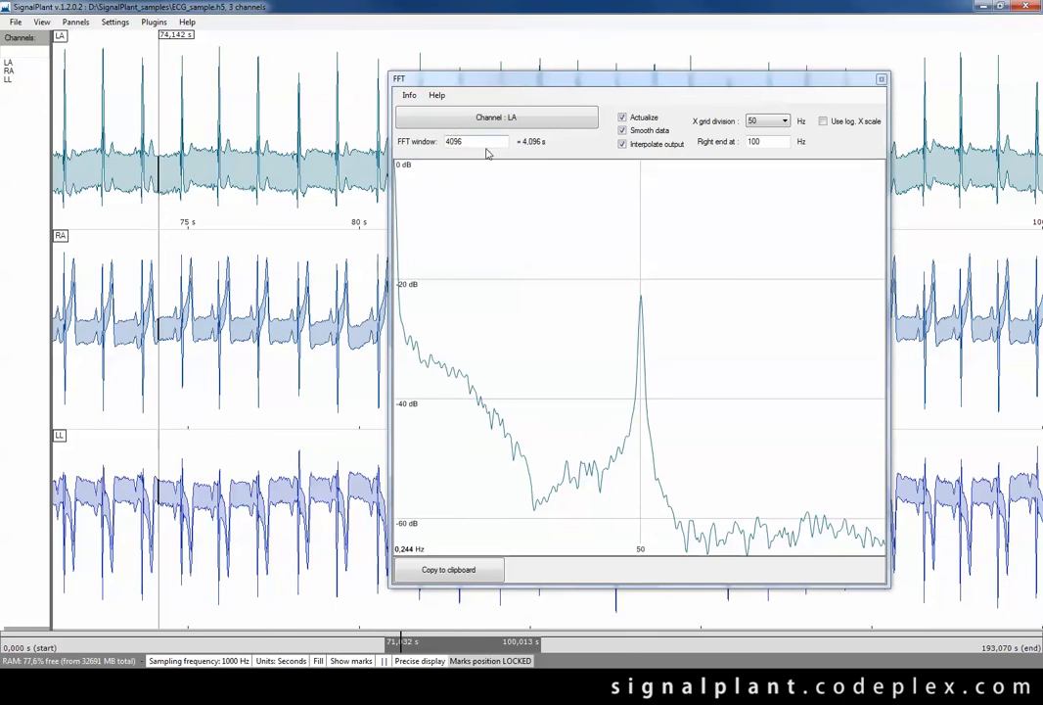
pyautogui.click(784, 120)
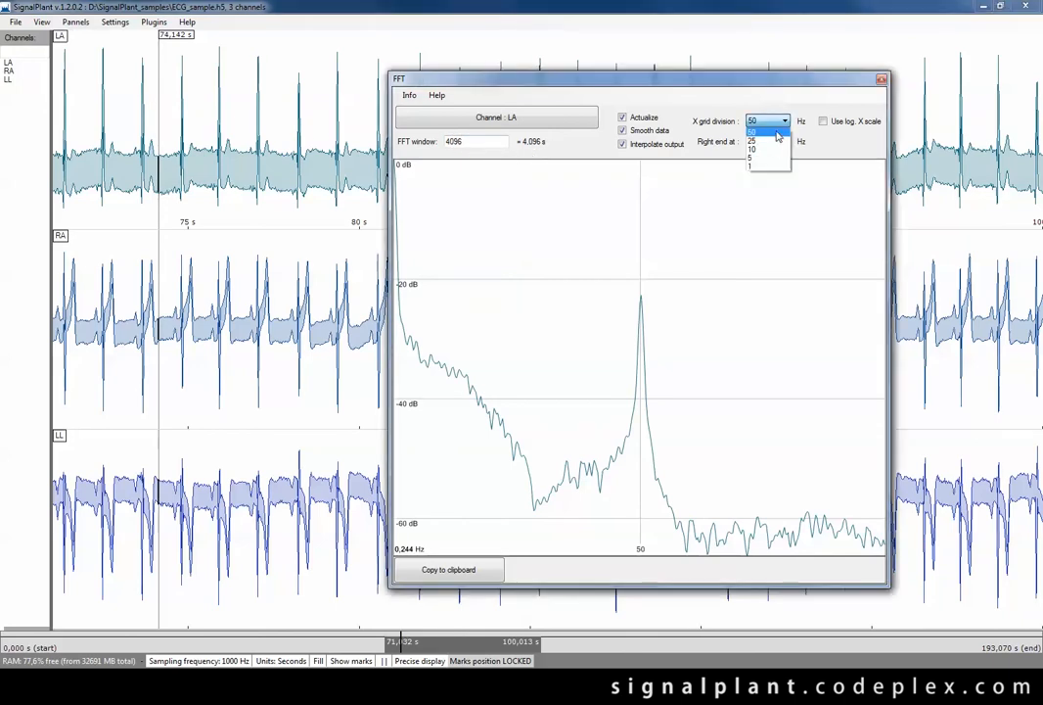
pyautogui.click(752, 150)
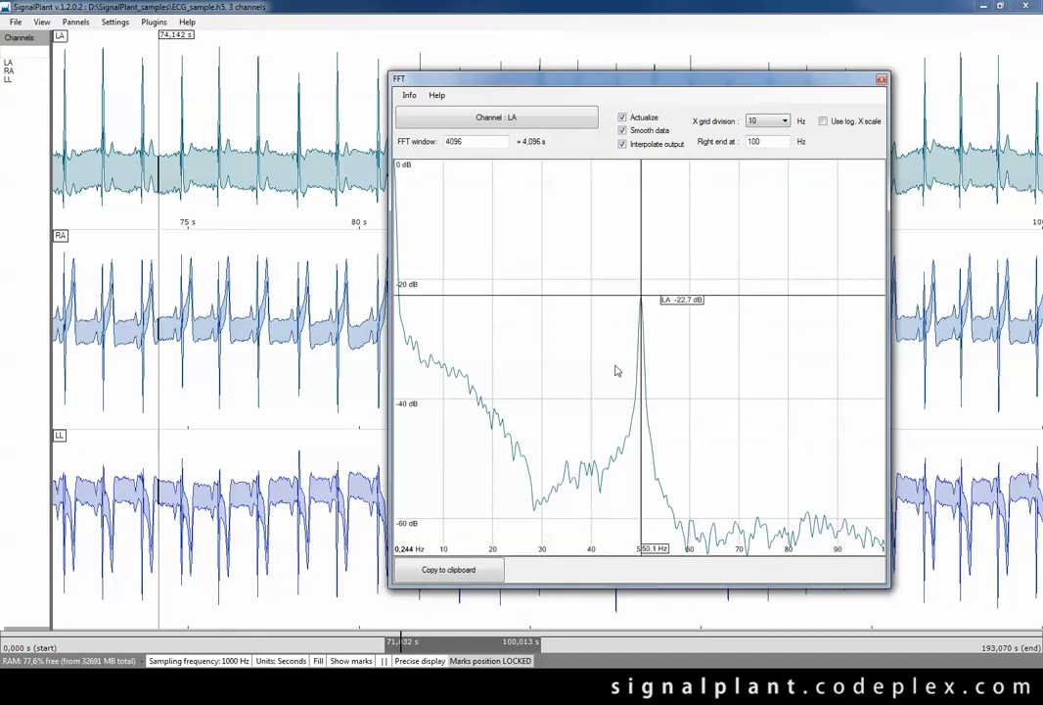
pyautogui.moveTo(644, 316)
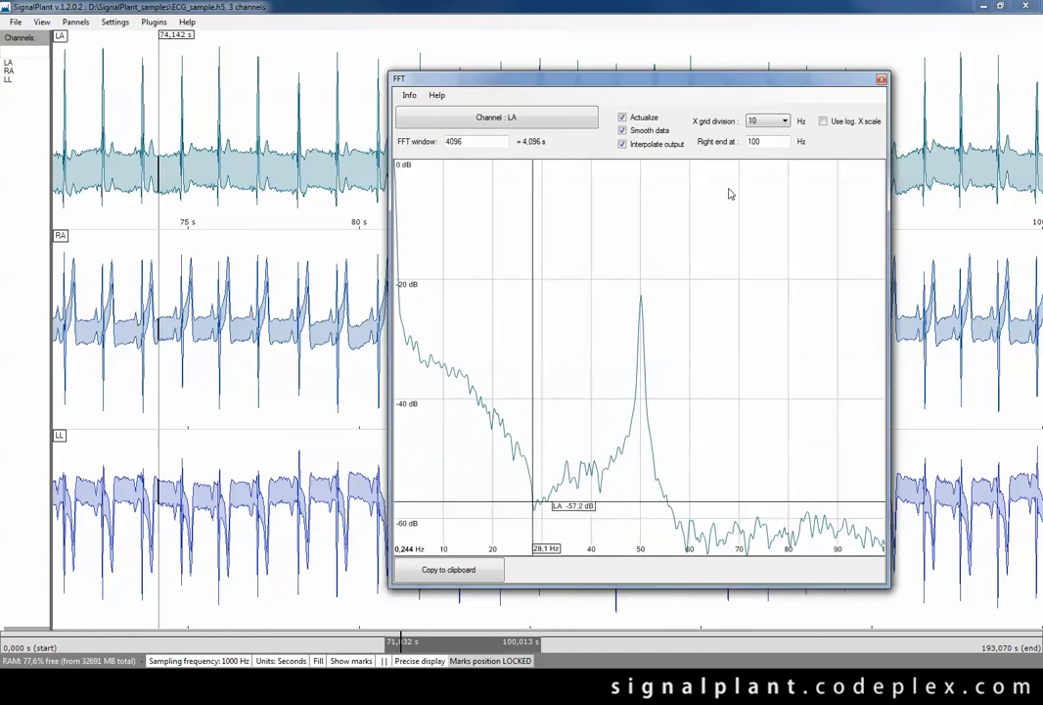
pyautogui.click(879, 78)
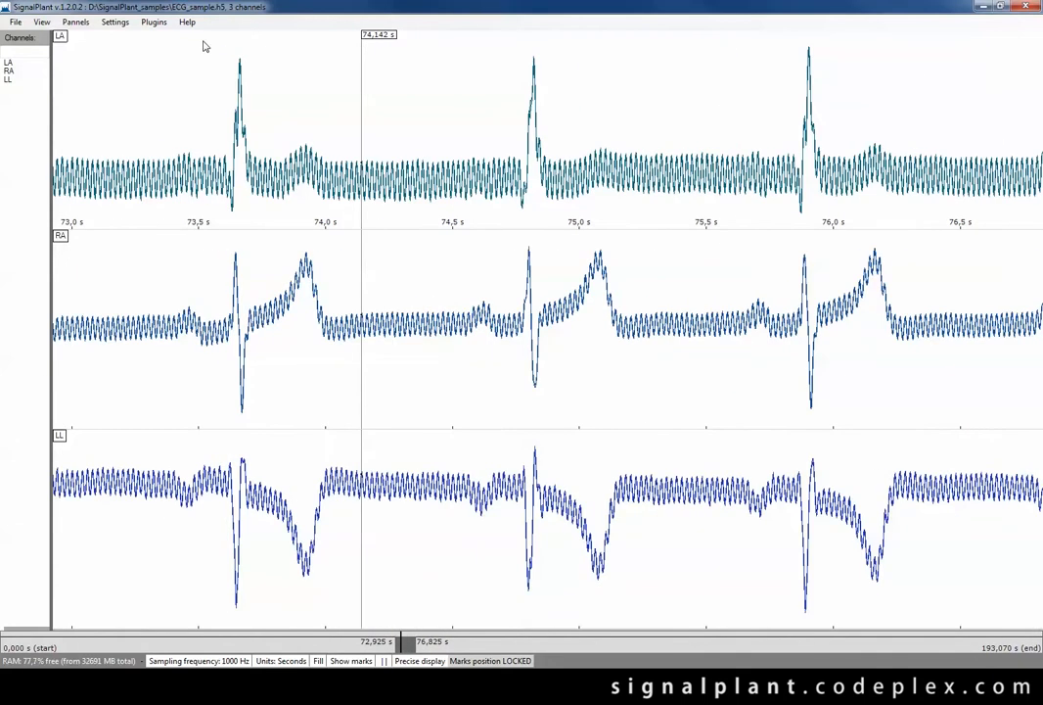
# Preview the Averaging filter on LA, trying radii before settling on 10.
pyautogui.click(153, 21)
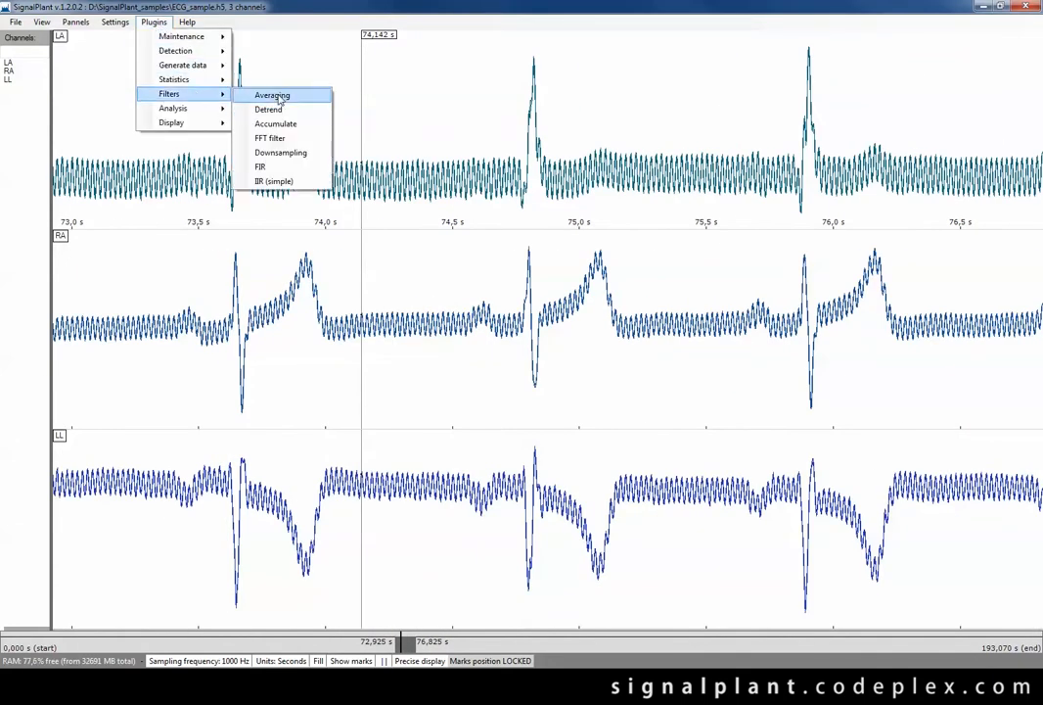
pyautogui.click(273, 95)
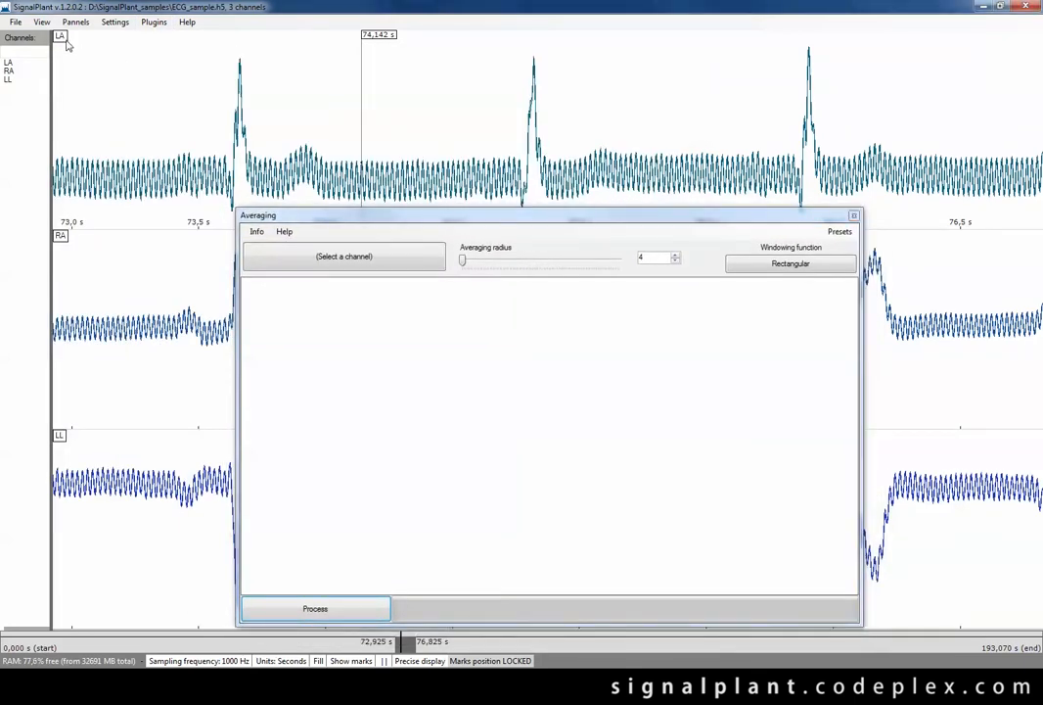
pyautogui.moveTo(309, 266)
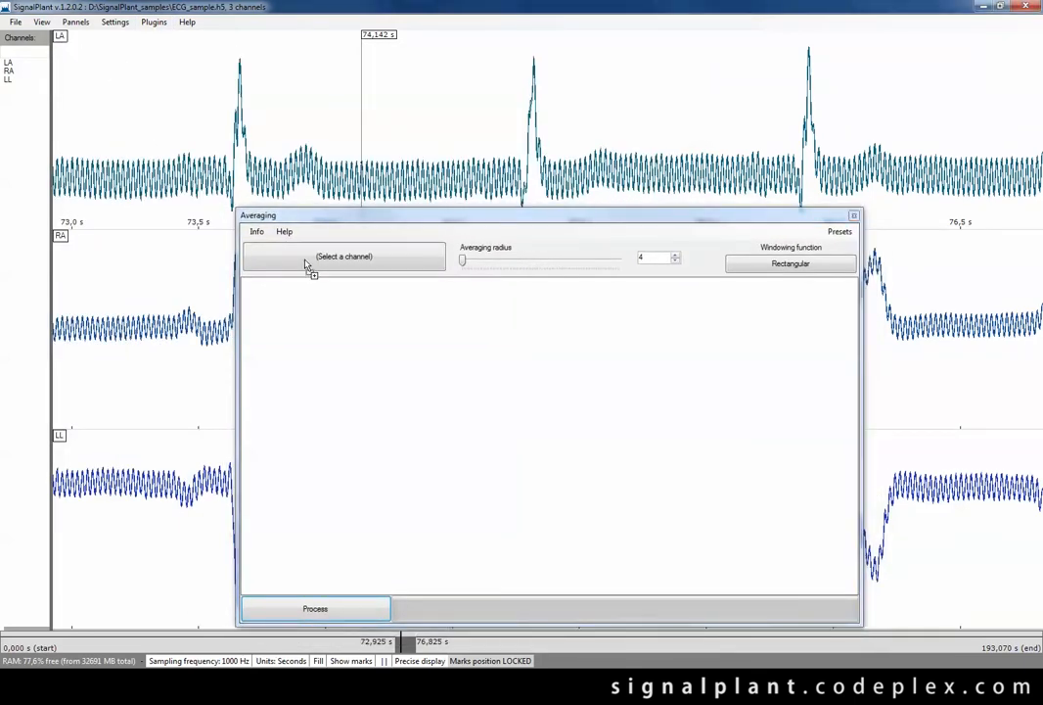
pyautogui.click(342, 256)
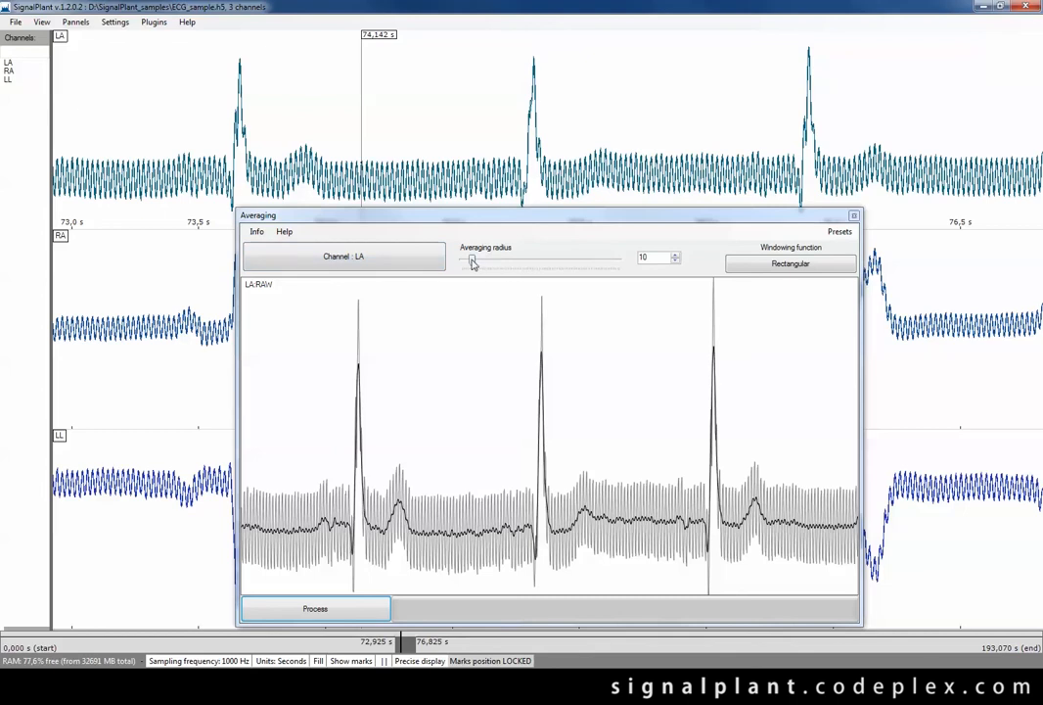
pyautogui.moveTo(471, 261); pyautogui.dragTo(541, 260)
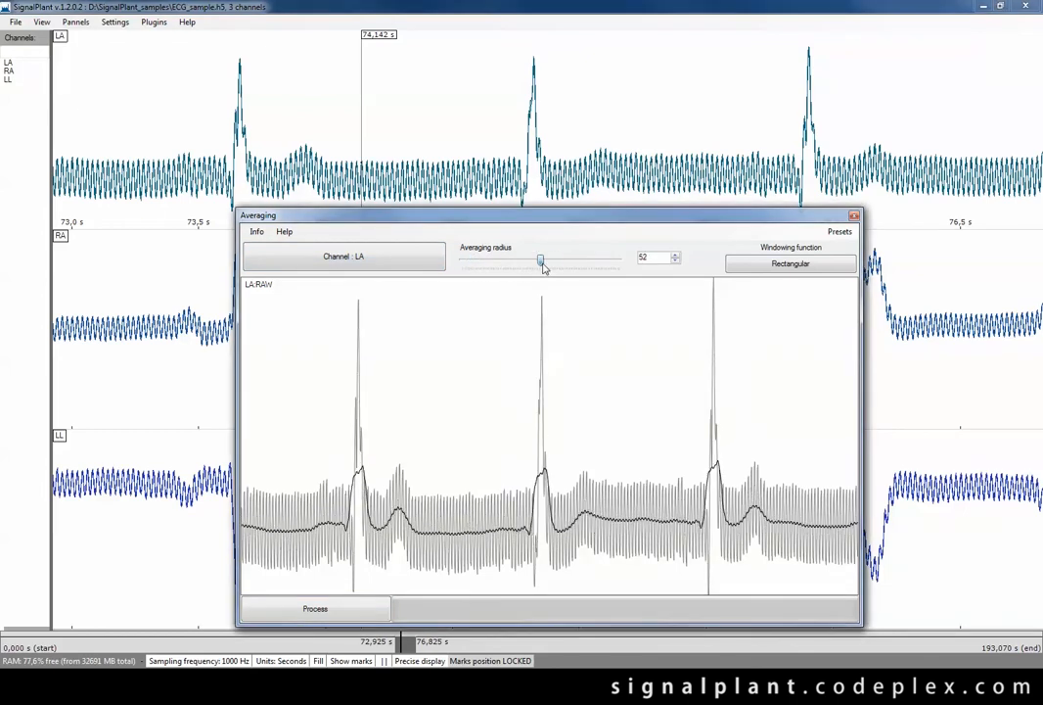
pyautogui.moveTo(542, 261); pyautogui.dragTo(530, 261)
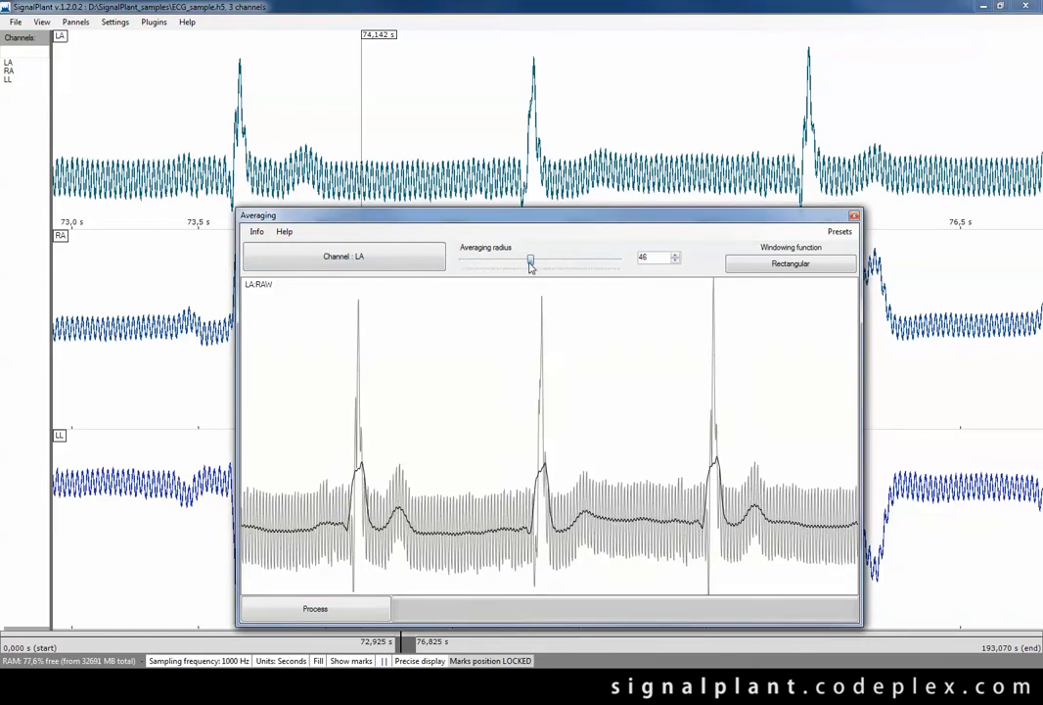
pyautogui.moveTo(528, 261); pyautogui.dragTo(487, 262)
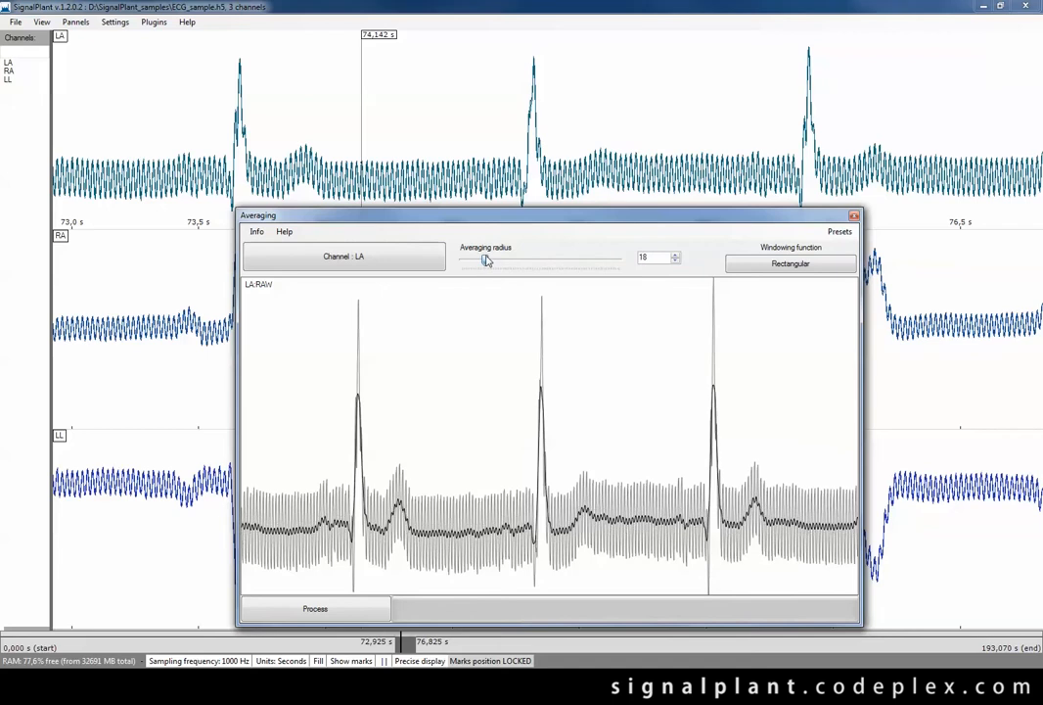
pyautogui.moveTo(486, 260); pyautogui.dragTo(503, 261)
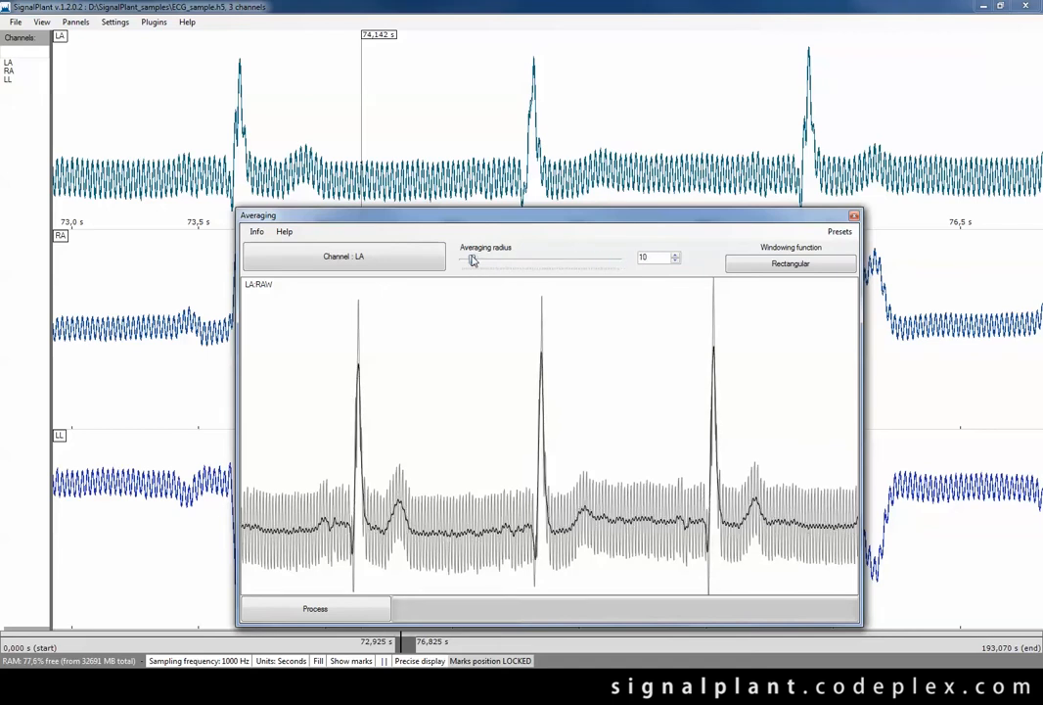
# Set the averaging windowing function to Nuttal.
pyautogui.click(791, 264)
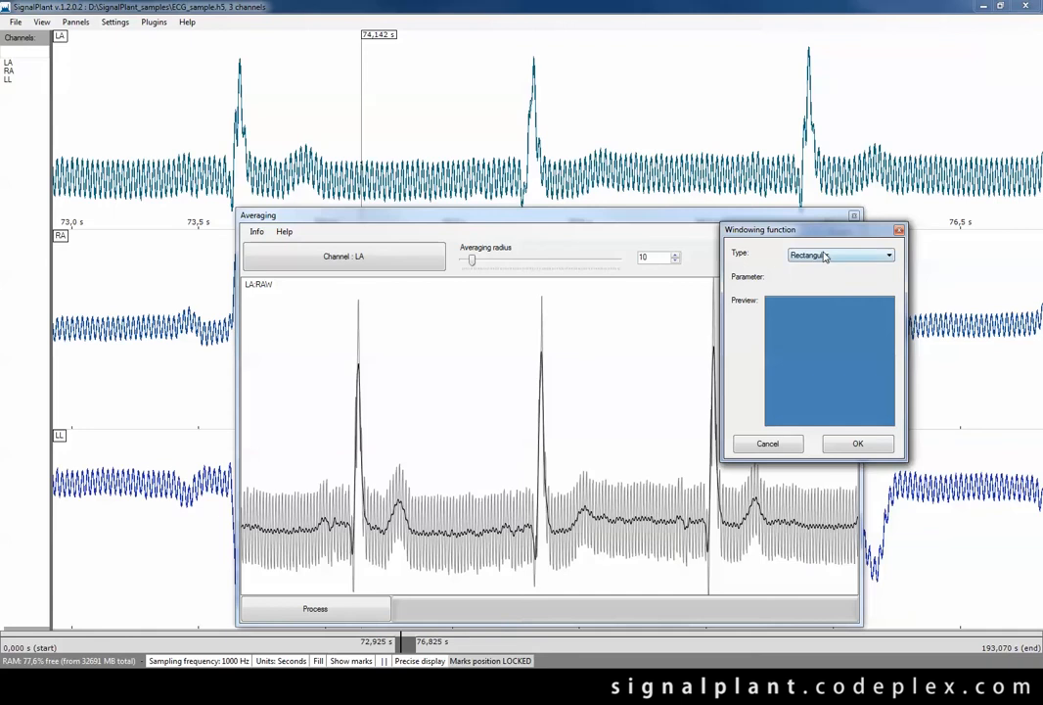
pyautogui.click(838, 254)
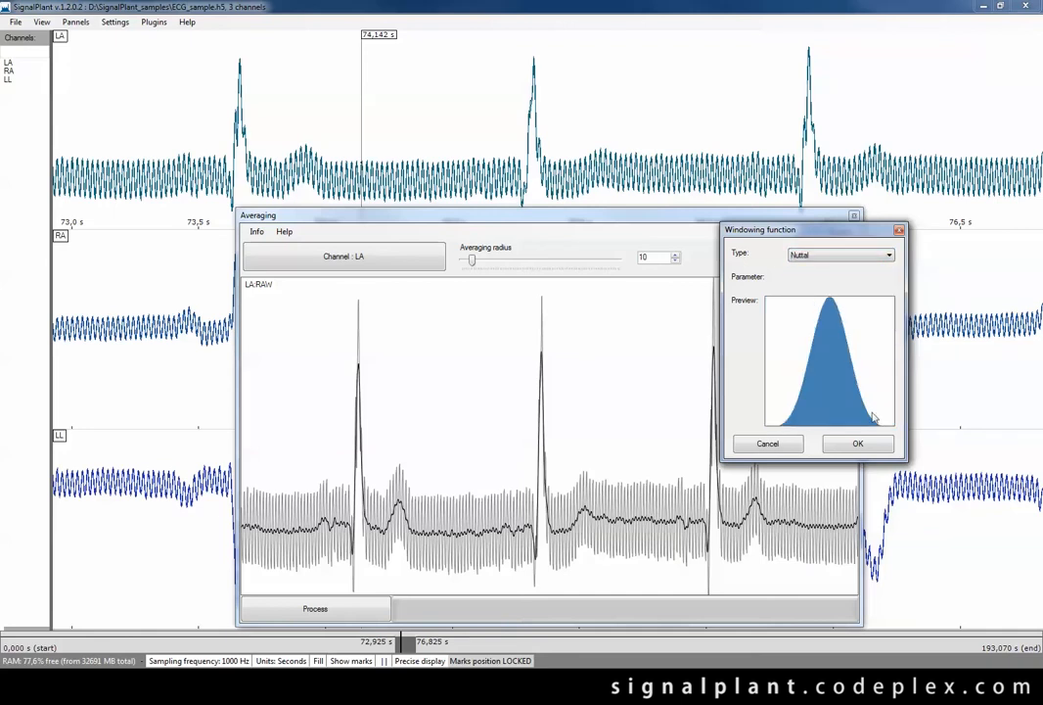
pyautogui.click(858, 443)
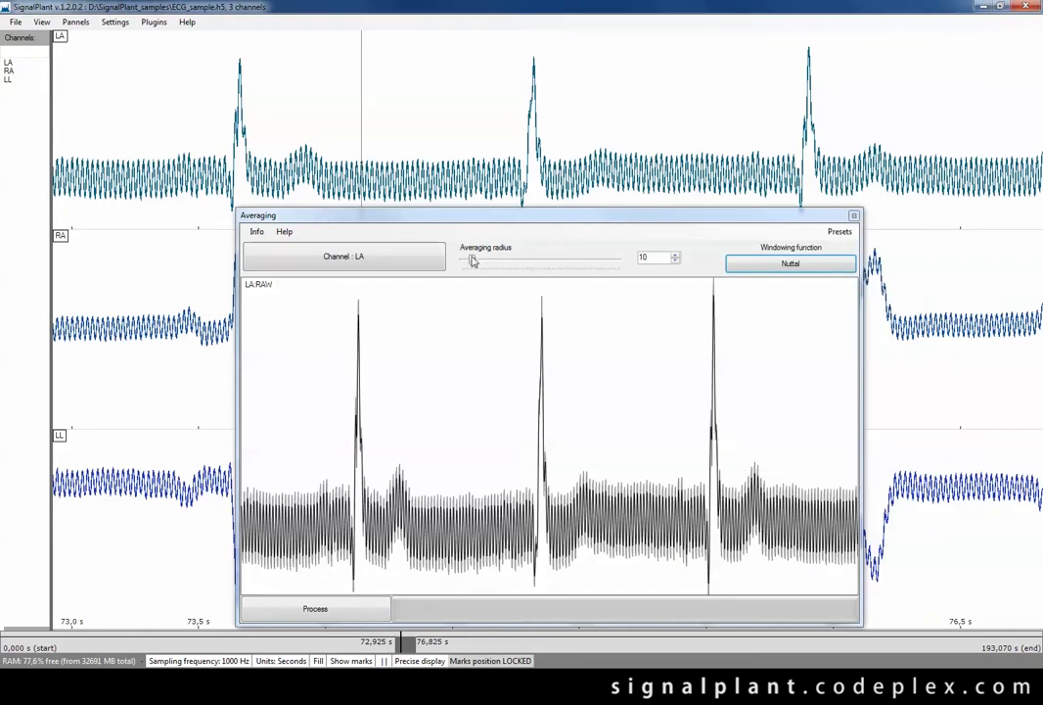
# Apply the moving average to LA with averaging radius 42.
pyautogui.moveTo(470, 261); pyautogui.dragTo(499, 262)
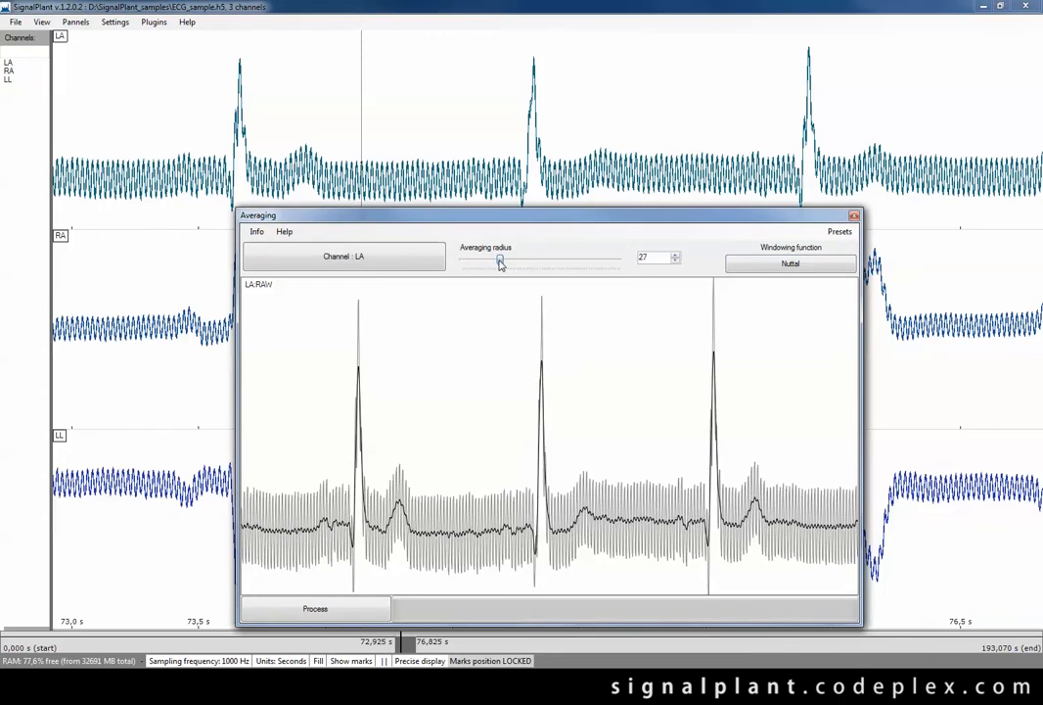
pyautogui.moveTo(499, 263); pyautogui.dragTo(470, 262)
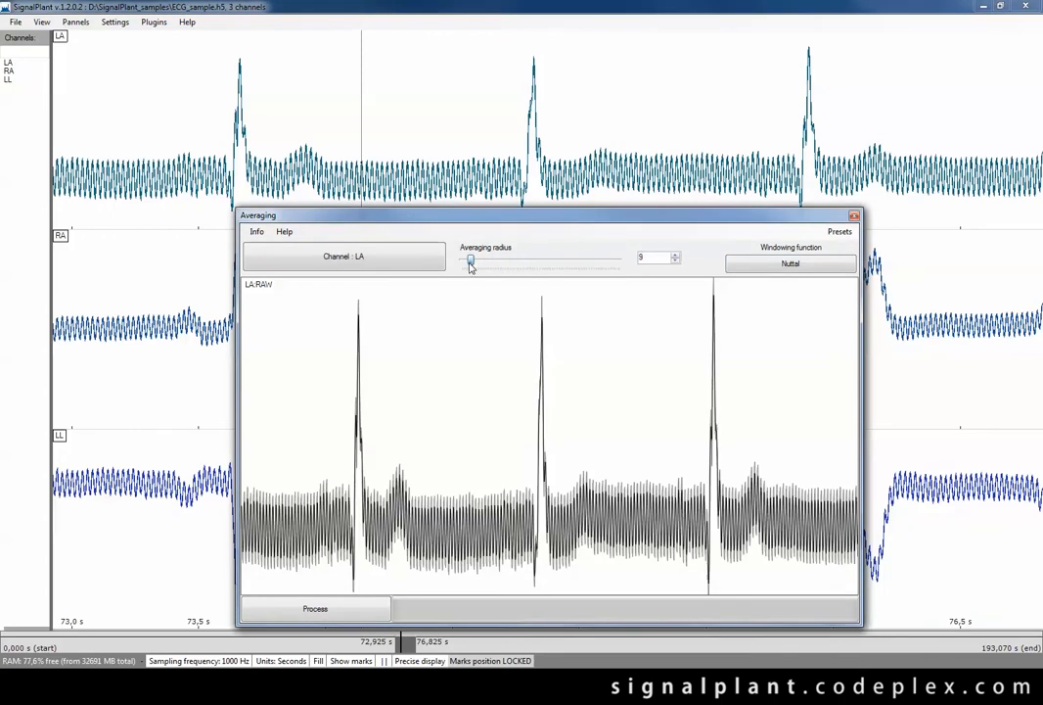
pyautogui.moveTo(471, 260); pyautogui.dragTo(527, 261)
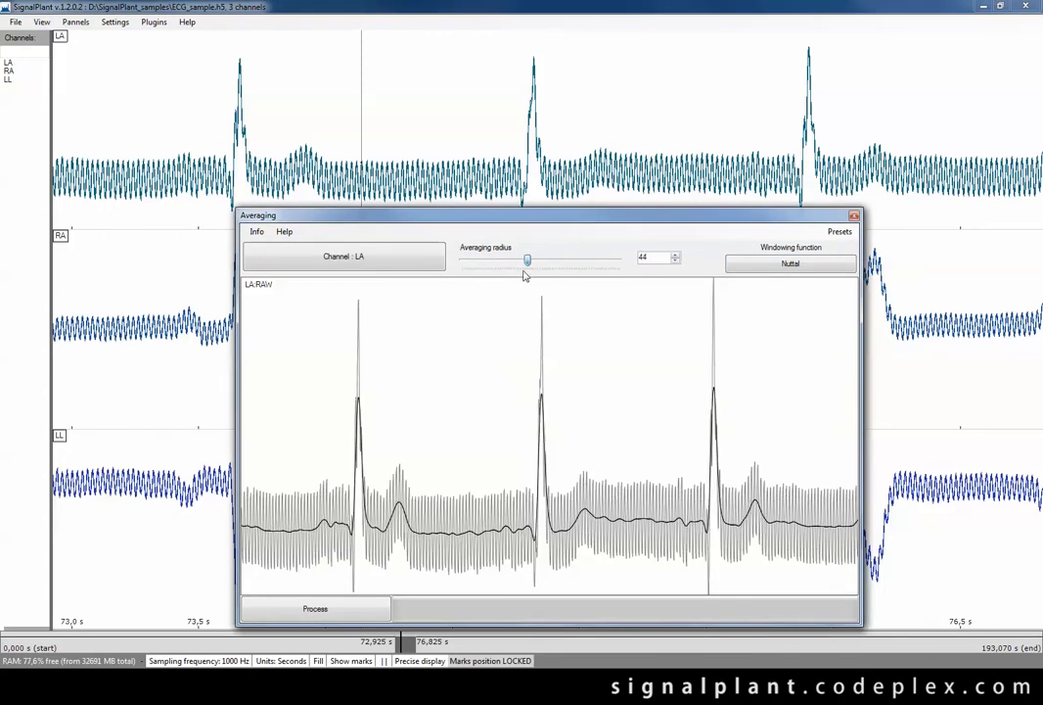
pyautogui.moveTo(528, 260); pyautogui.dragTo(524, 260)
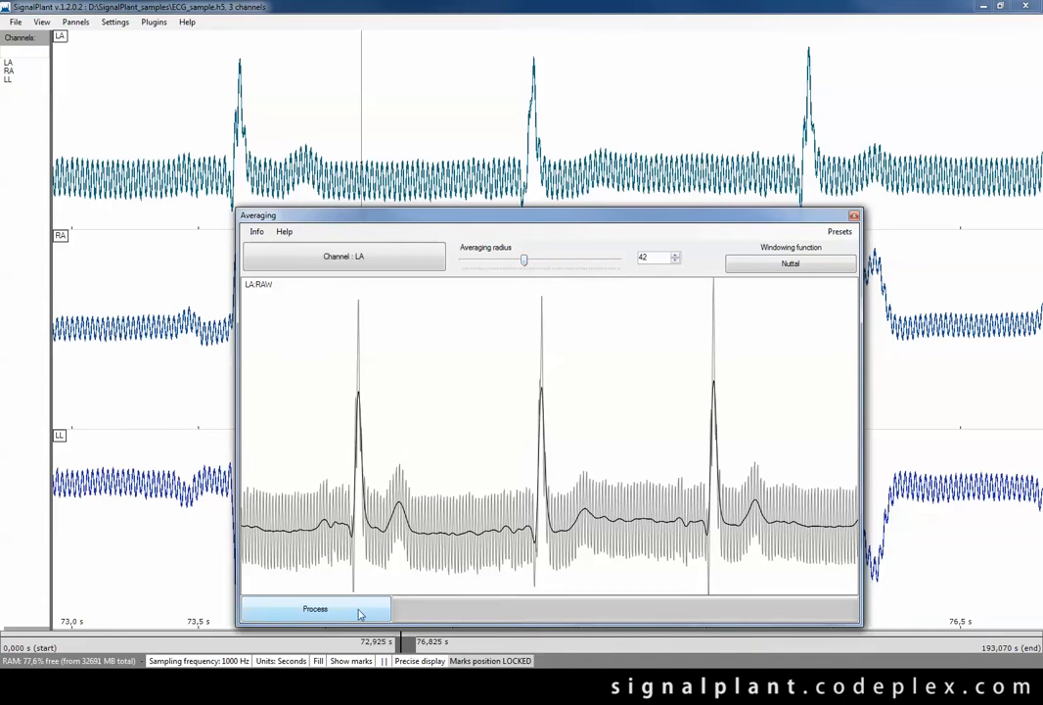
pyautogui.click(315, 608)
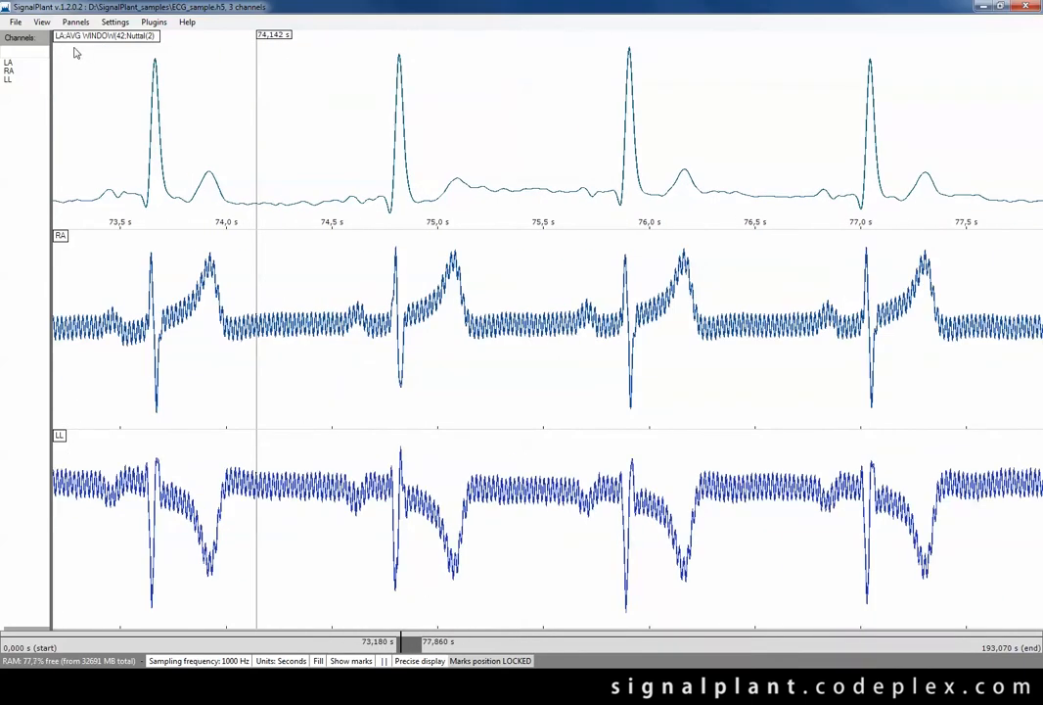
pyautogui.moveTo(61, 47)
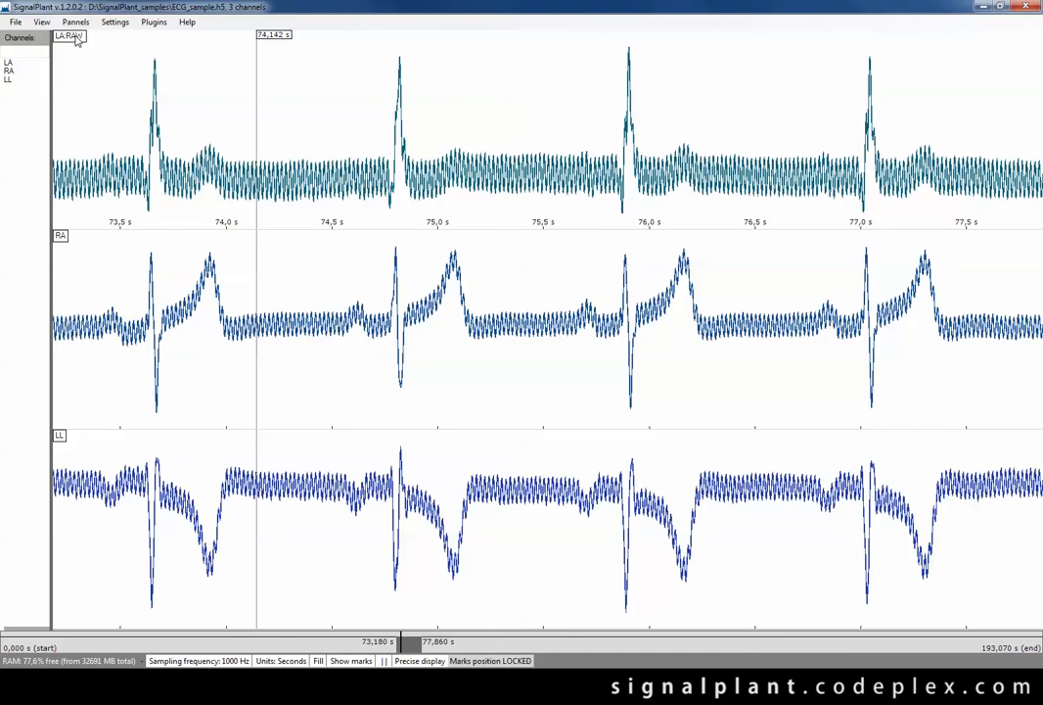
pyautogui.click(70, 36)
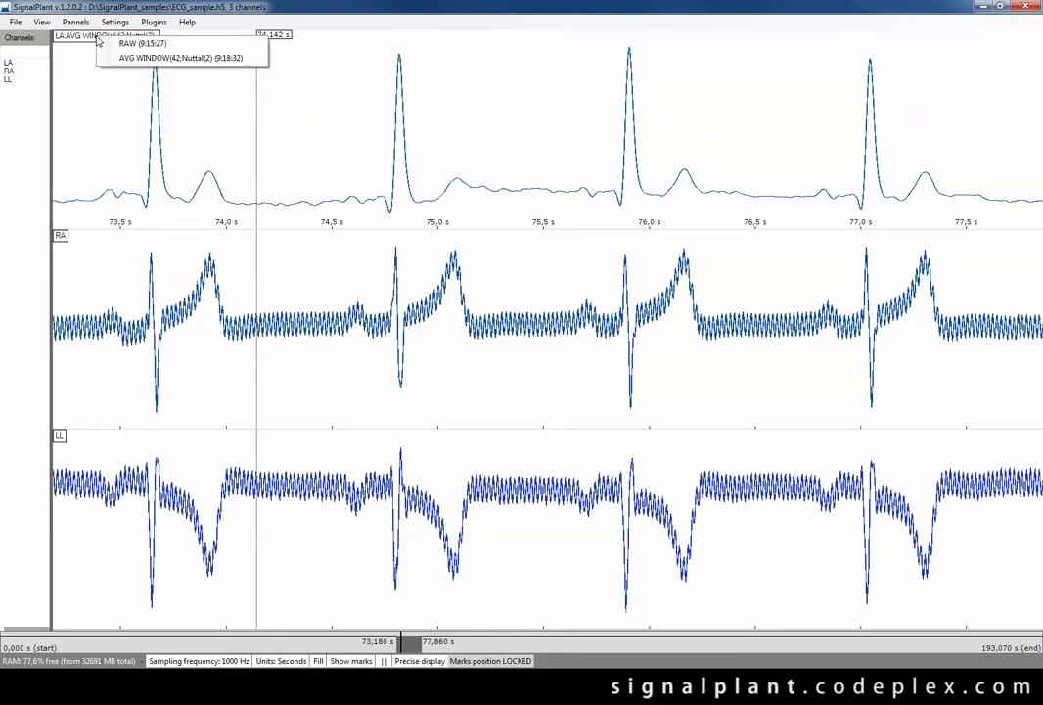
pyautogui.moveTo(140, 43)
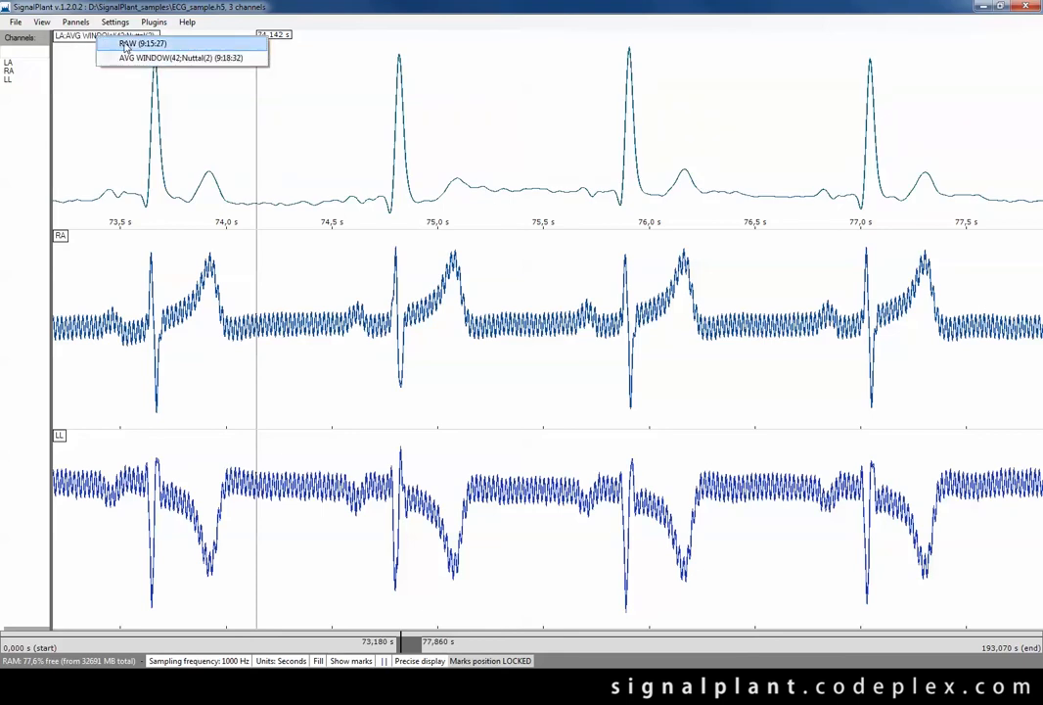
pyautogui.moveTo(131, 57)
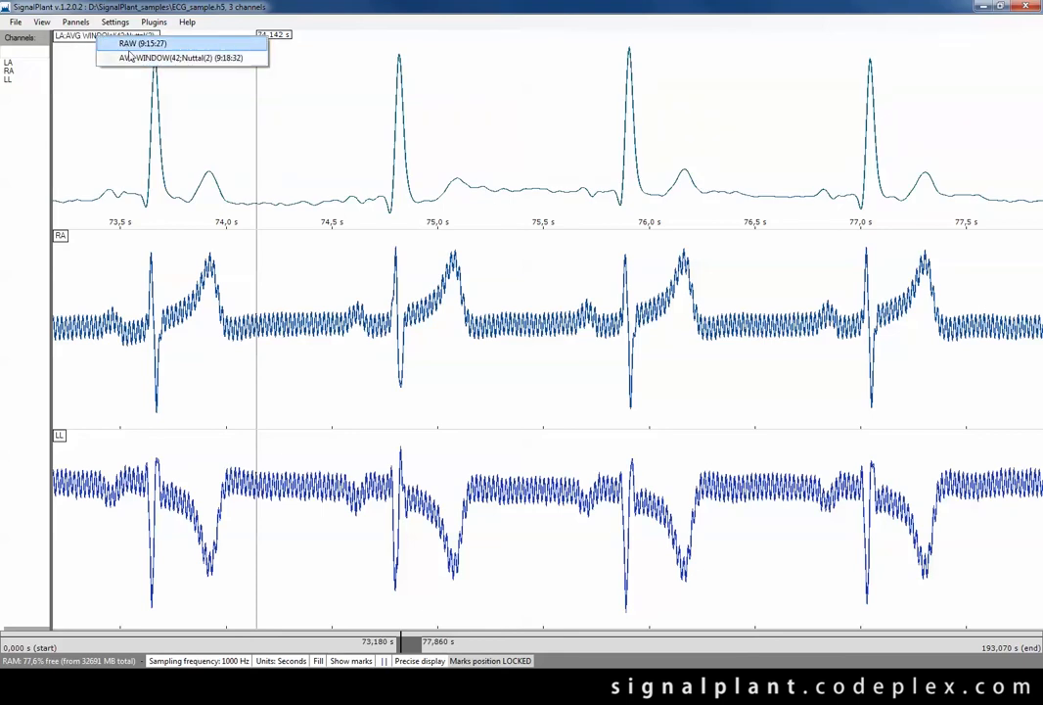
pyautogui.click(179, 57)
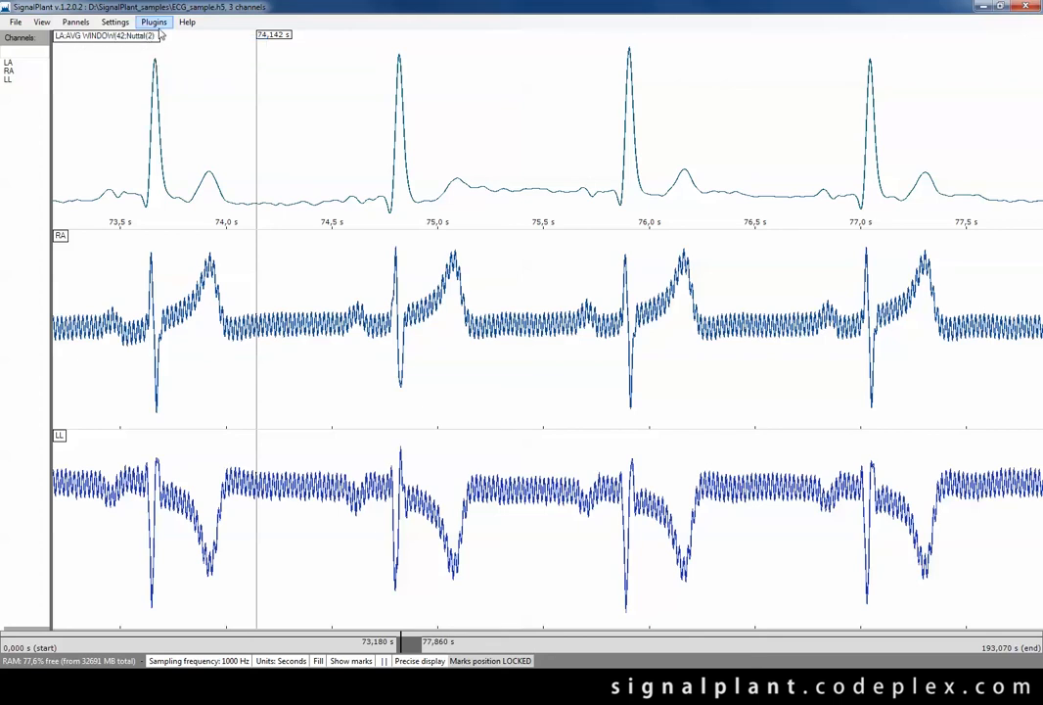
pyautogui.click(153, 22)
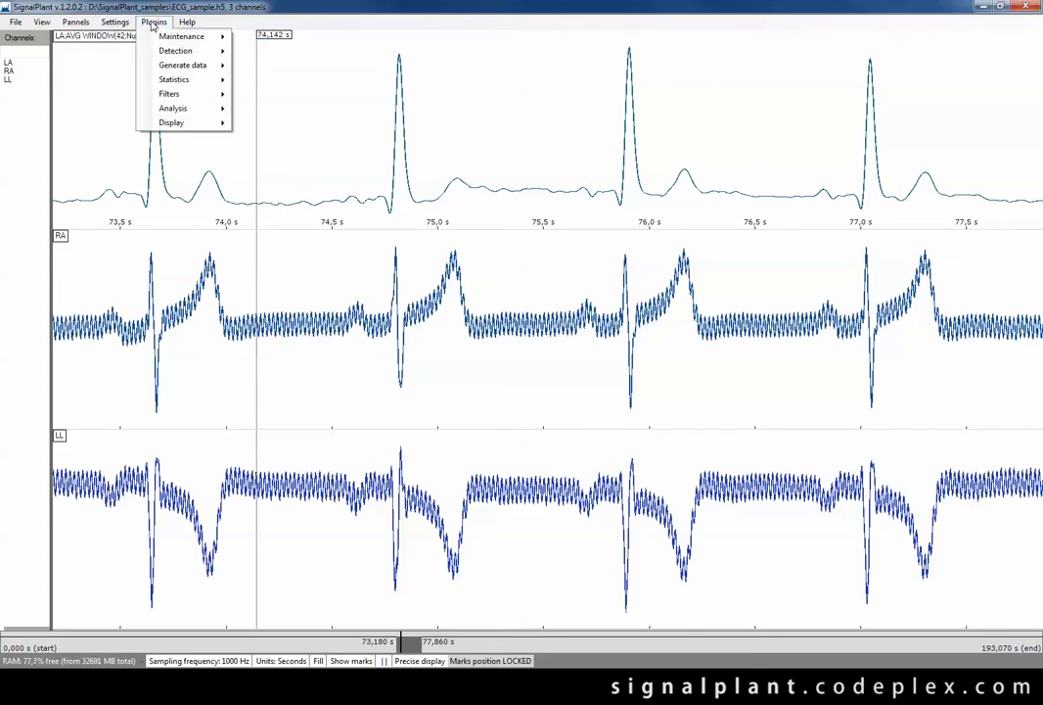
pyautogui.moveTo(173, 108)
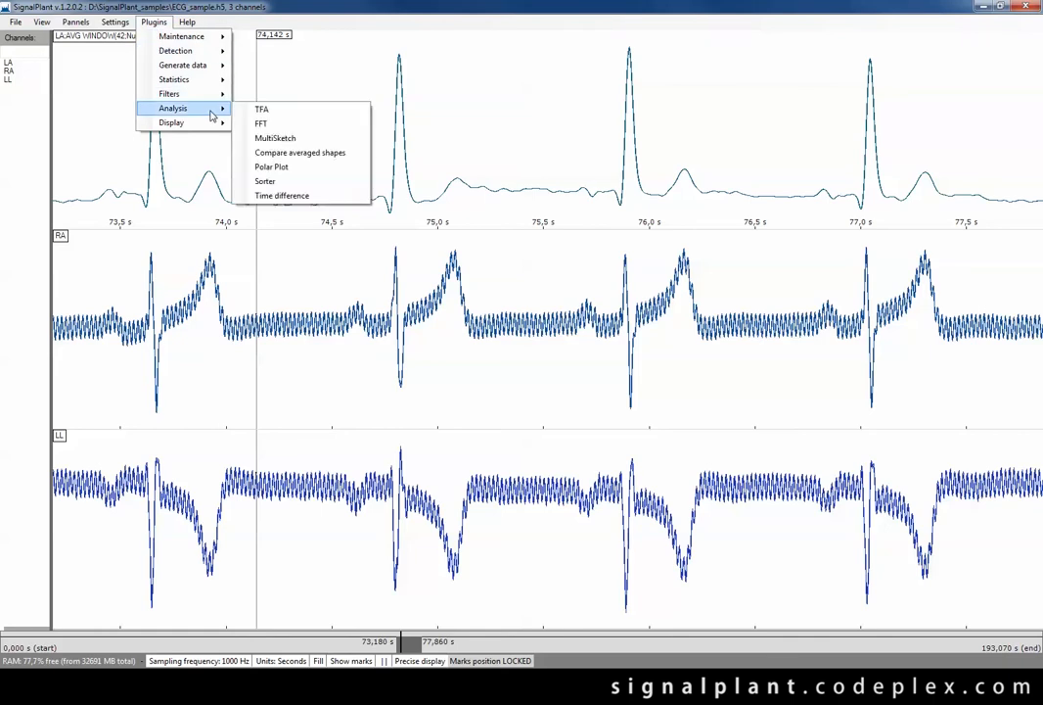
pyautogui.click(260, 124)
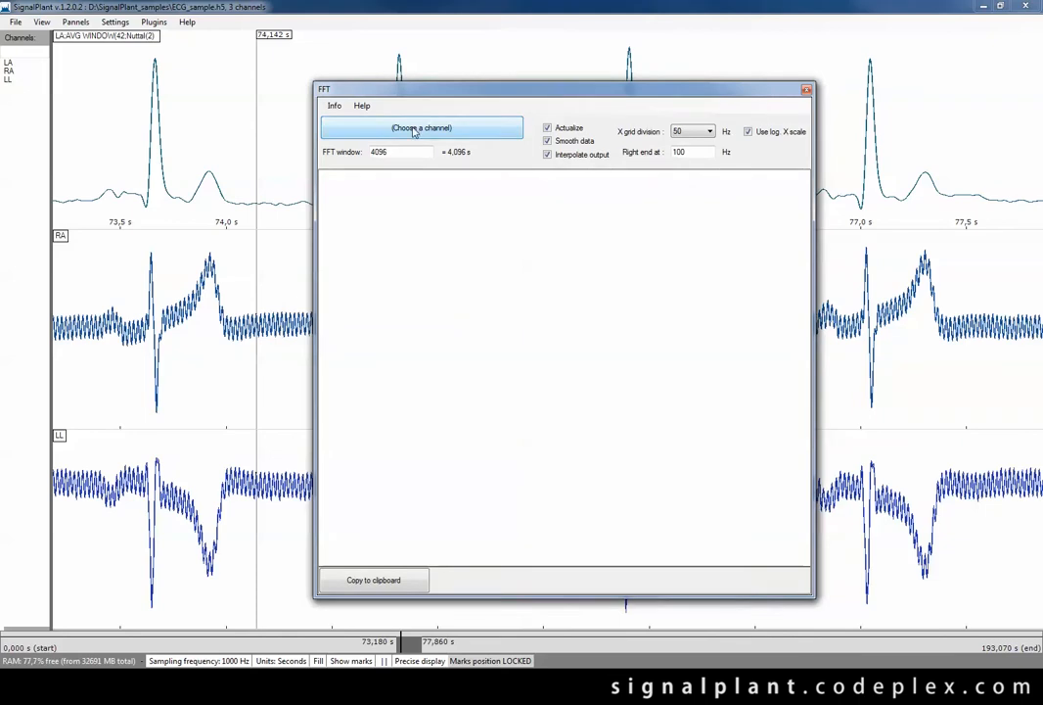
pyautogui.moveTo(350, 129)
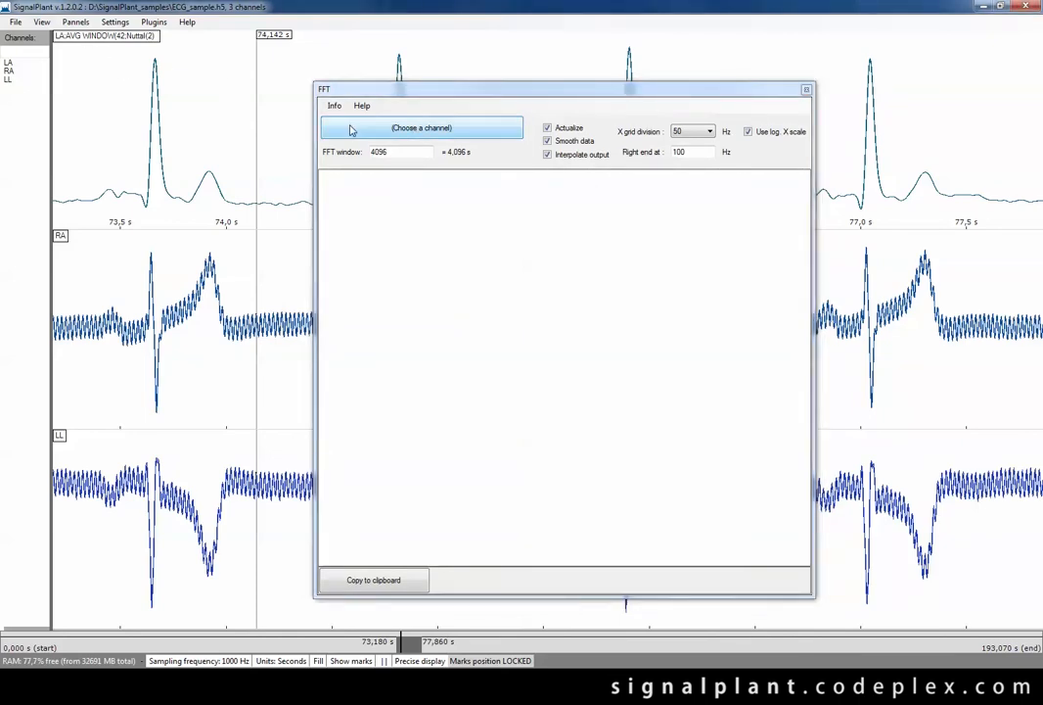
pyautogui.click(421, 128)
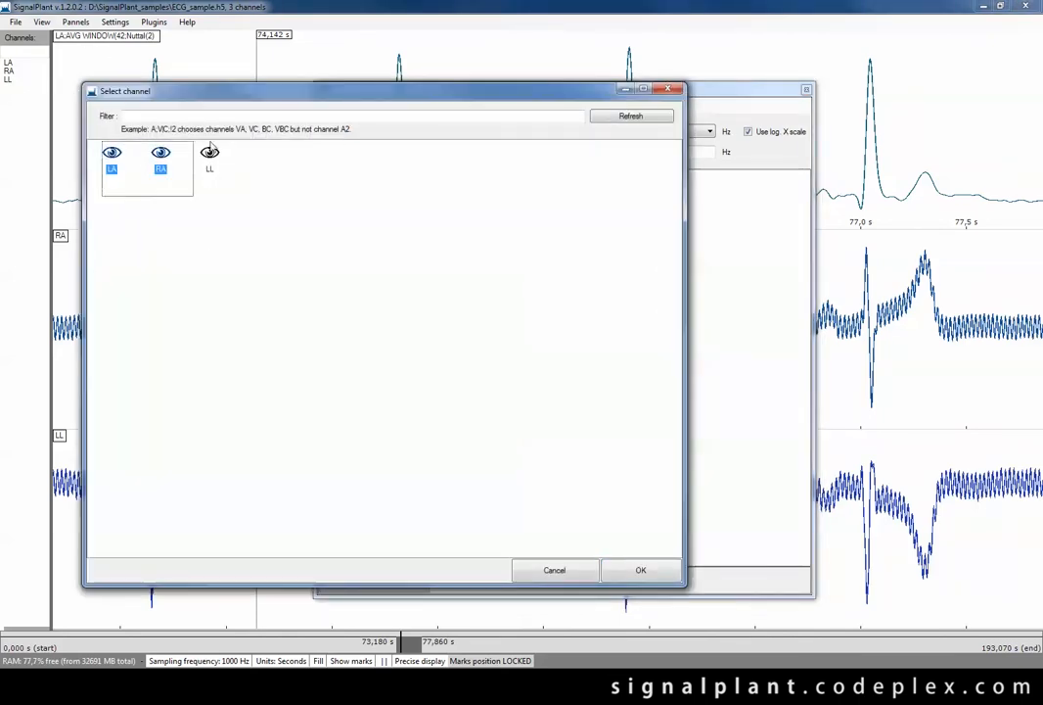
pyautogui.click(641, 570)
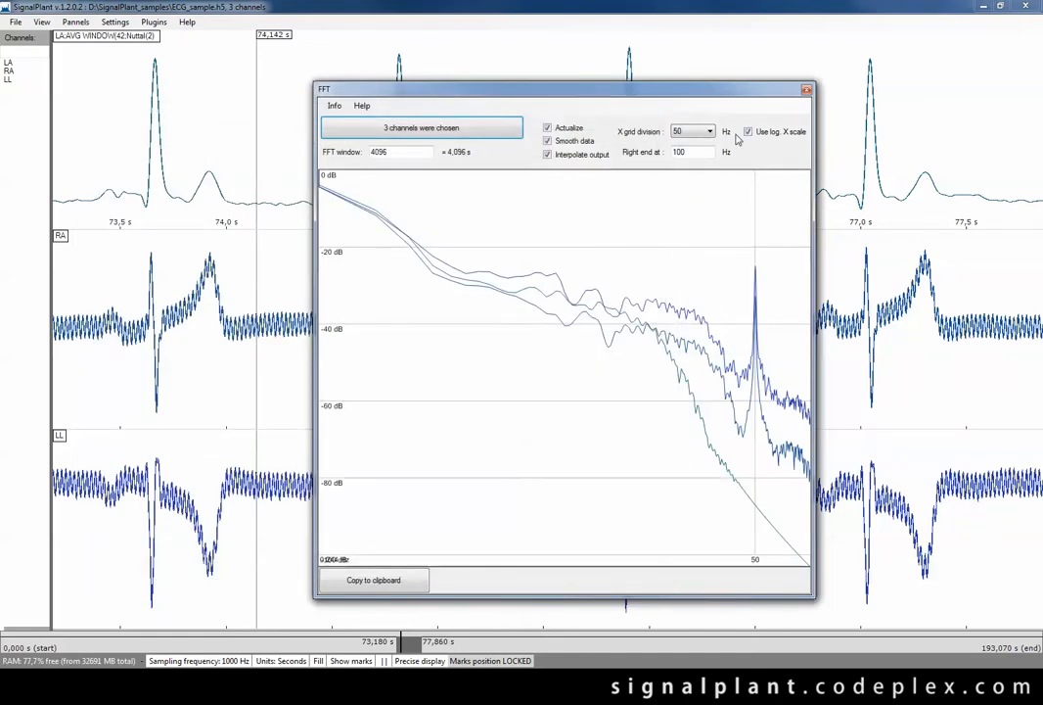
pyautogui.click(749, 131)
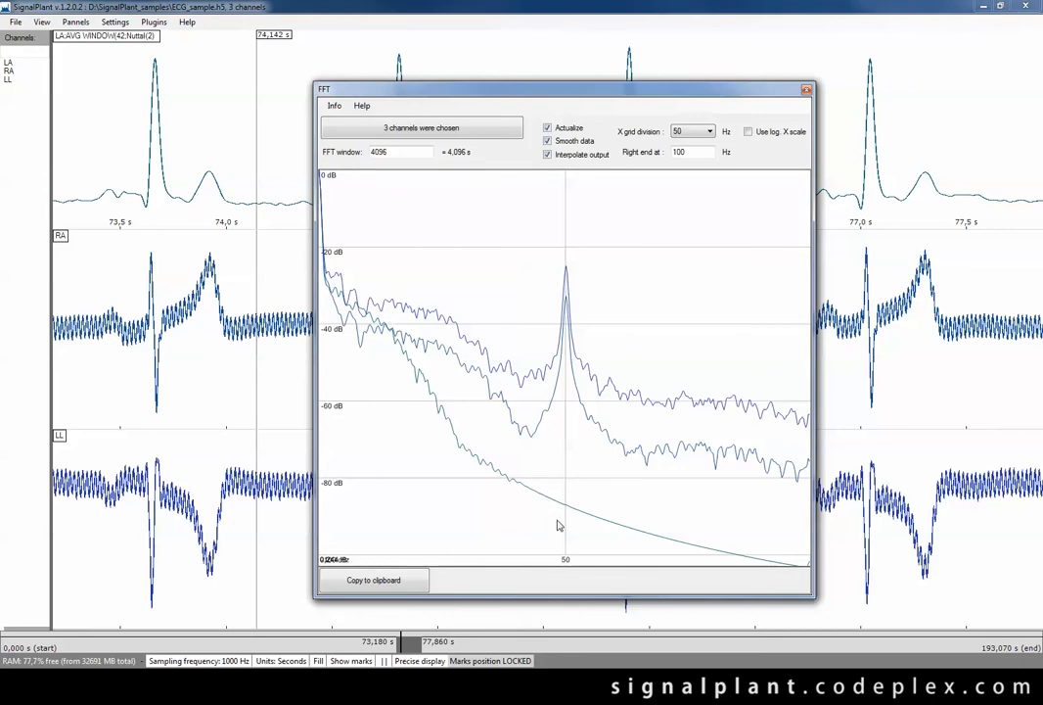
pyautogui.moveTo(565, 508)
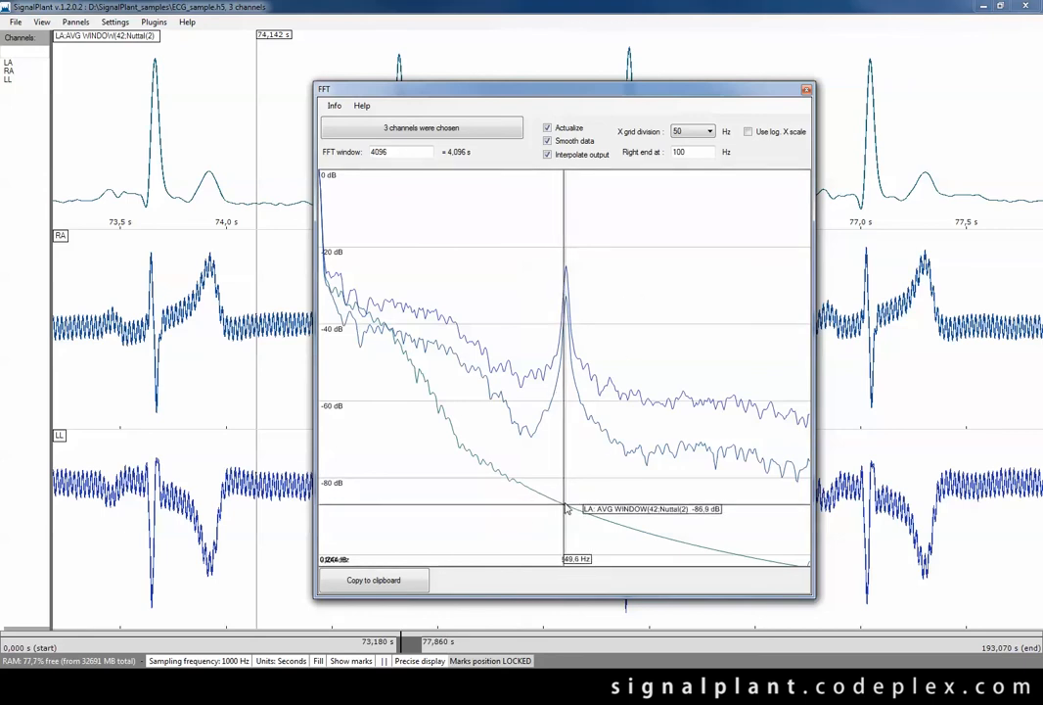
pyautogui.moveTo(666, 527)
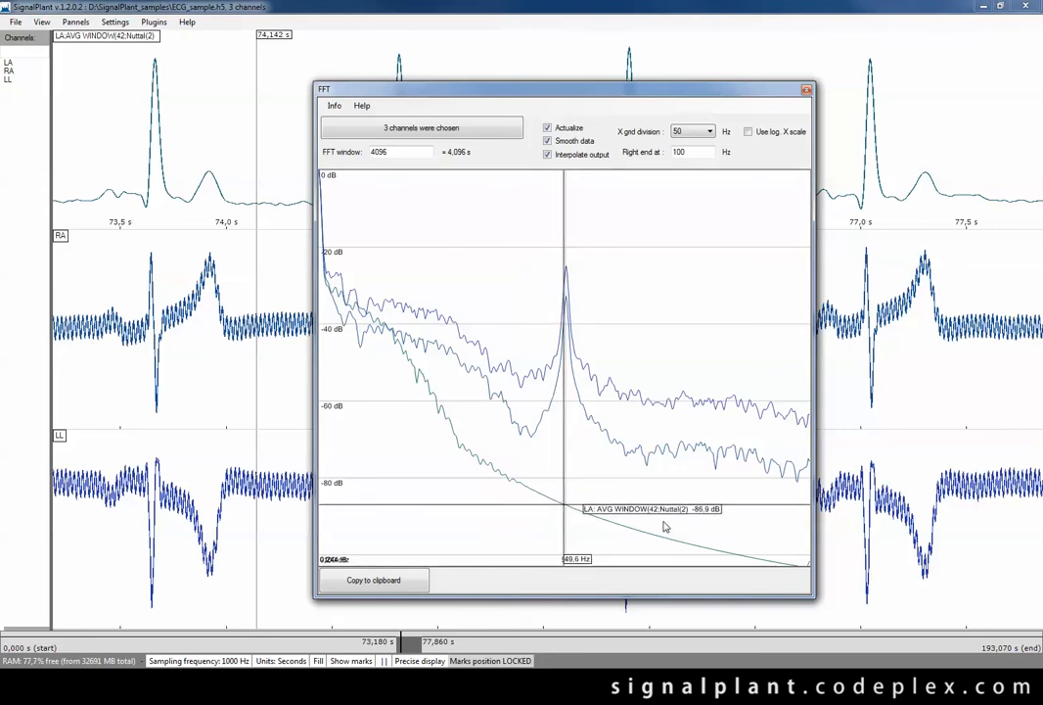
pyautogui.moveTo(576, 512)
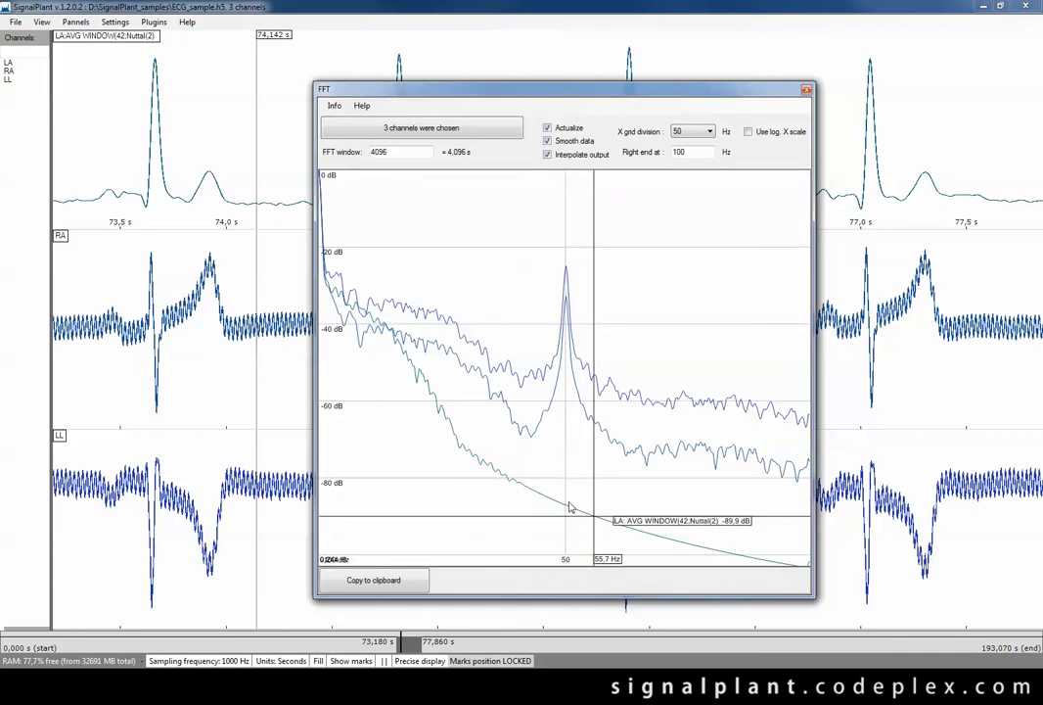
pyautogui.moveTo(566, 438)
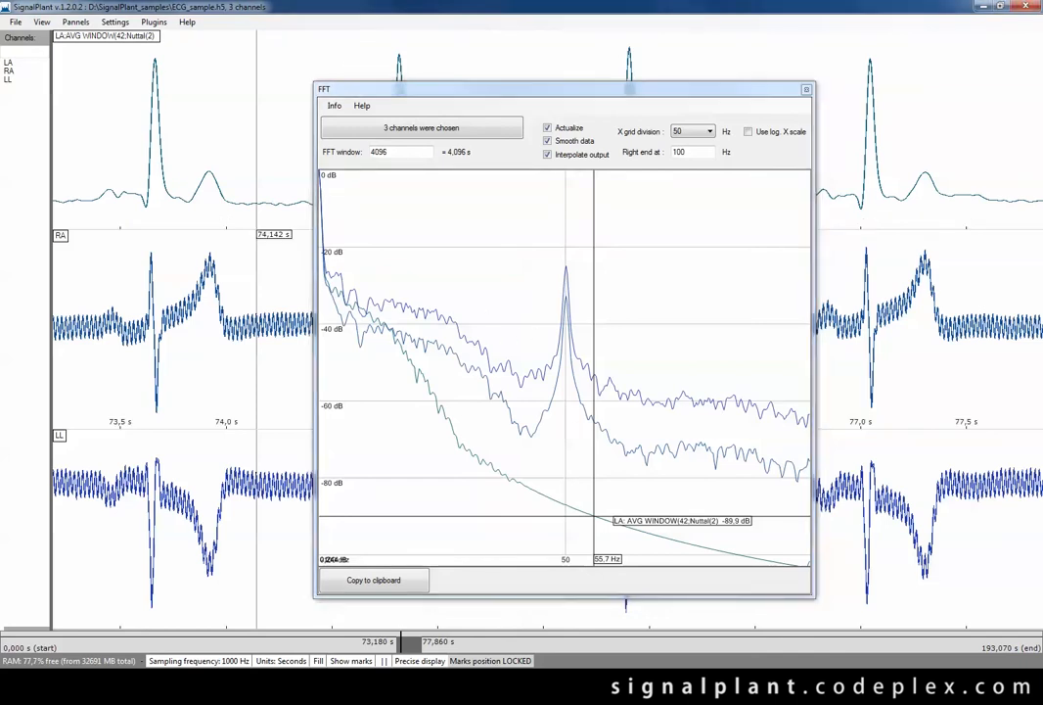
pyautogui.moveTo(370, 361)
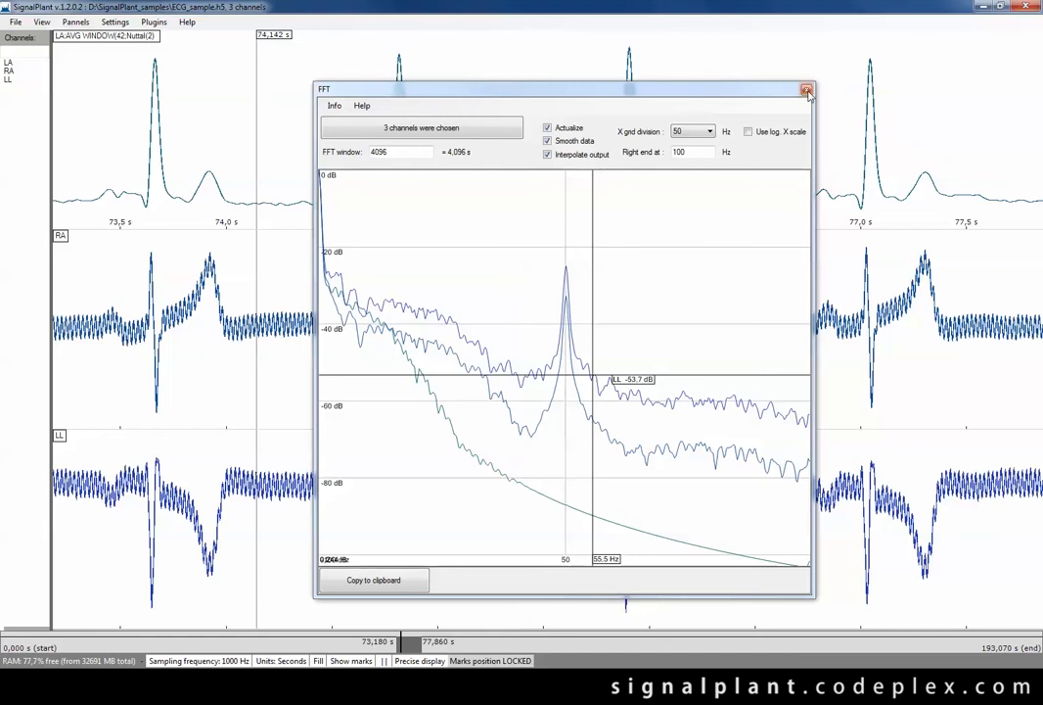
pyautogui.click(807, 89)
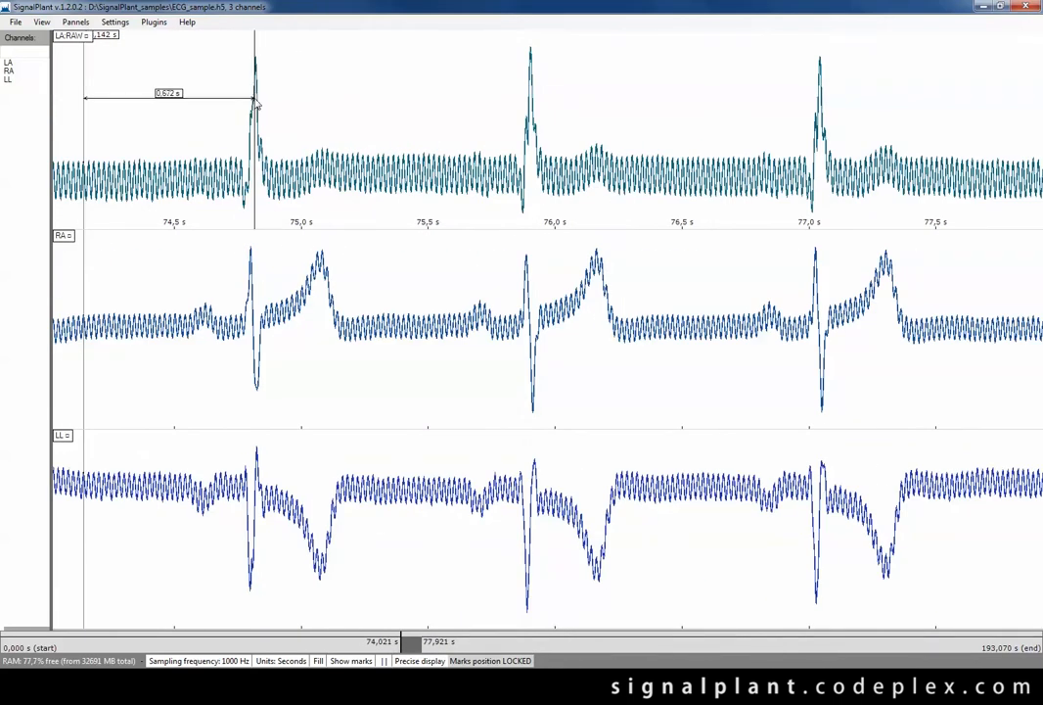
# Measure a time interval on LA and read amplitude values across the channels.
pyautogui.moveTo(260, 102); pyautogui.dragTo(303, 110)
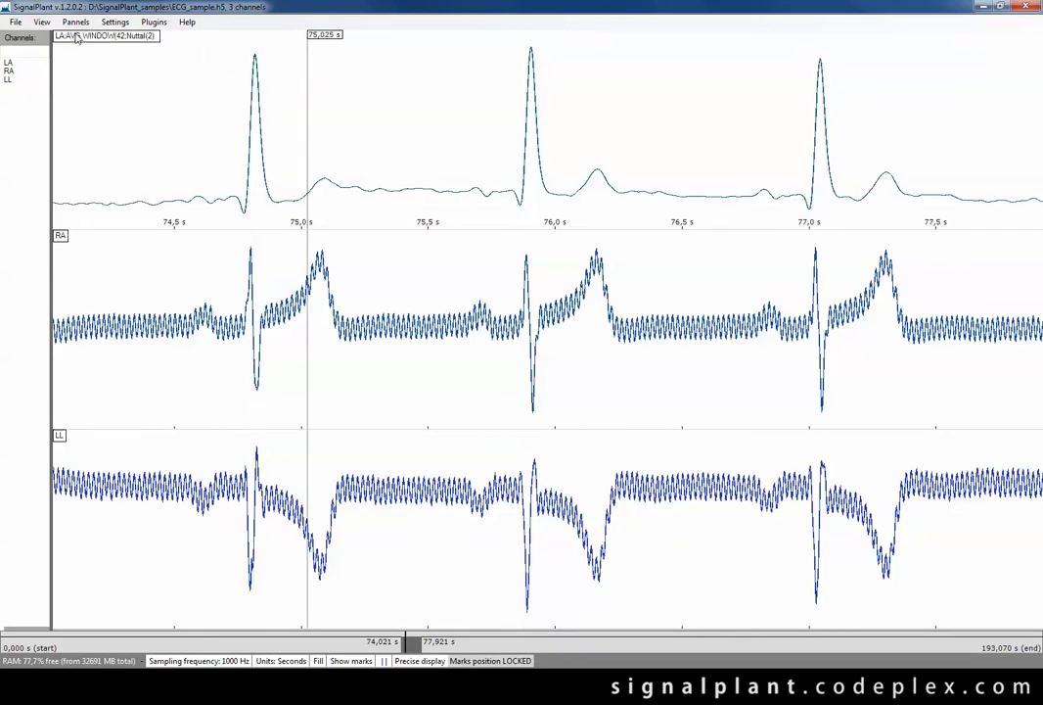
pyautogui.click(41, 22)
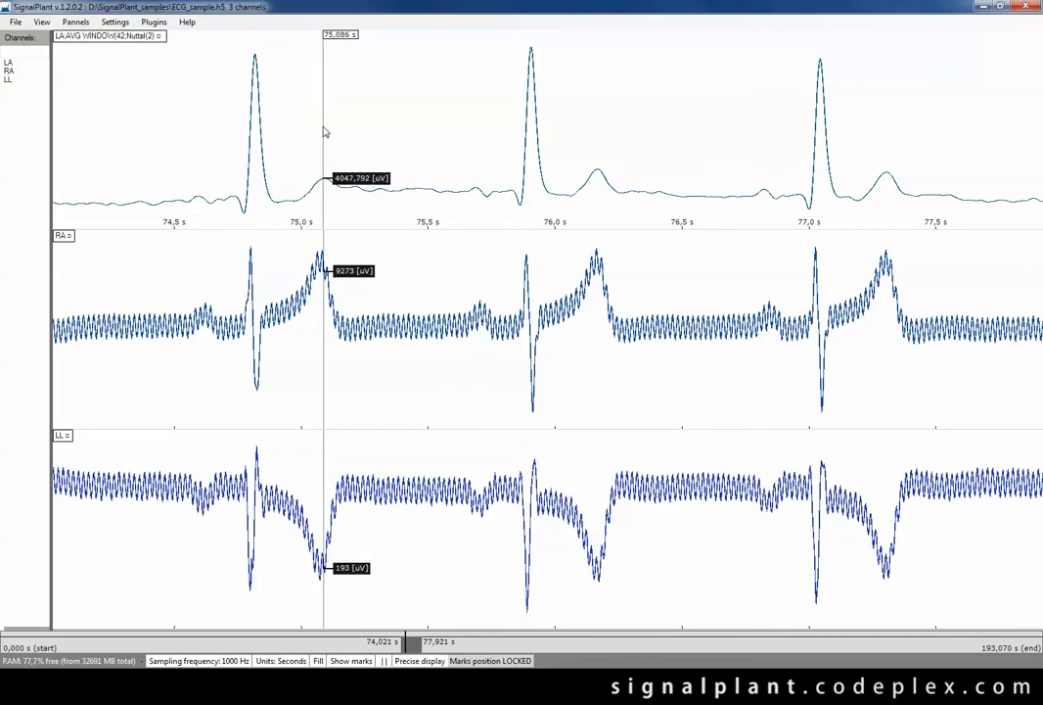
pyautogui.moveTo(326, 130); pyautogui.dragTo(276, 130)
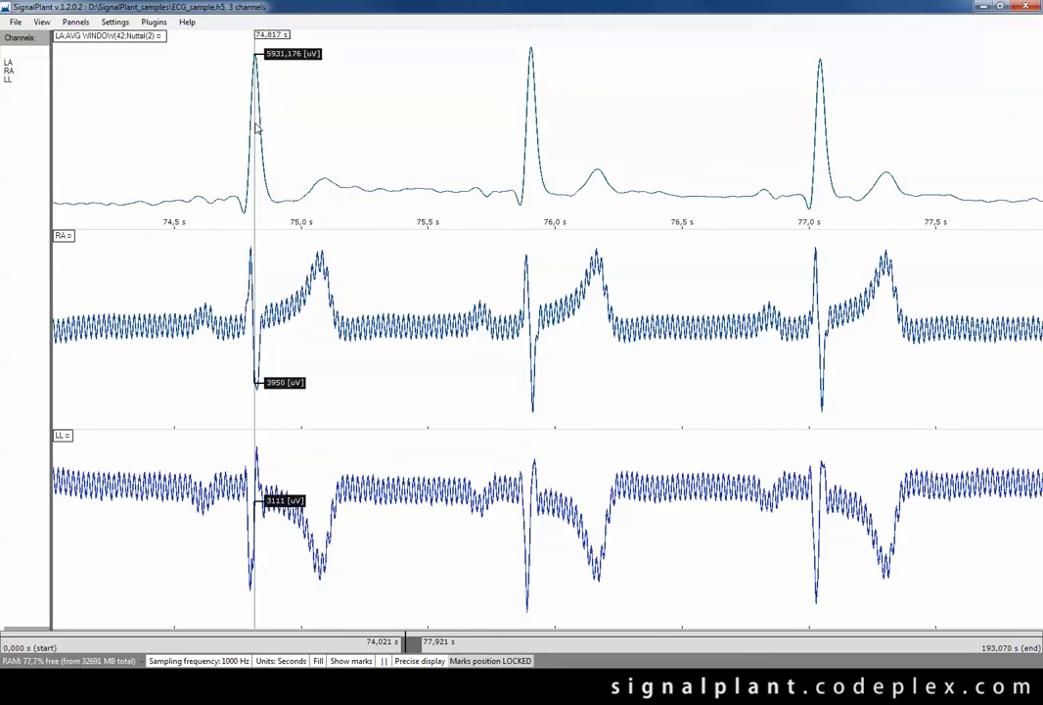
# Measure R–R intervals and heart rate between adjacent beats, in samples.
pyautogui.moveTo(257, 117); pyautogui.dragTo(504, 117)
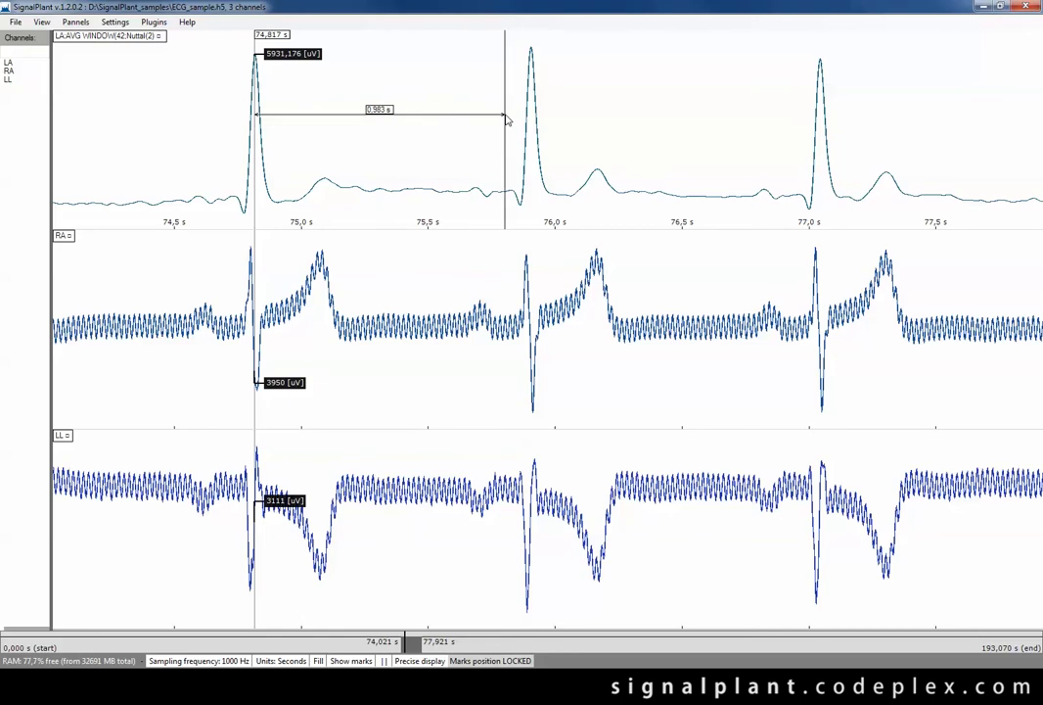
pyautogui.moveTo(504, 118); pyautogui.dragTo(532, 125)
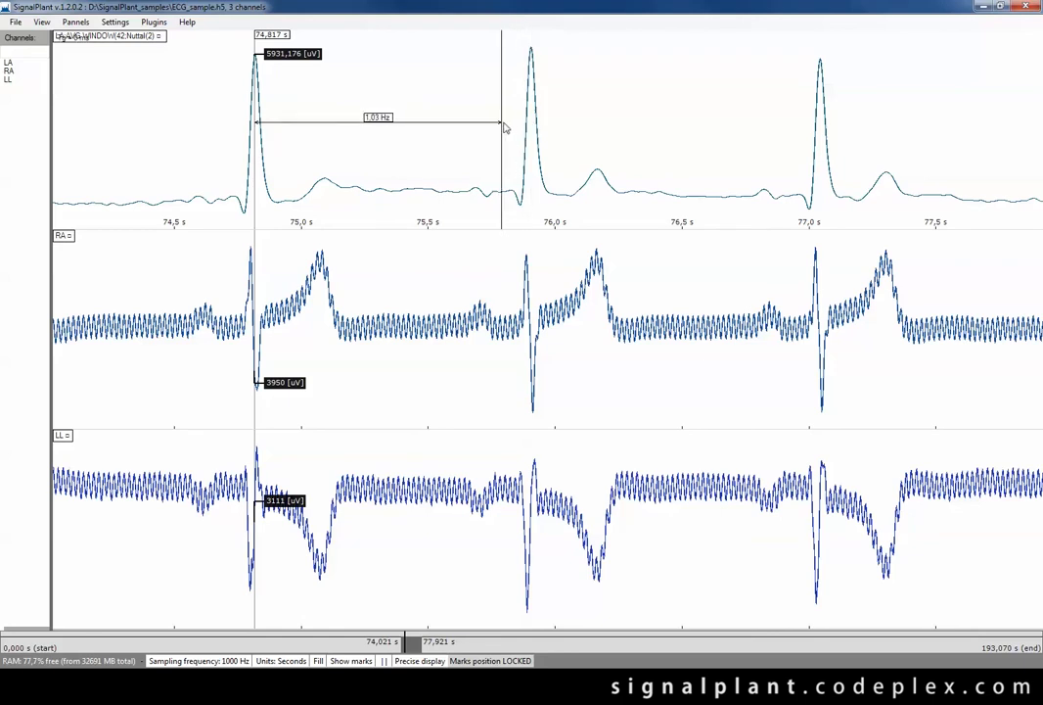
pyautogui.moveTo(499, 128); pyautogui.dragTo(533, 128)
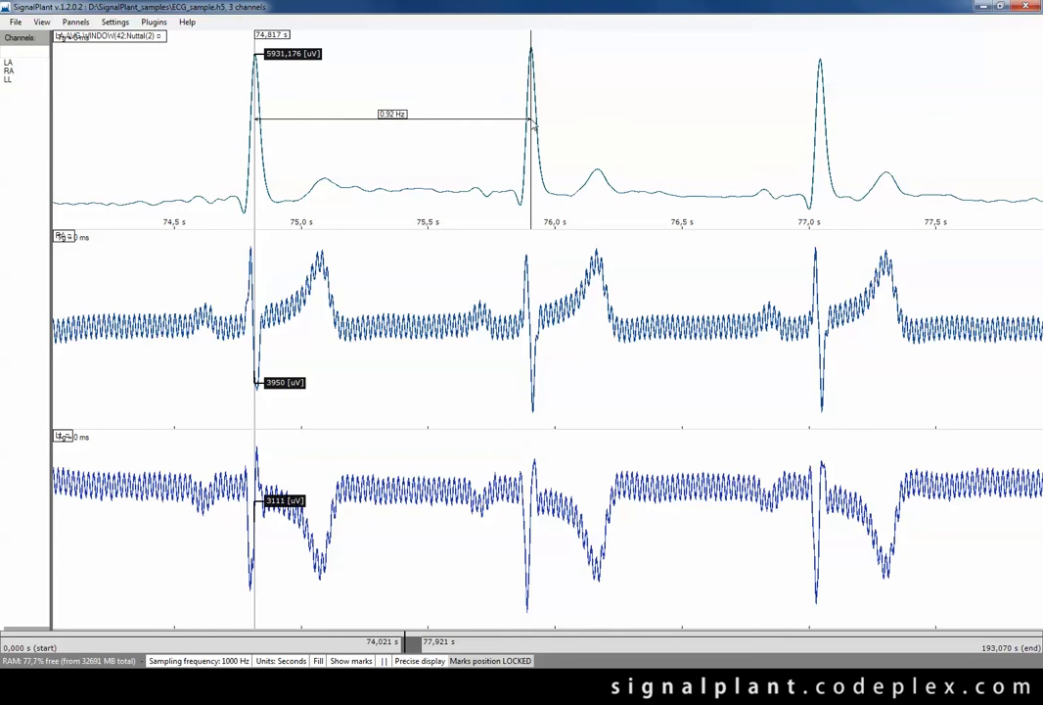
pyautogui.moveTo(533, 124); pyautogui.dragTo(468, 124)
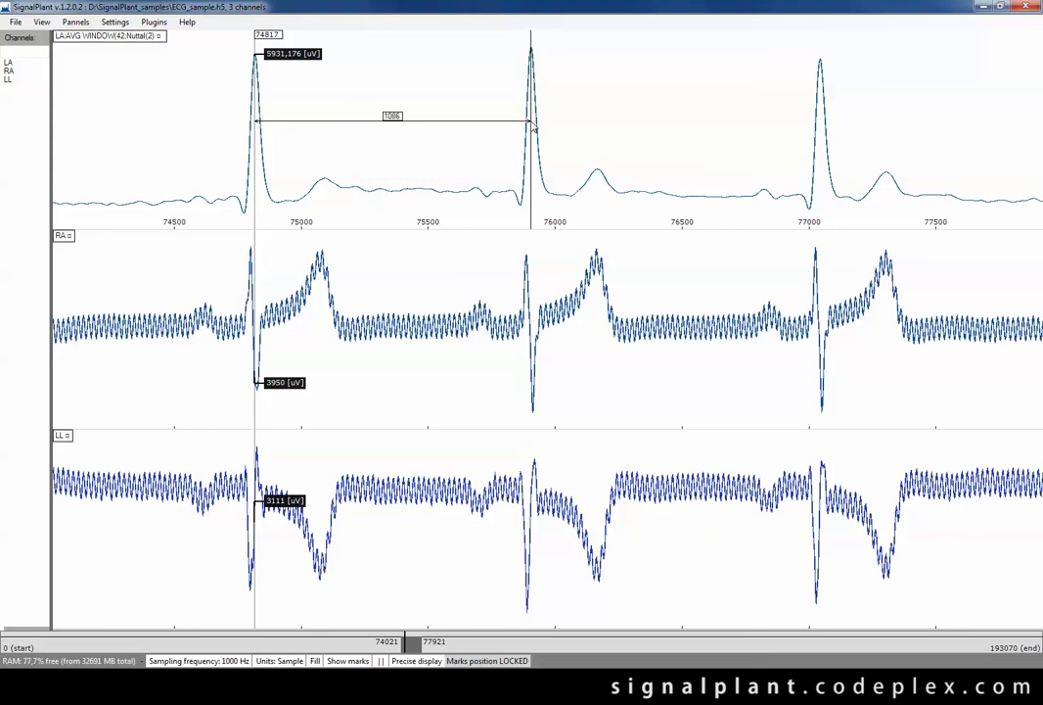
pyautogui.moveTo(531, 124); pyautogui.dragTo(458, 119)
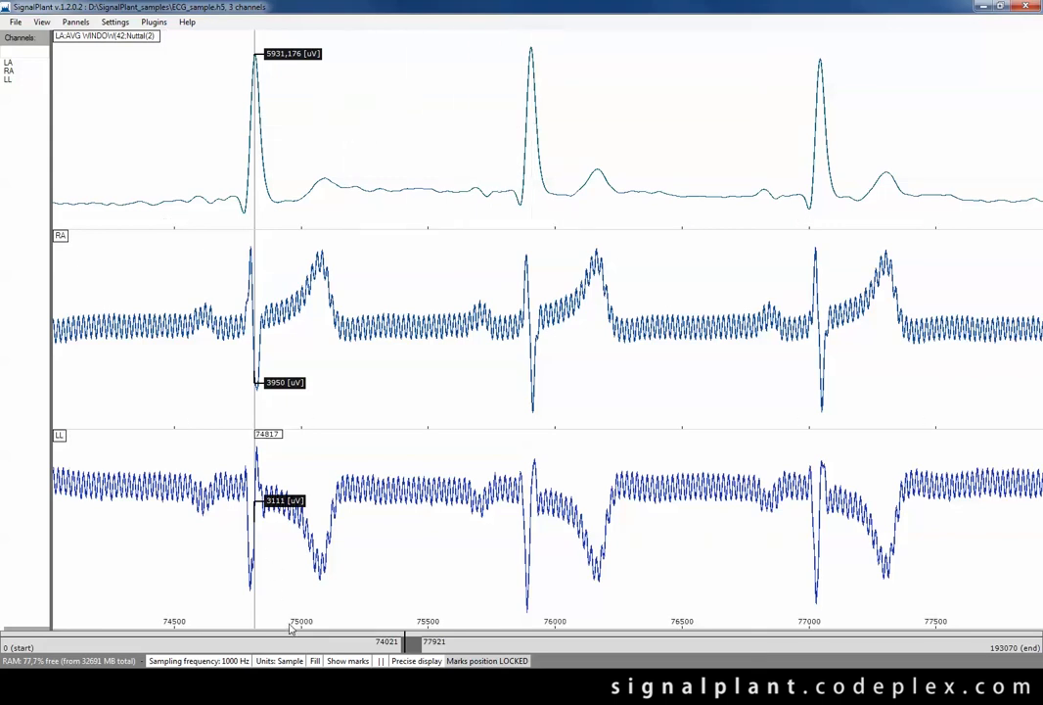
# Switch time units back to seconds and launch the Mount data generator plugin.
pyautogui.click(279, 660)
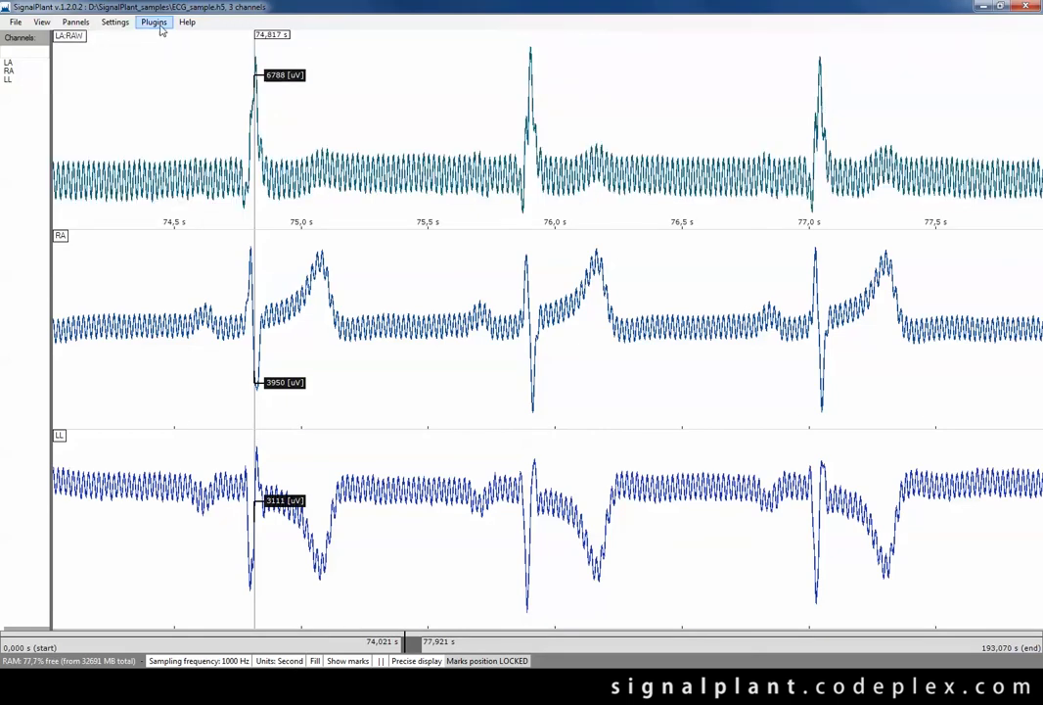
pyautogui.click(154, 22)
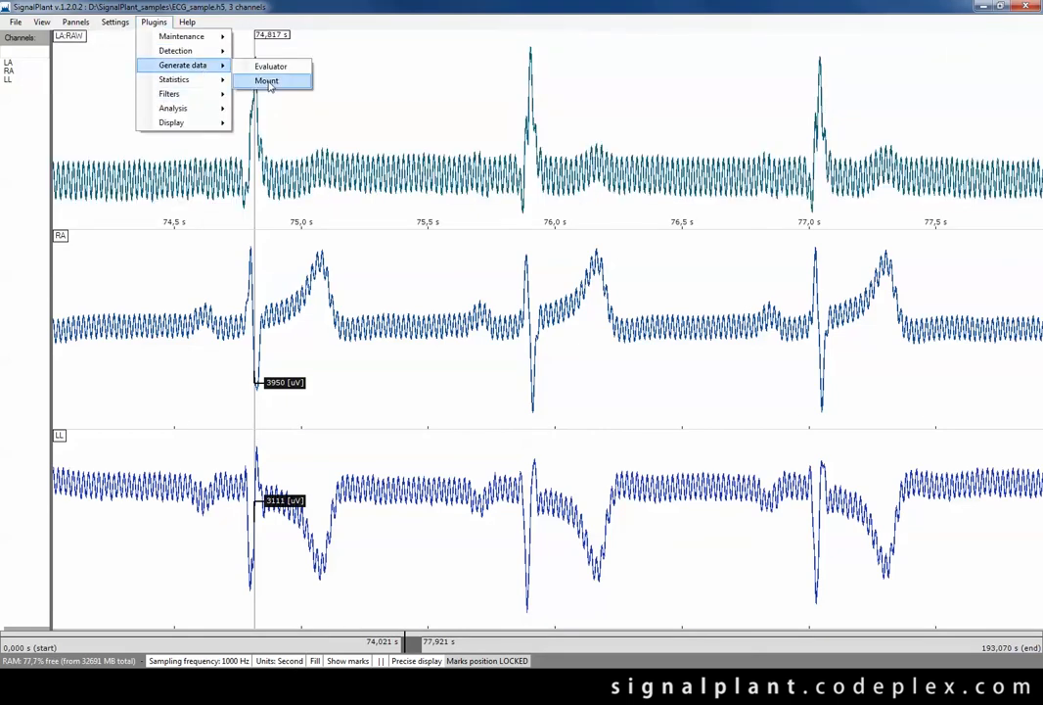
pyautogui.click(266, 80)
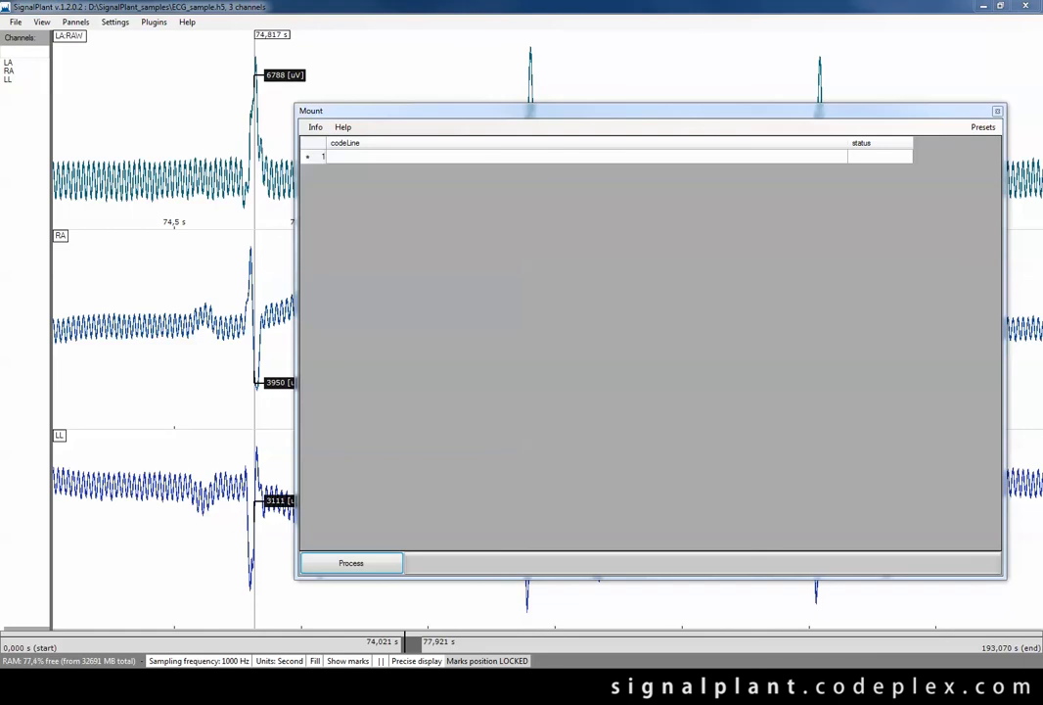
pyautogui.moveTo(153, 199)
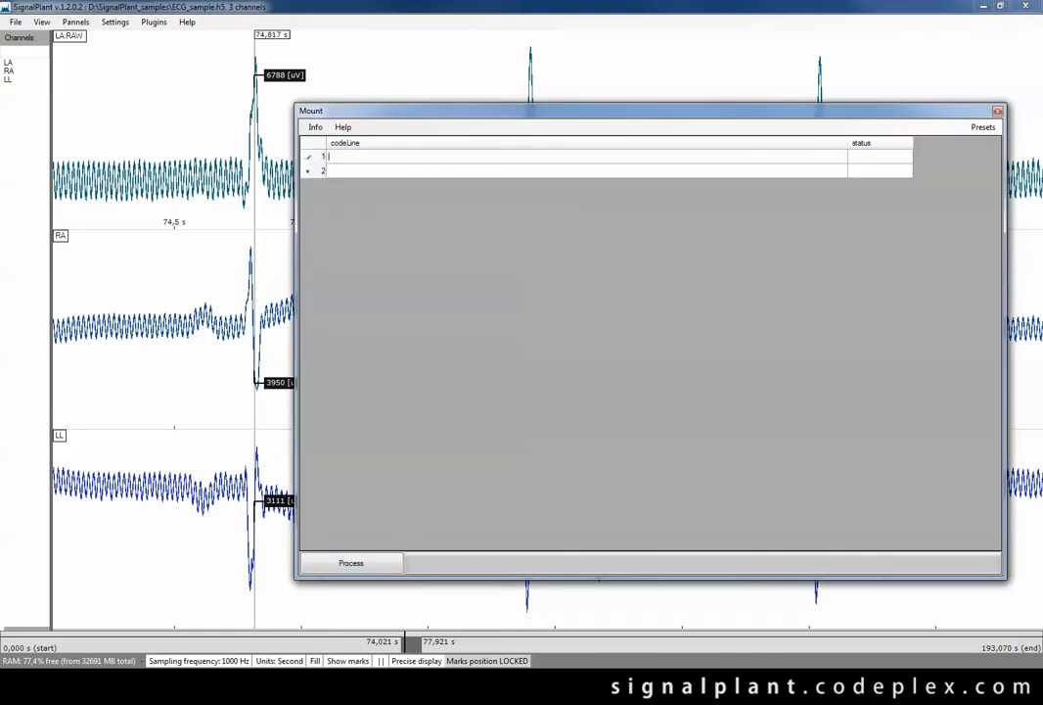
# Enter leads I=LA-RA, II=LL-RA and III=LL-LA in Mount and compute them.
pyautogui.write('H')
pyautogui.write('I=LA-RA')
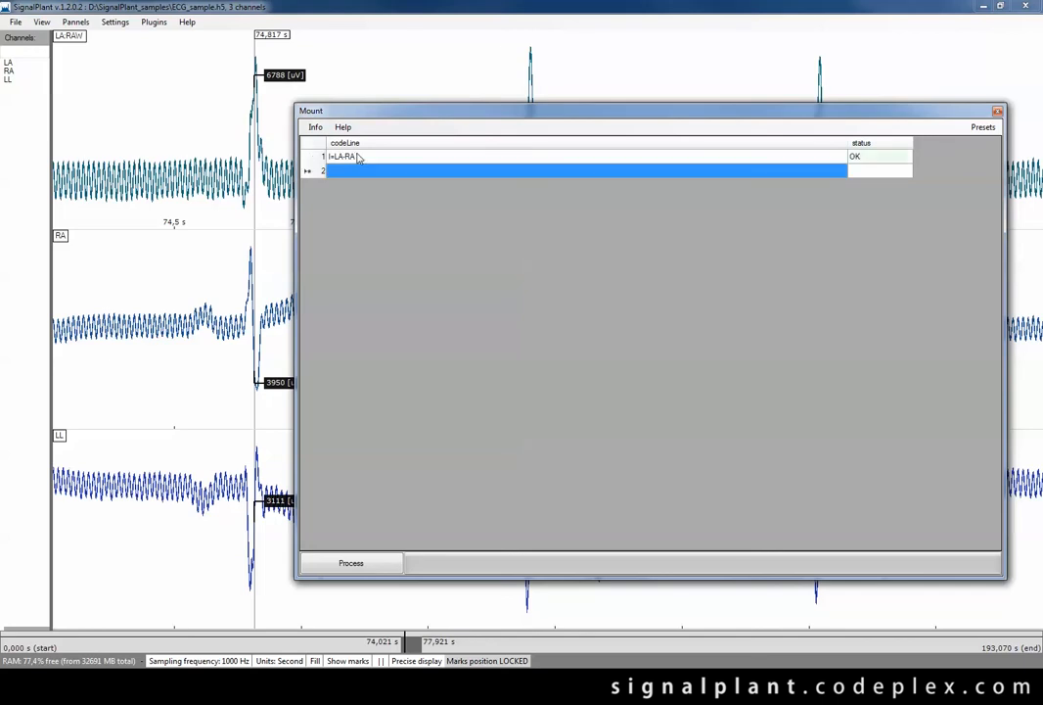
pyautogui.write('ll')
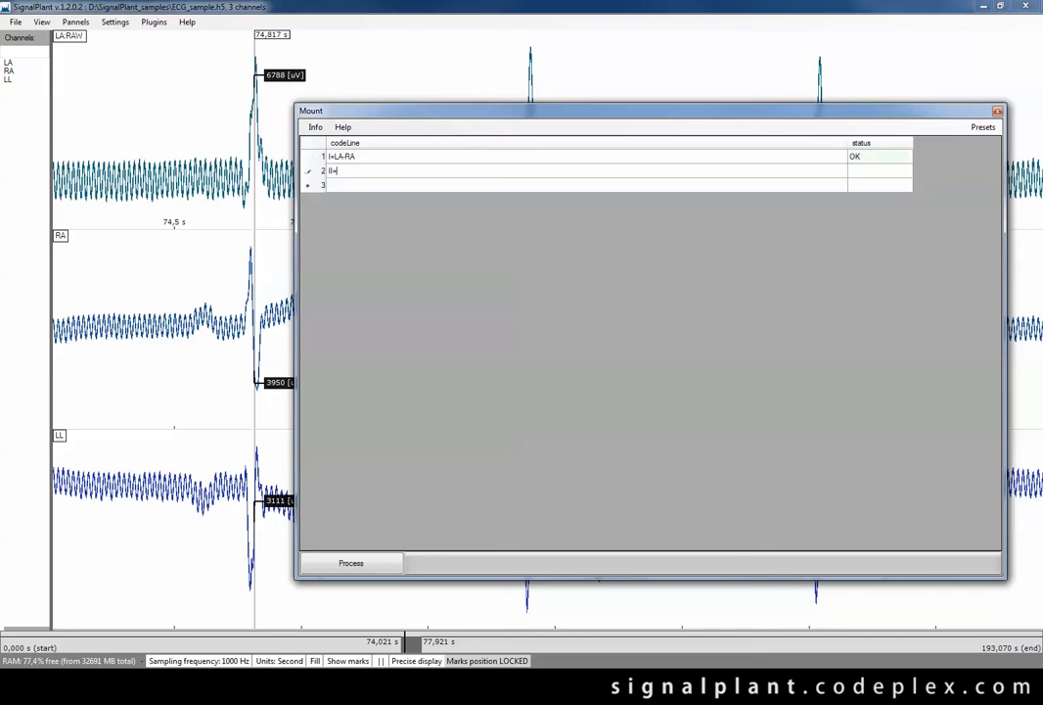
pyautogui.write('LL-RA')
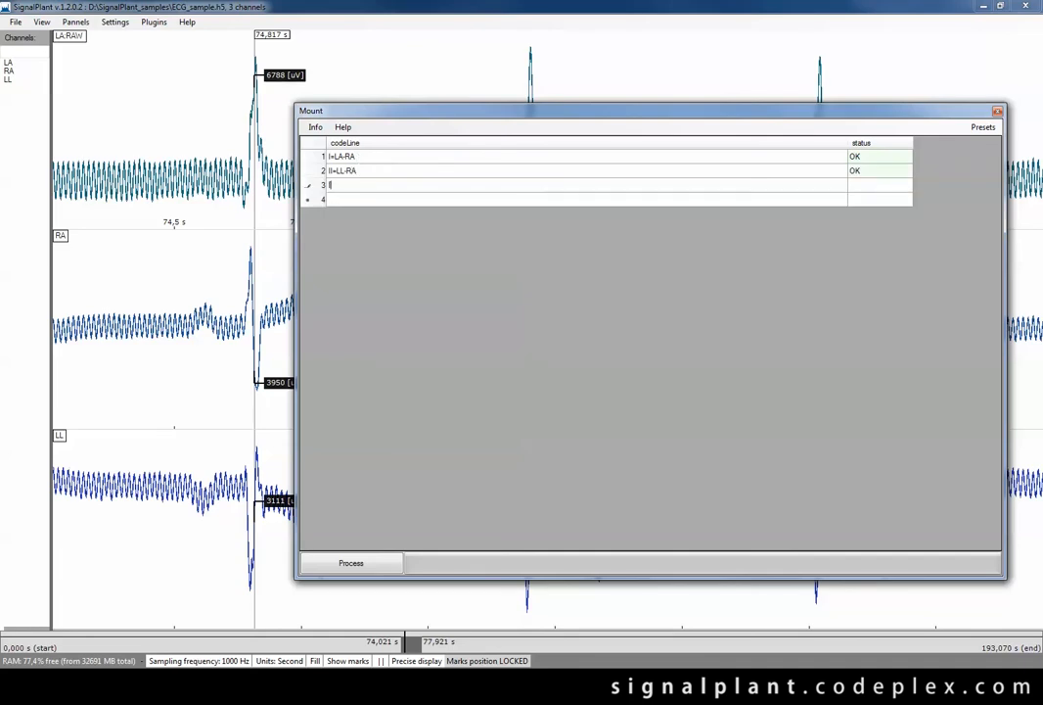
pyautogui.write('III=')
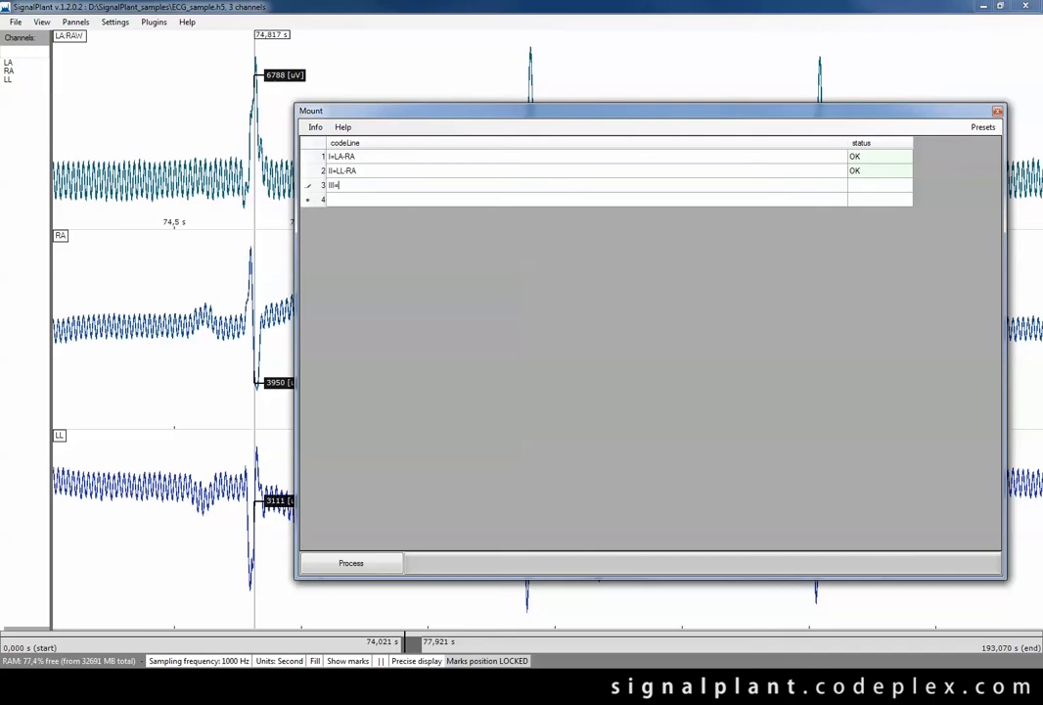
pyautogui.write('LL-LA')
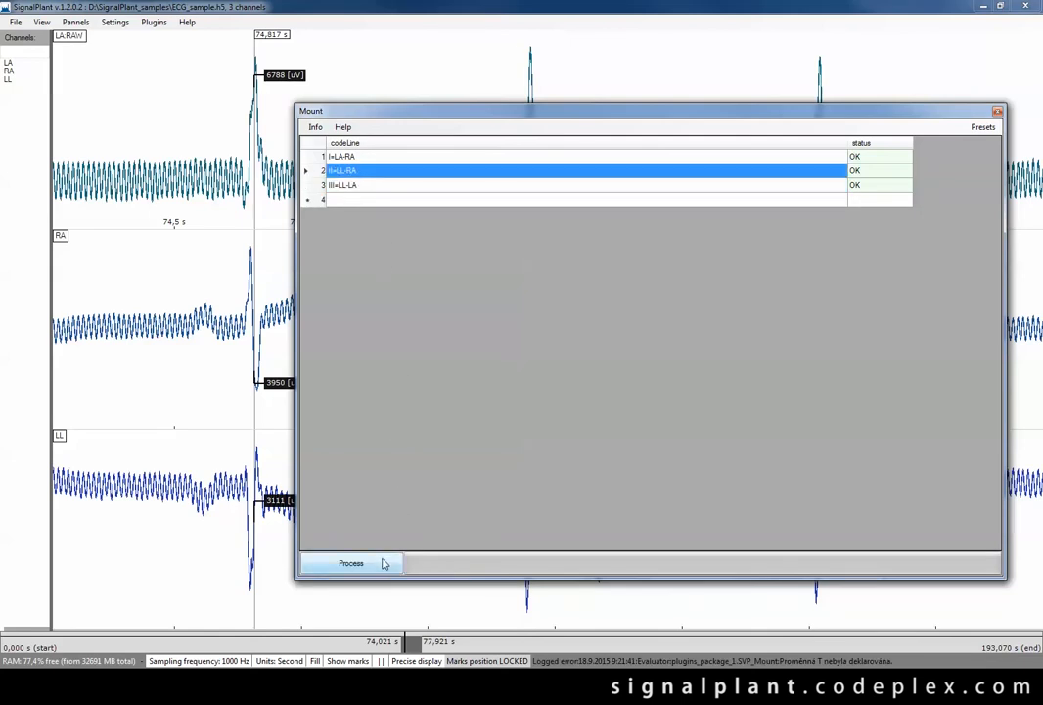
pyautogui.click(350, 563)
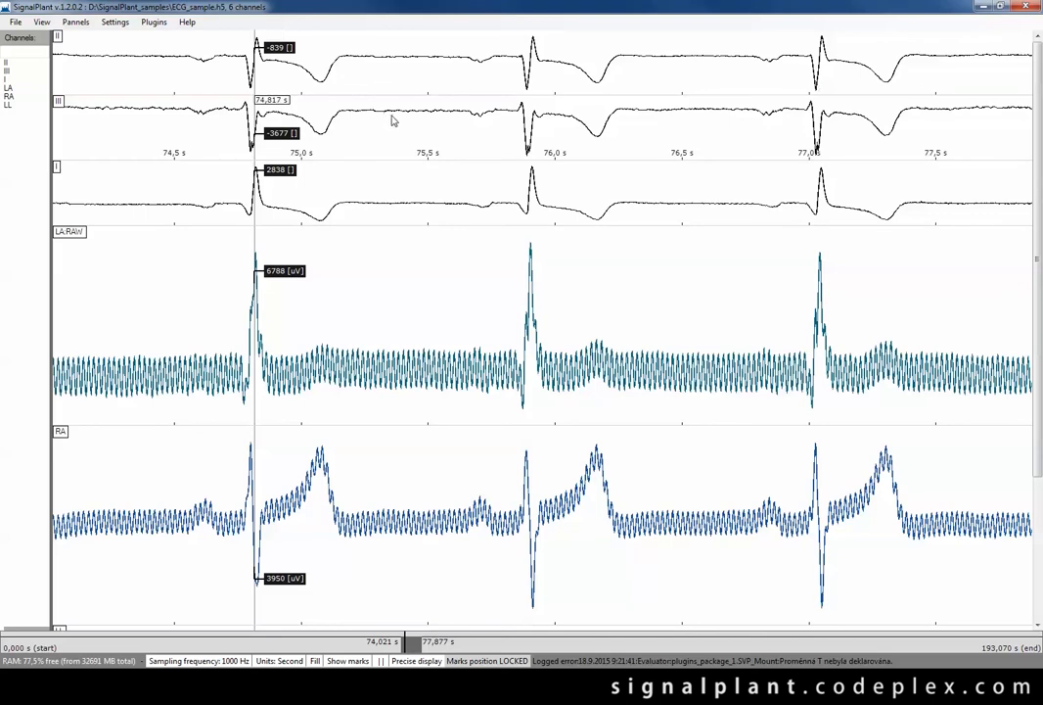
pyautogui.moveTo(406, 140)
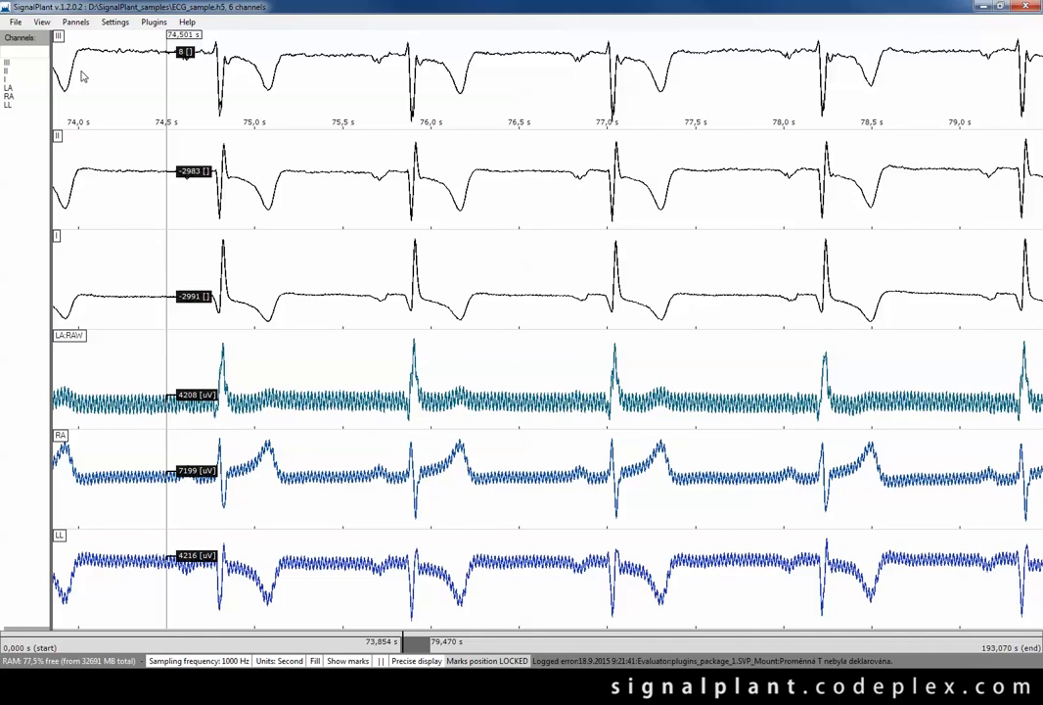
pyautogui.moveTo(15, 77)
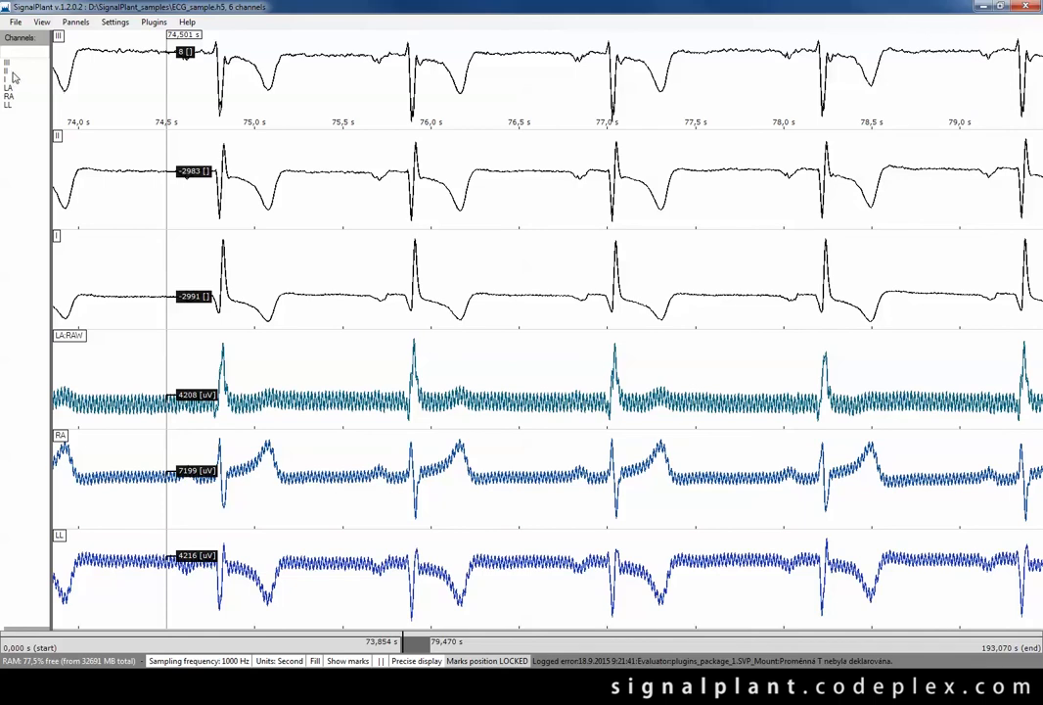
# Select all six channels in the Channels list.
pyautogui.click(14, 73)
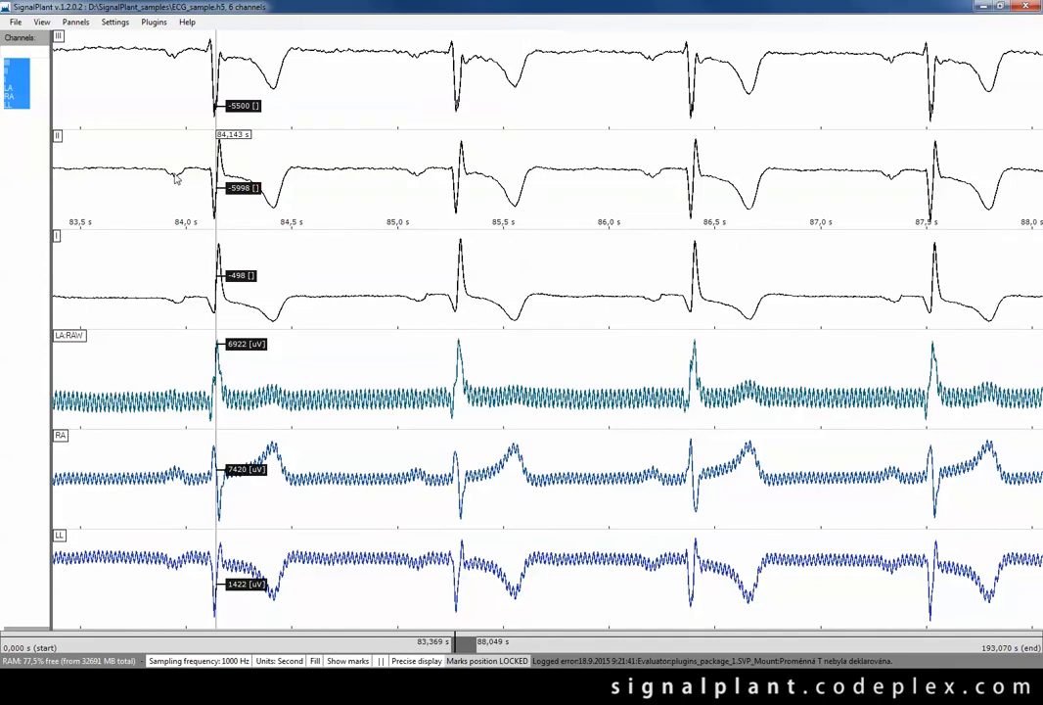
pyautogui.moveTo(425, 157)
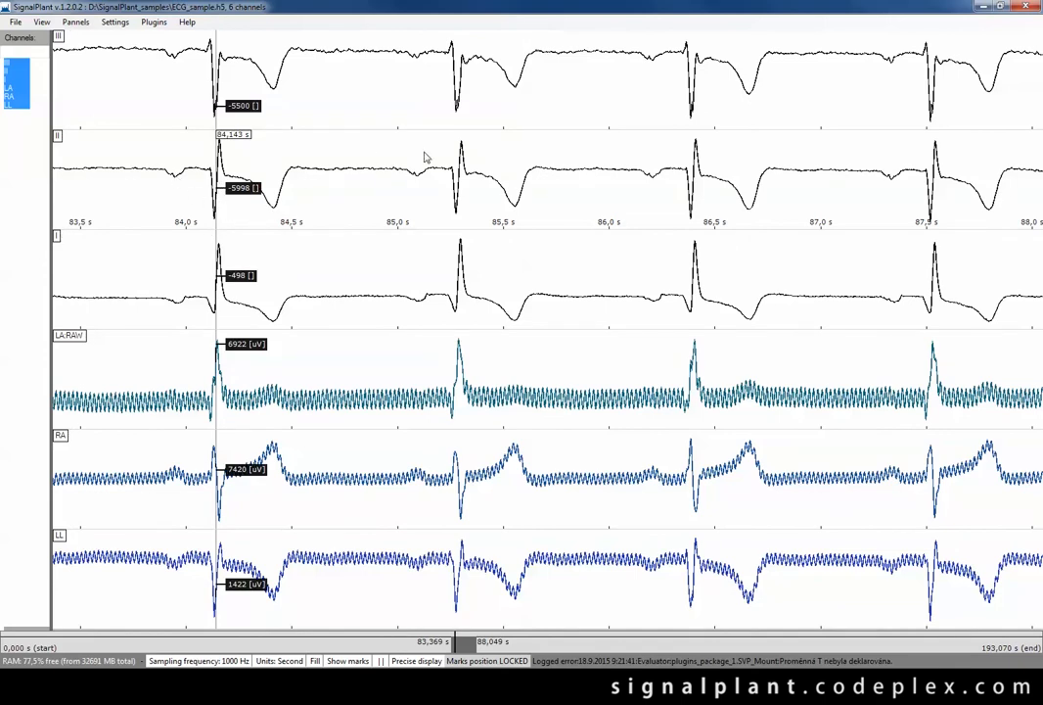
pyautogui.moveTo(471, 162)
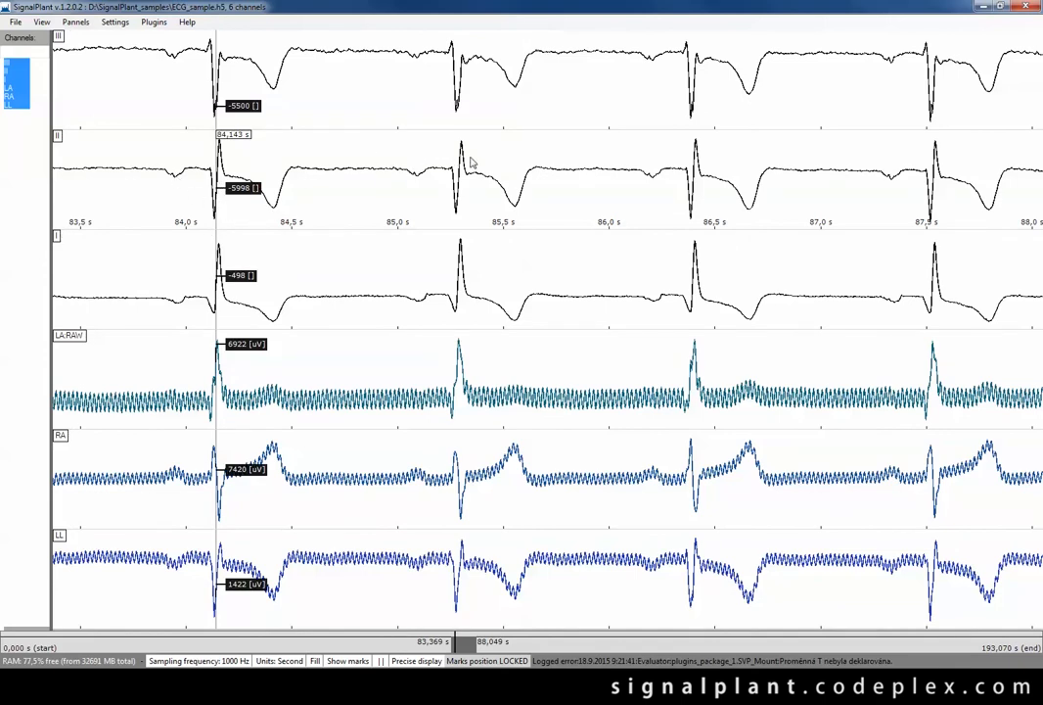
pyautogui.moveTo(587, 161)
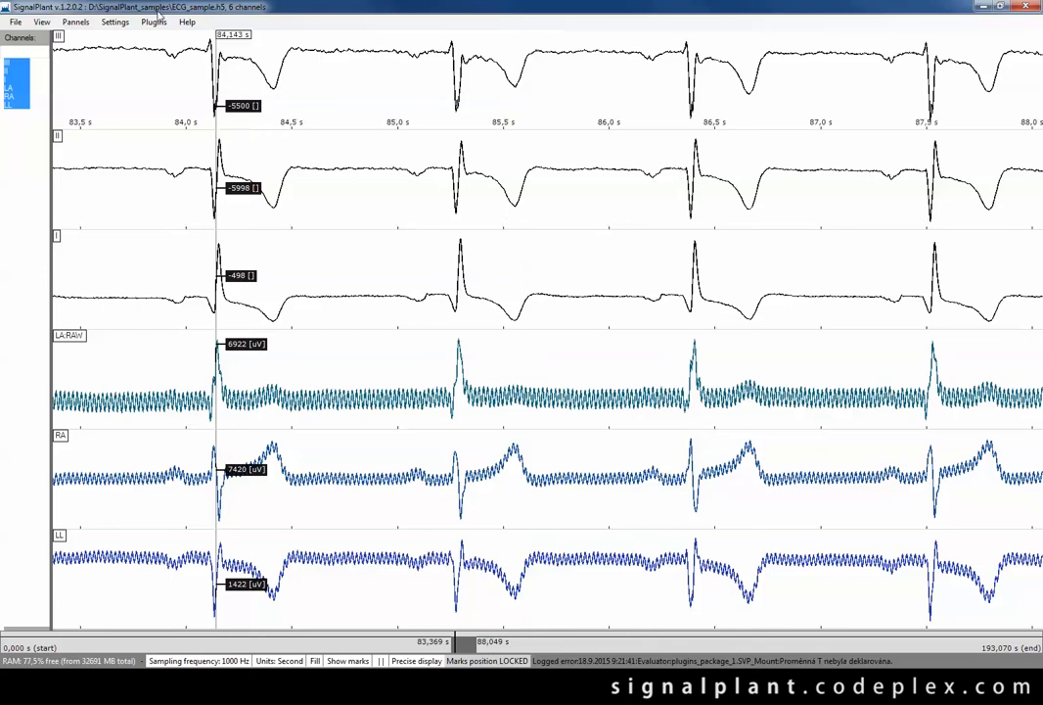
# Open the FFT filter plugin and load lead II into it.
pyautogui.click(153, 21)
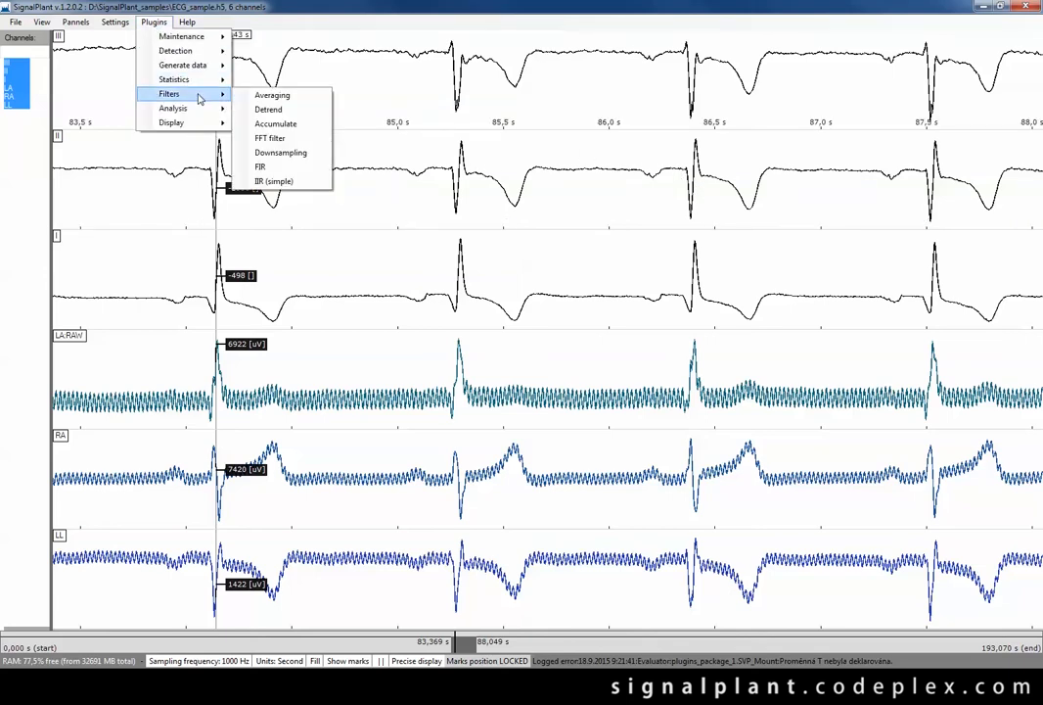
pyautogui.moveTo(275, 124)
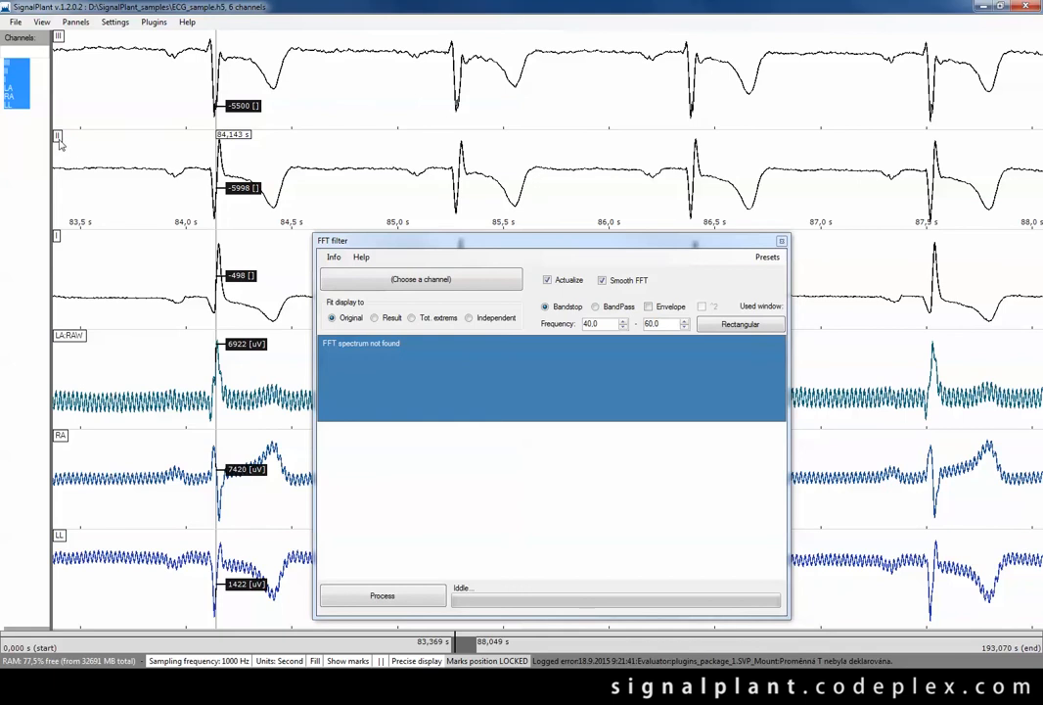
pyautogui.moveTo(384, 296)
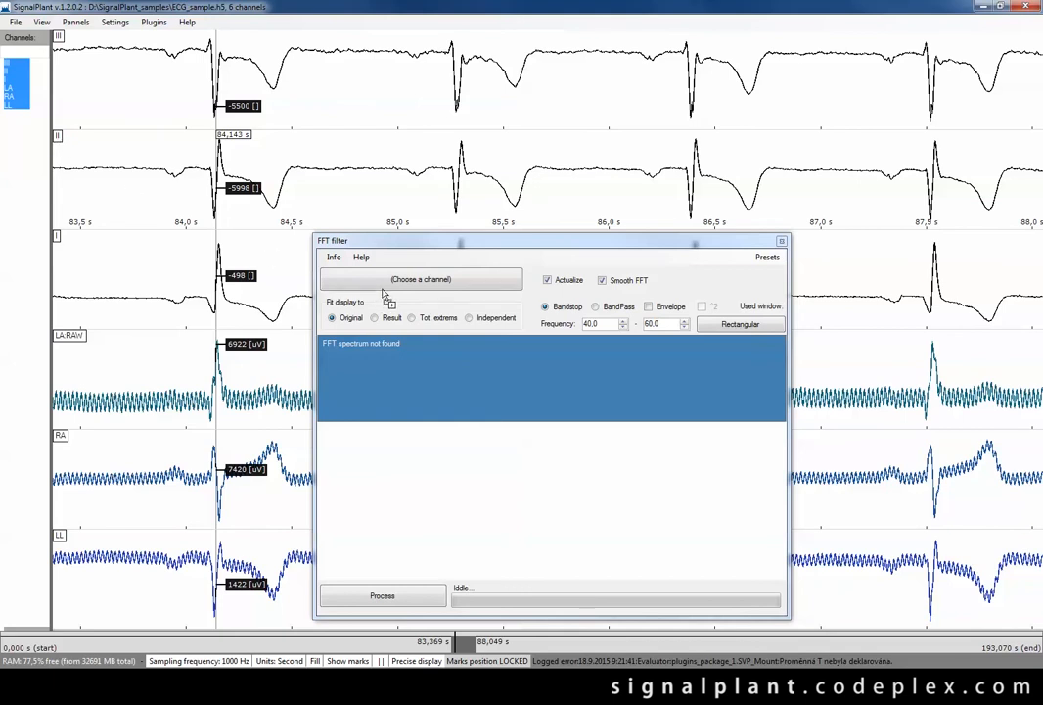
pyautogui.click(421, 279)
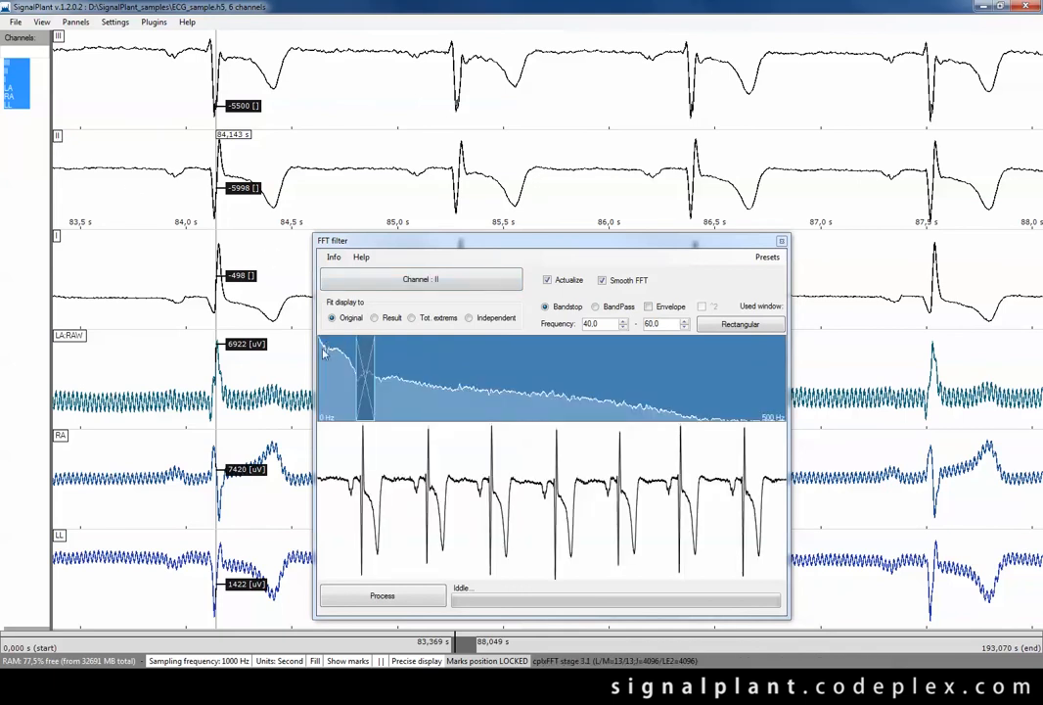
pyautogui.moveTo(721, 423)
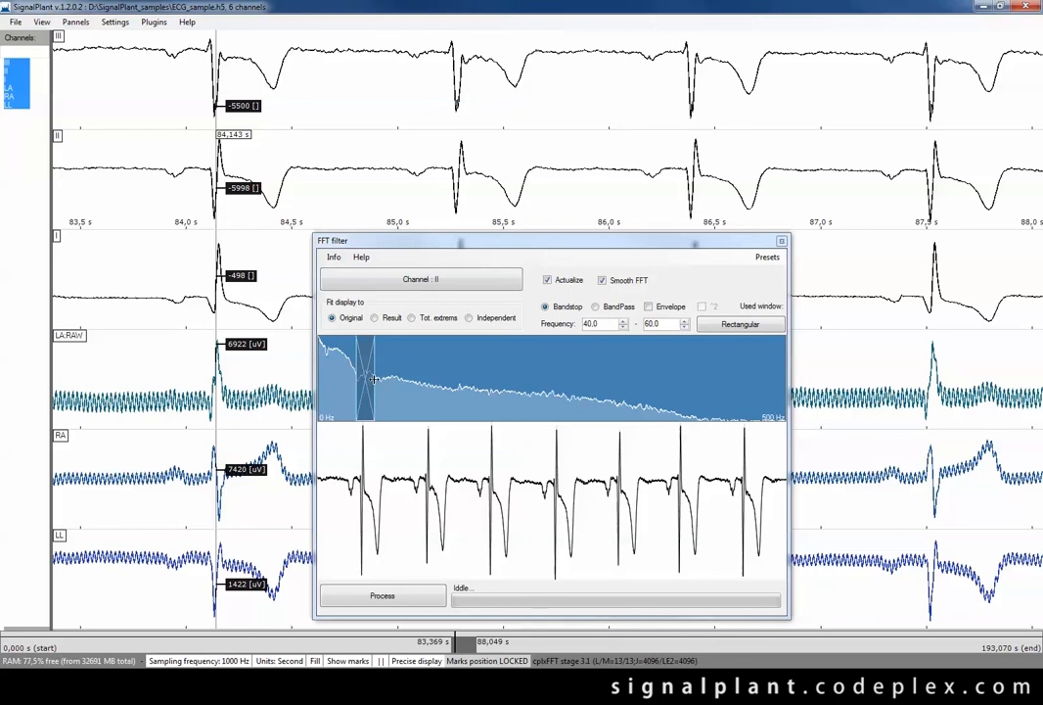
pyautogui.moveTo(369, 388)
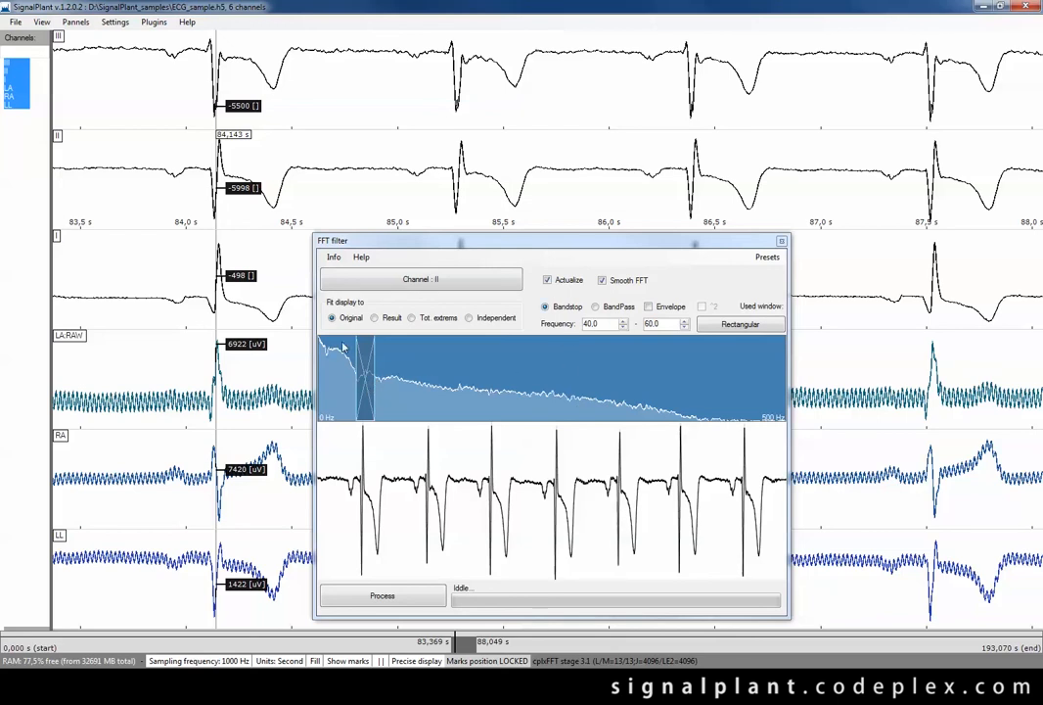
pyautogui.moveTo(365, 381)
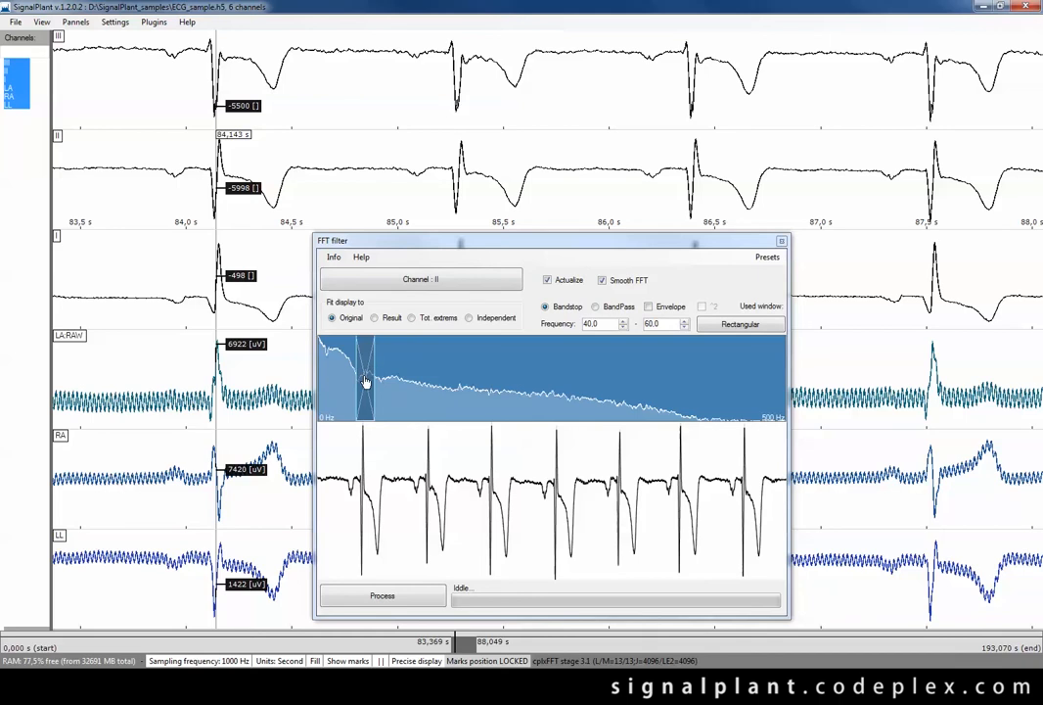
pyautogui.moveTo(386, 387)
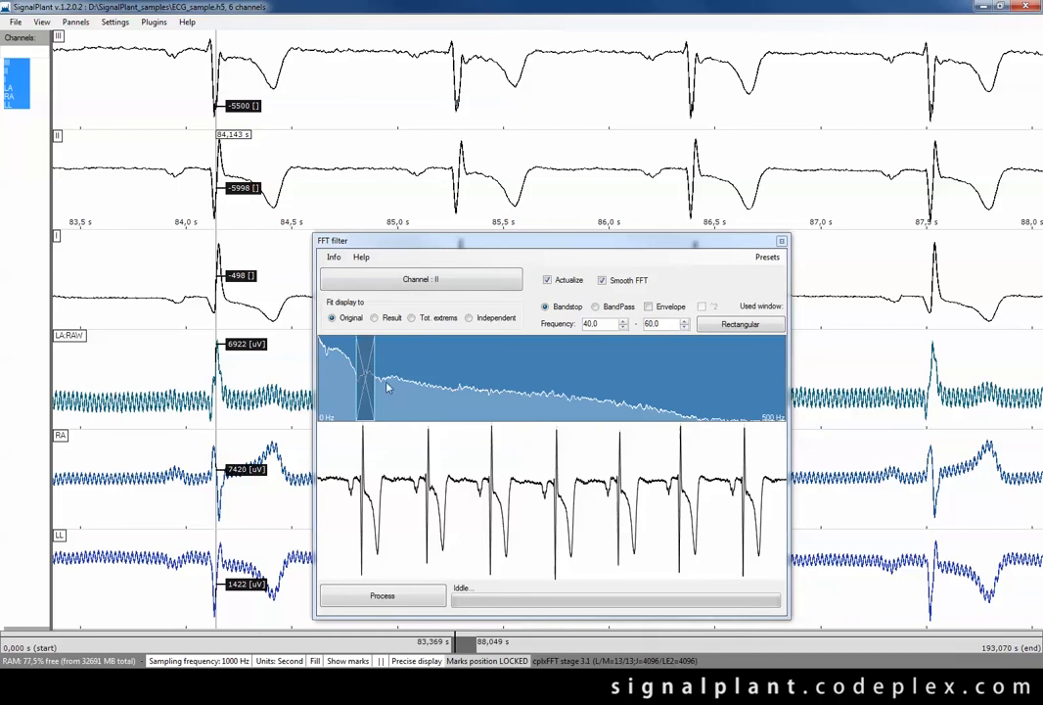
pyautogui.moveTo(582, 333)
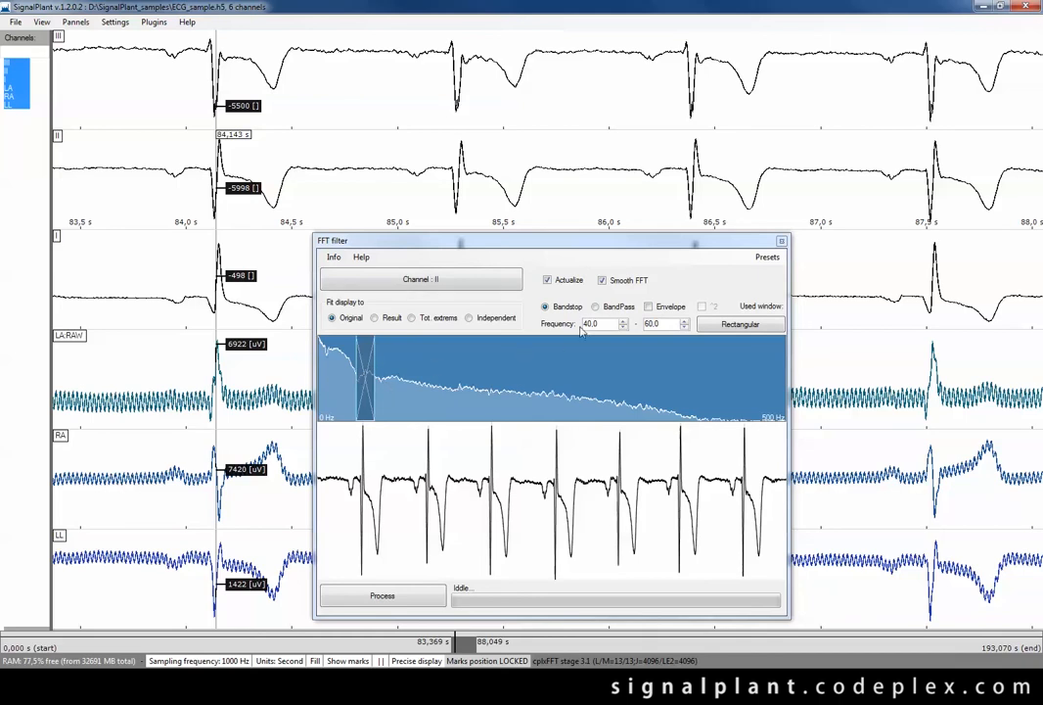
# Set a 12–35 Hz band-pass with independent display fit and envelope enabled.
pyautogui.click(595, 306)
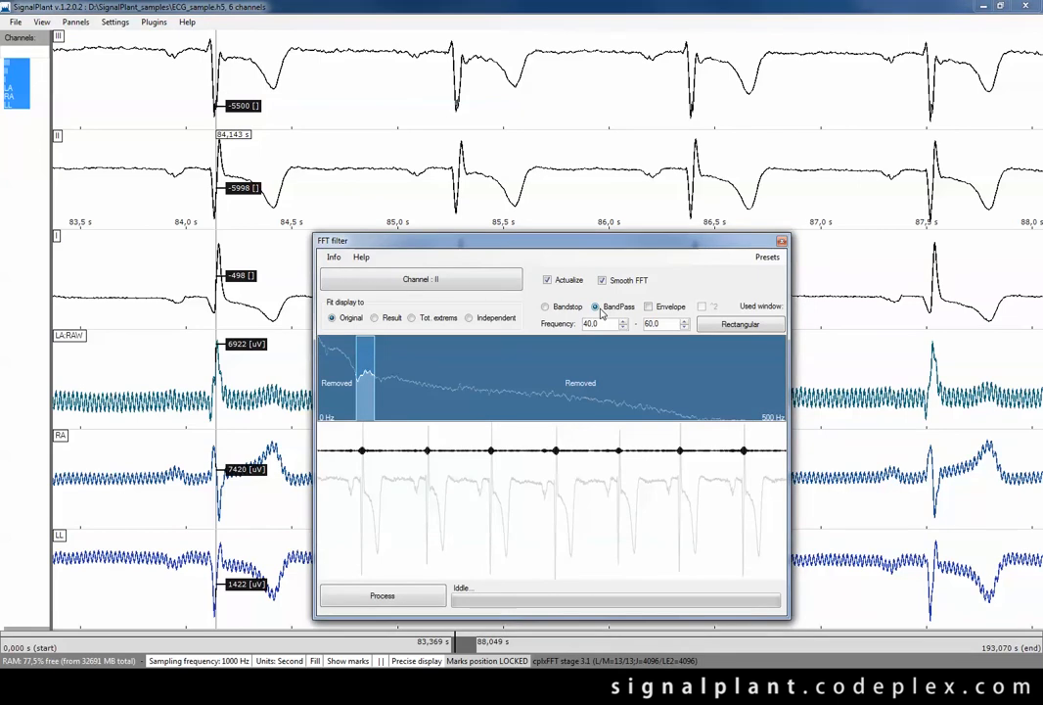
pyautogui.moveTo(374, 480)
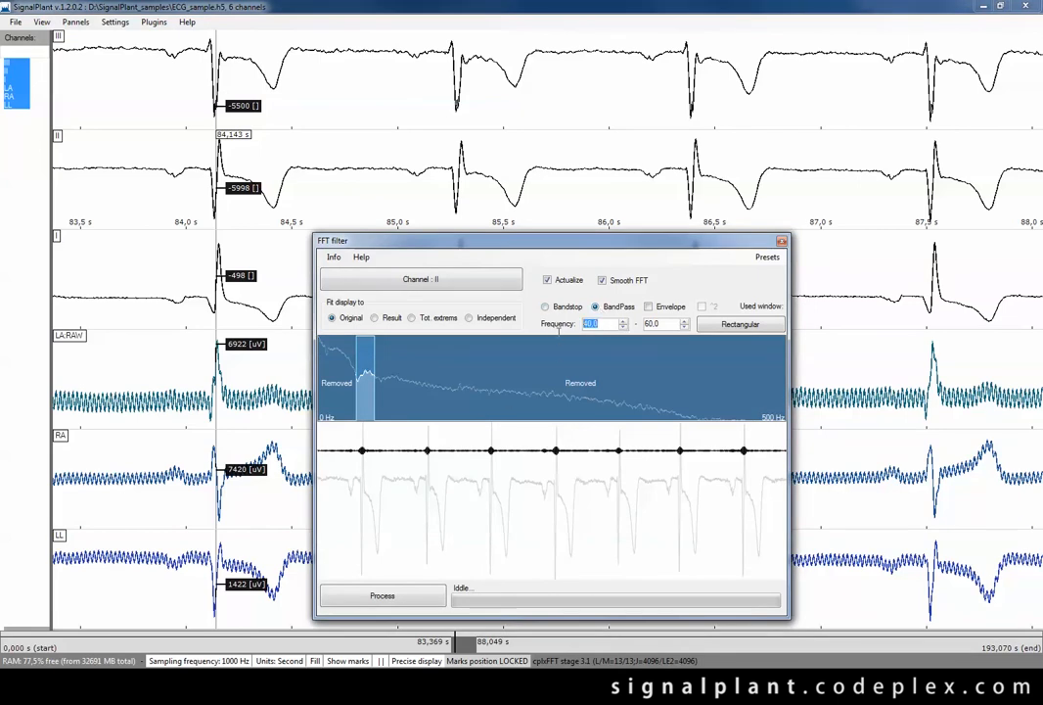
pyautogui.write('12.0')
pyautogui.click(666, 324)
pyautogui.write('35')
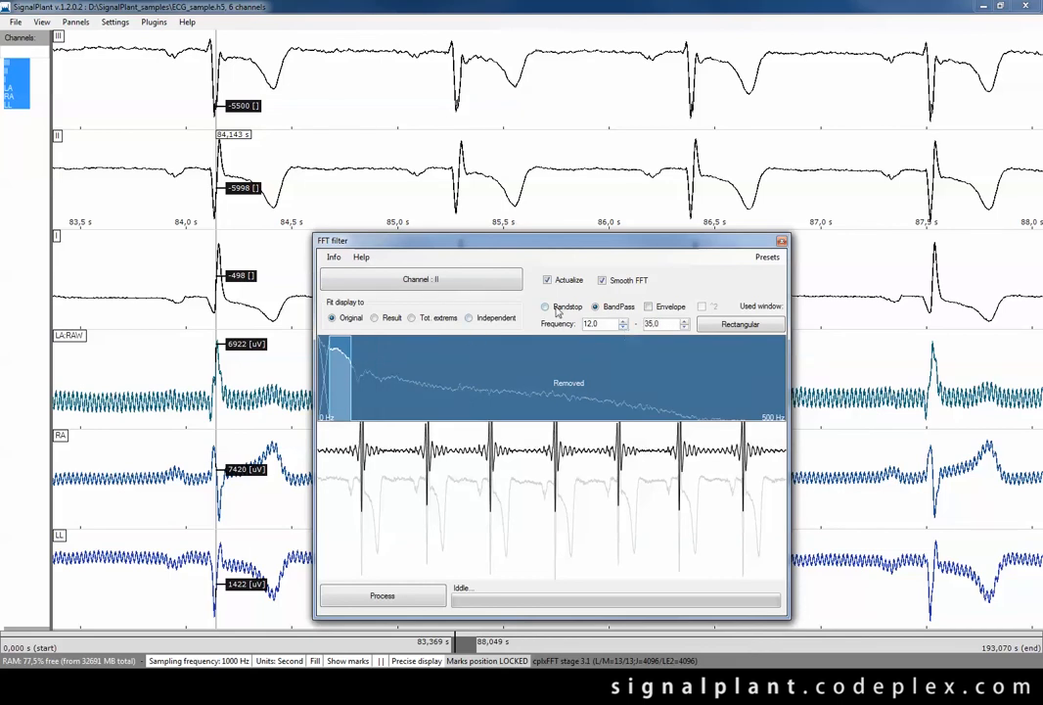
pyautogui.click(470, 317)
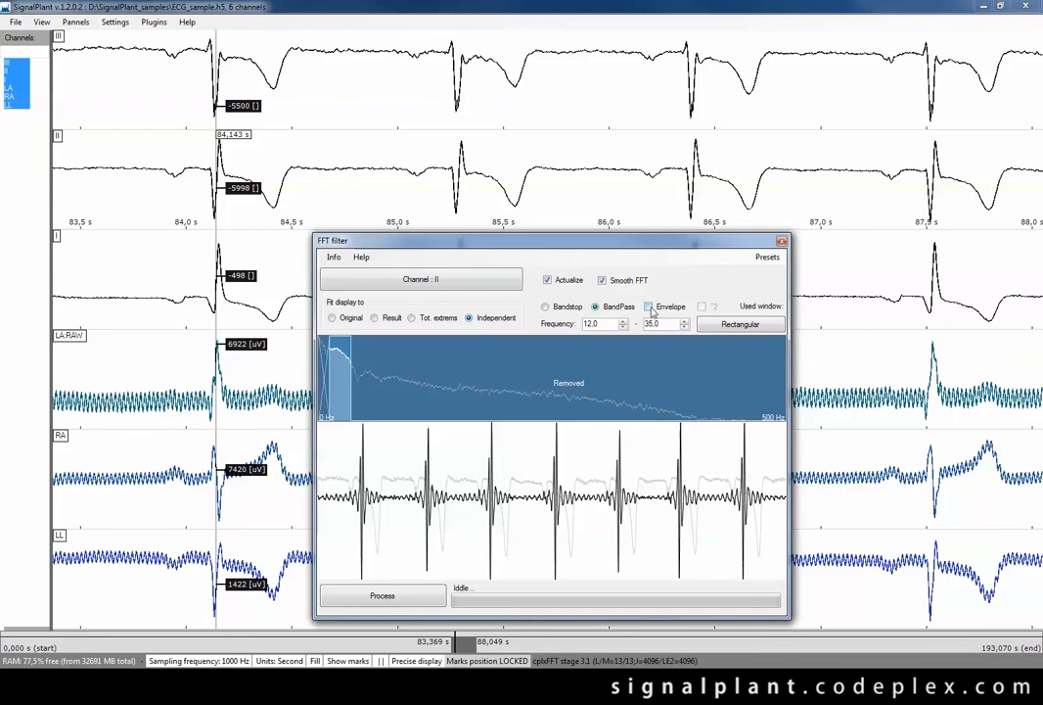
pyautogui.click(649, 307)
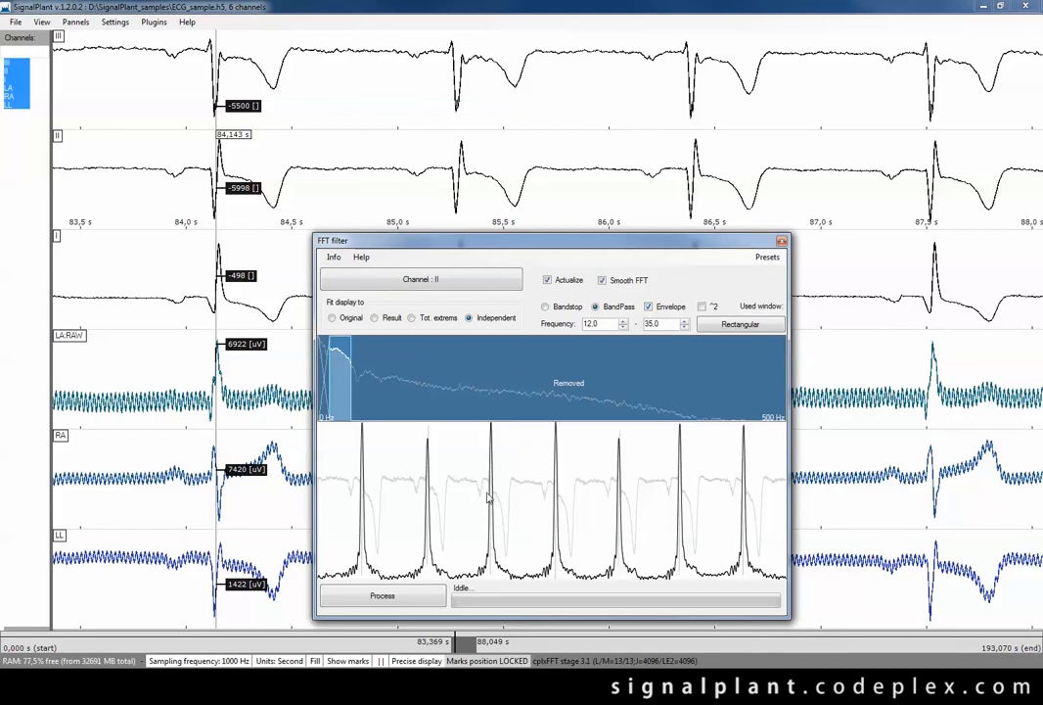
pyautogui.moveTo(494, 505)
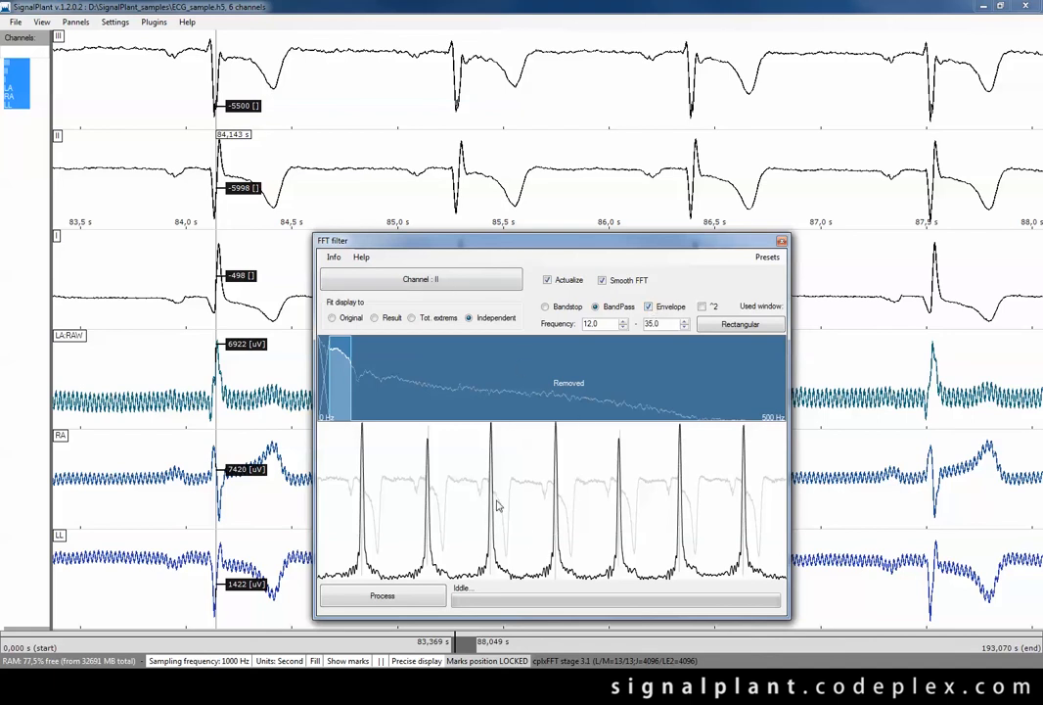
pyautogui.moveTo(442, 494)
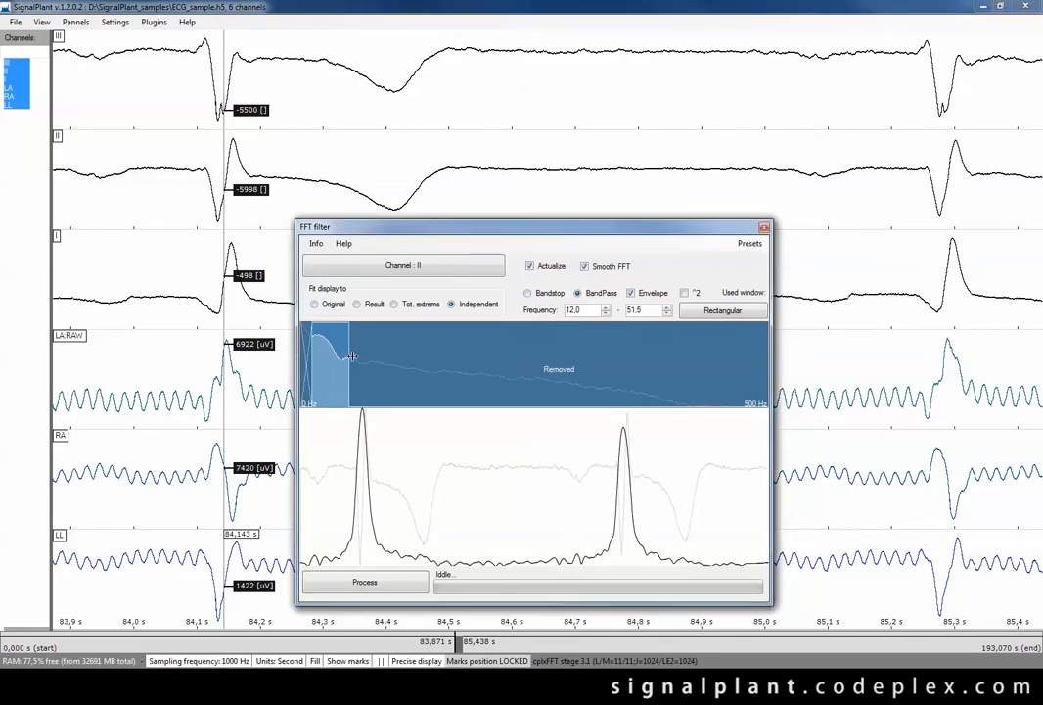
# Drag the pass band to test other ranges, then restore the lower frequency to 12.0 Hz.
pyautogui.moveTo(352, 355); pyautogui.dragTo(328, 372)
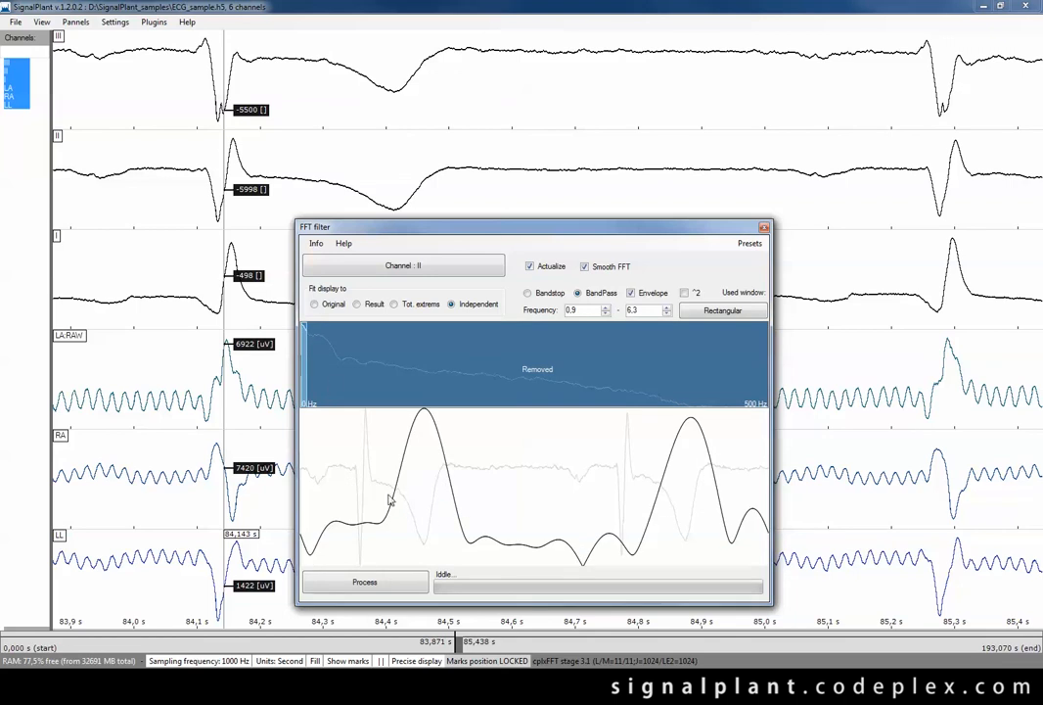
pyautogui.moveTo(468, 489)
pyautogui.write('35')
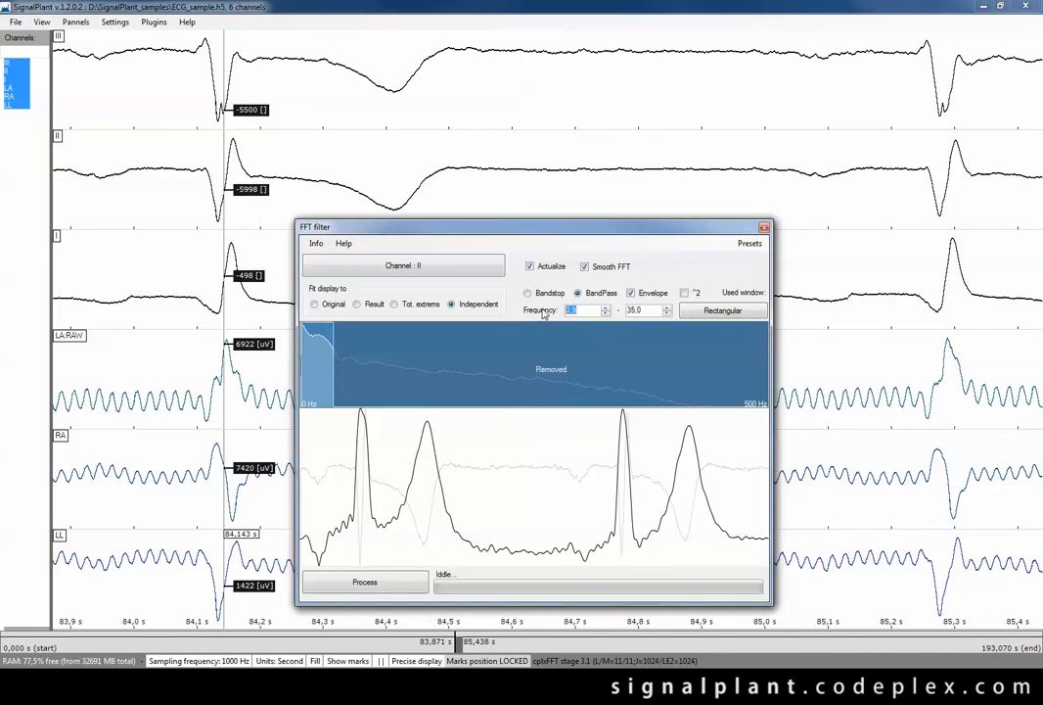
pyautogui.write('12.0')
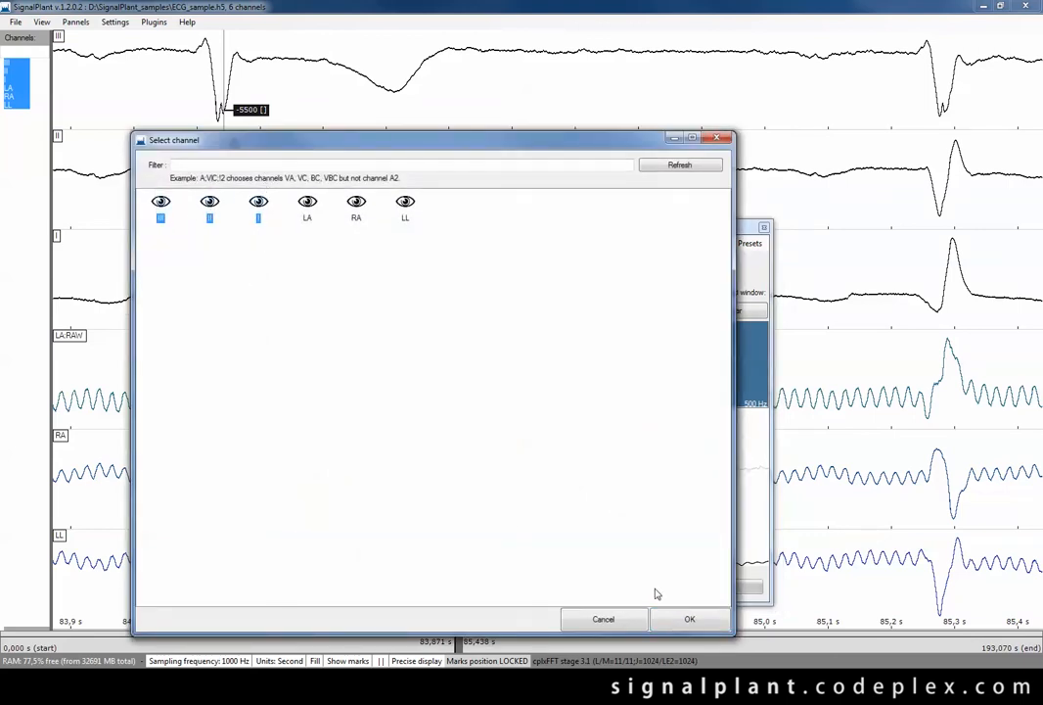
# Process the 12–35 Hz band-pass envelope filter on the chosen leads.
pyautogui.click(689, 619)
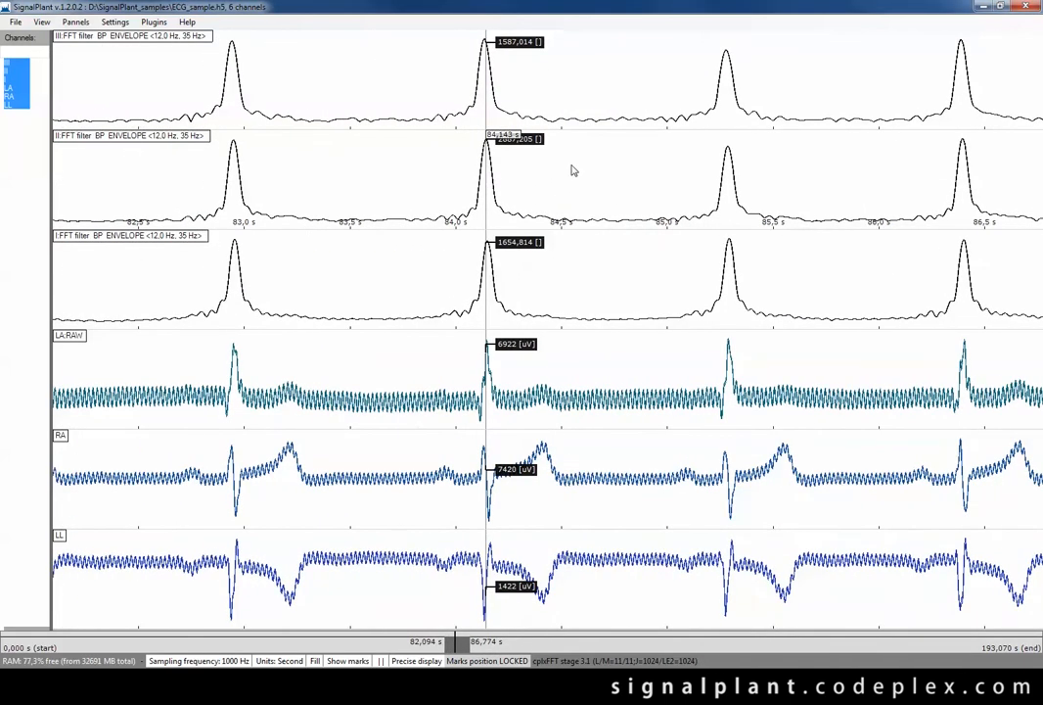
pyautogui.moveTo(80, 144)
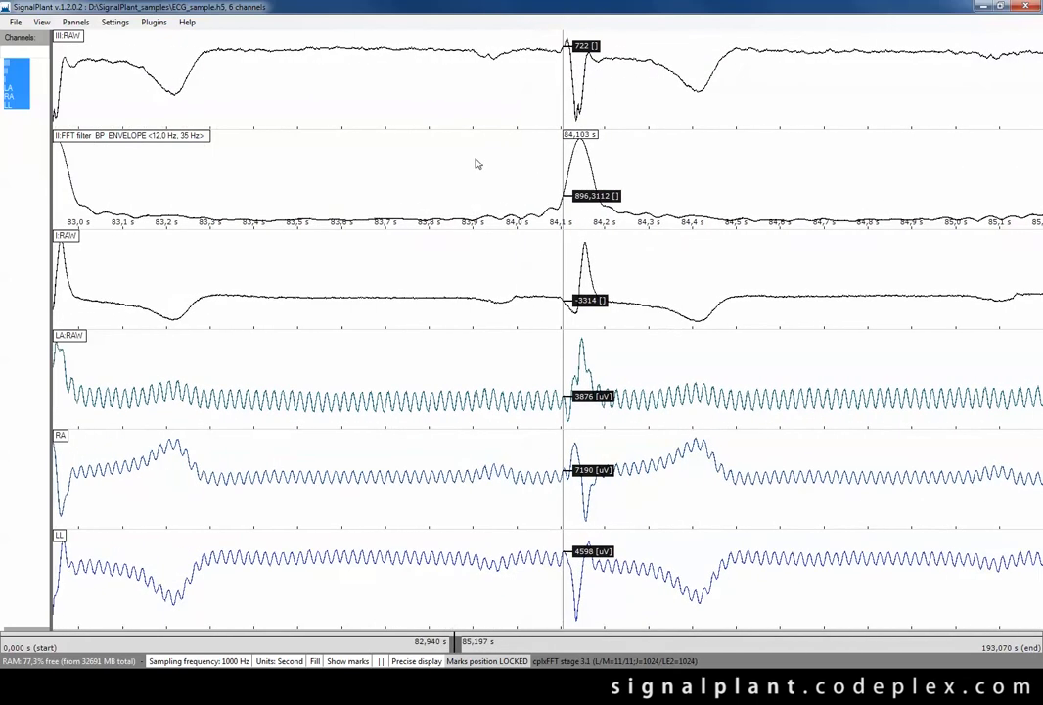
# Open Peak detection from Plugins, move its window aside, and link lead II.
pyautogui.click(153, 22)
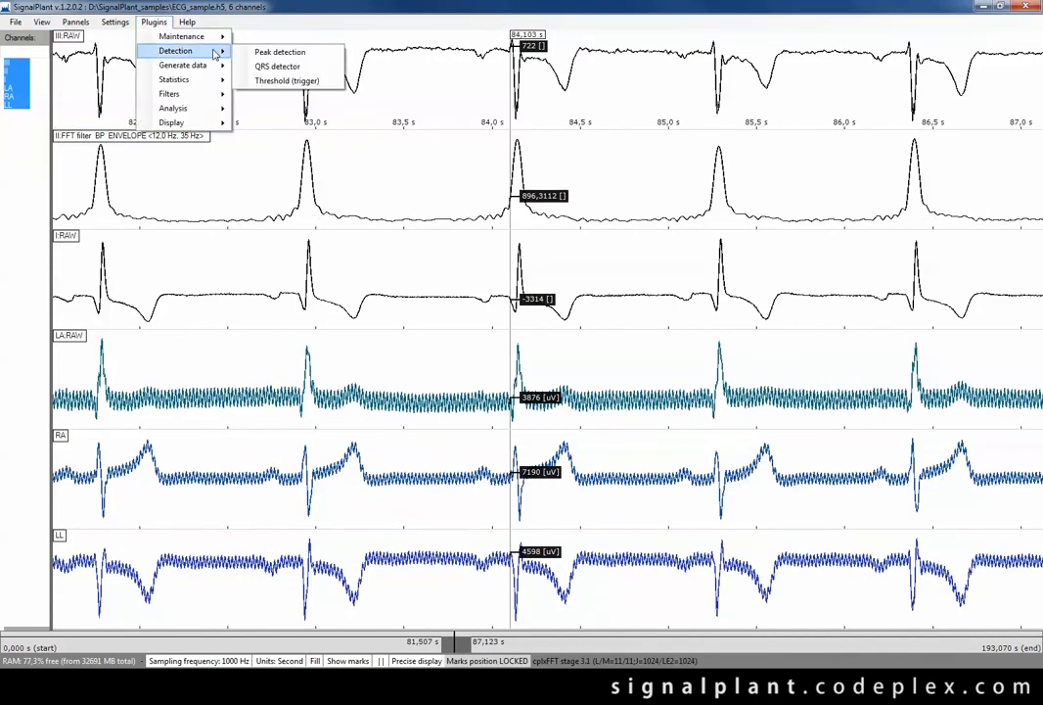
pyautogui.moveTo(288, 52)
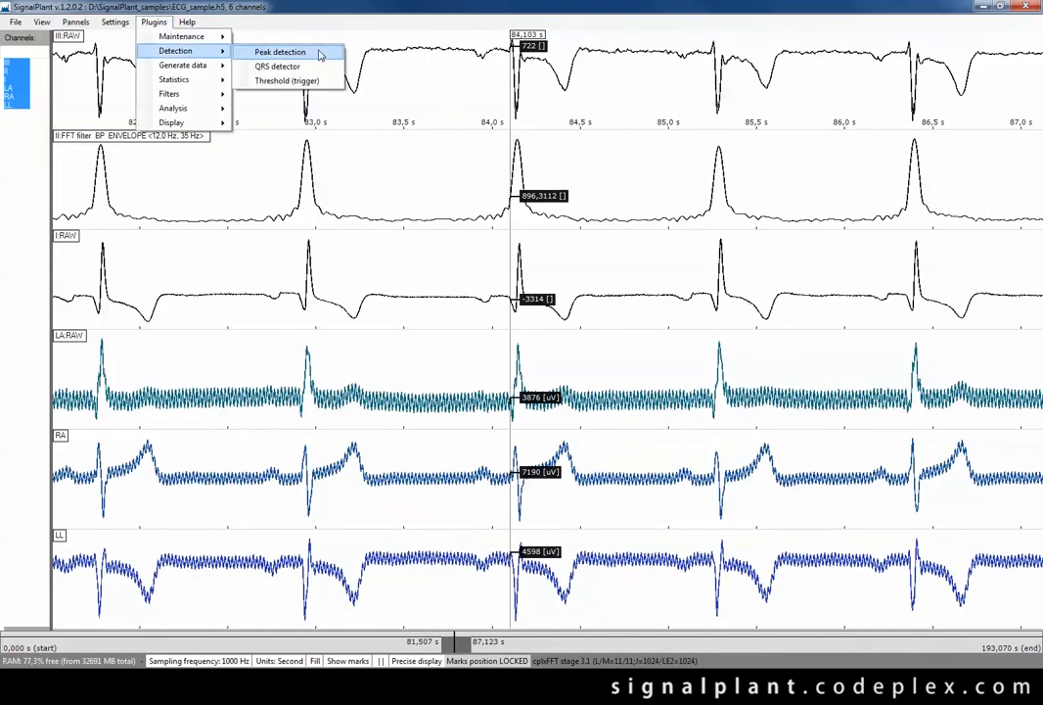
pyautogui.click(280, 51)
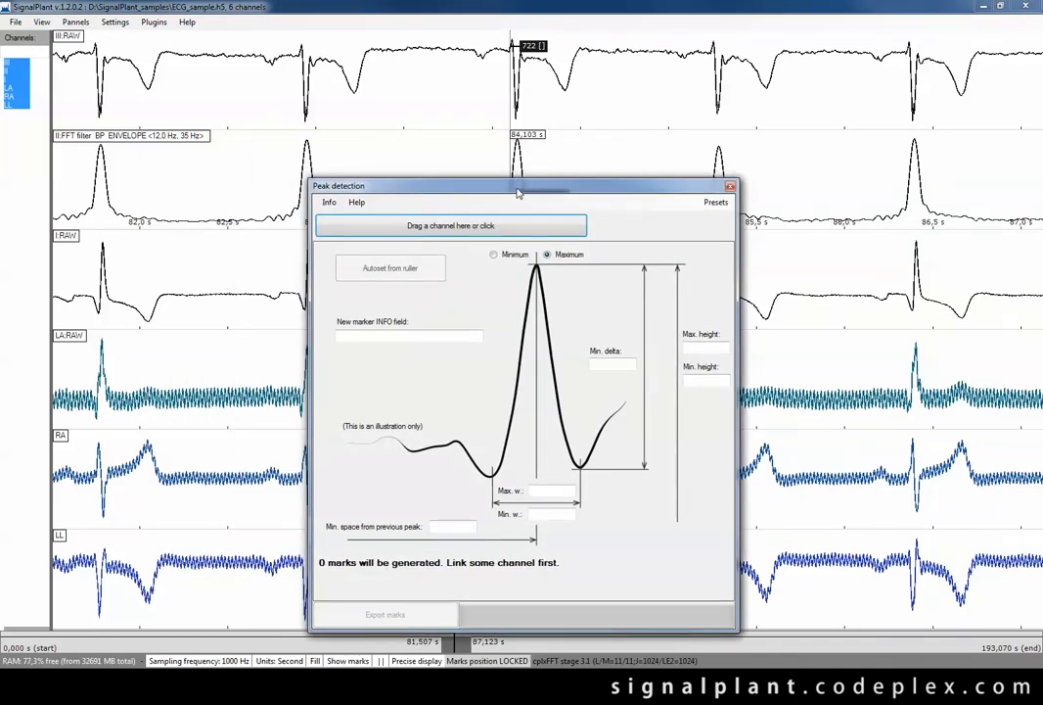
pyautogui.moveTo(519, 186); pyautogui.dragTo(571, 152)
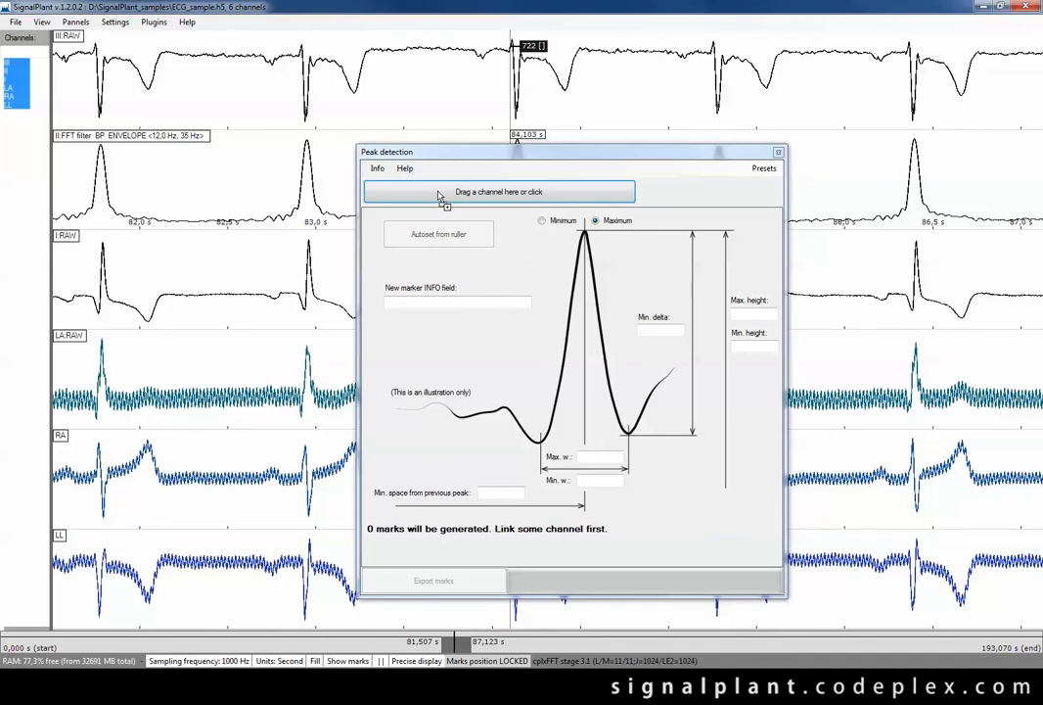
pyautogui.click(499, 191)
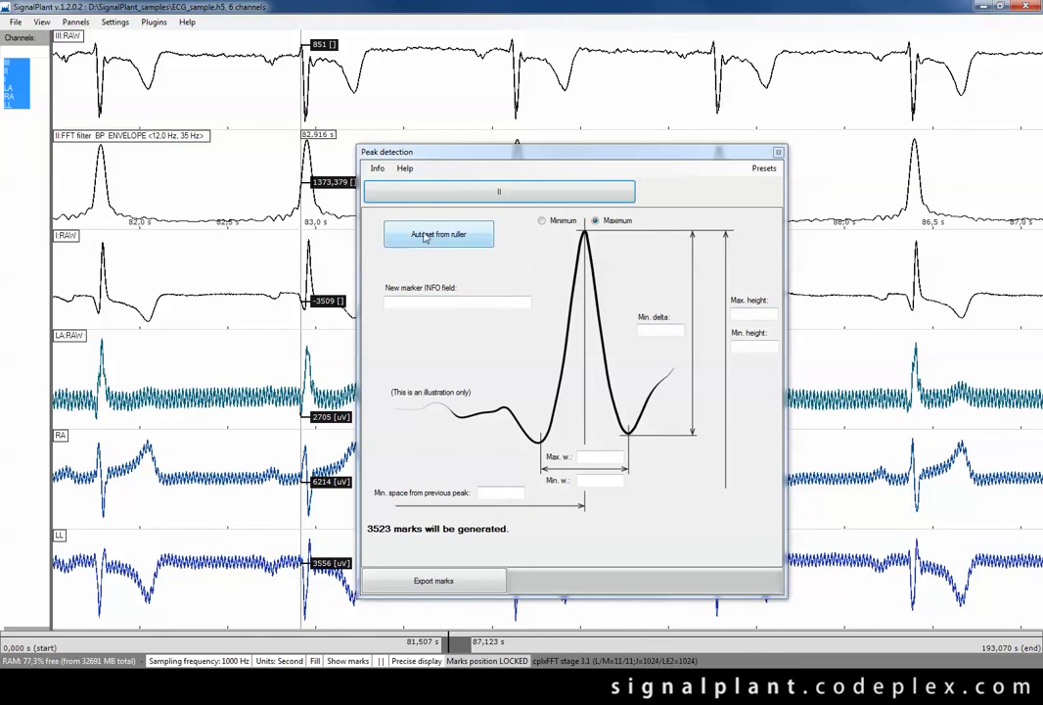
# Autoset limits from the ruler, then set min. delta 1000, width 100 and height 2000.
pyautogui.click(438, 234)
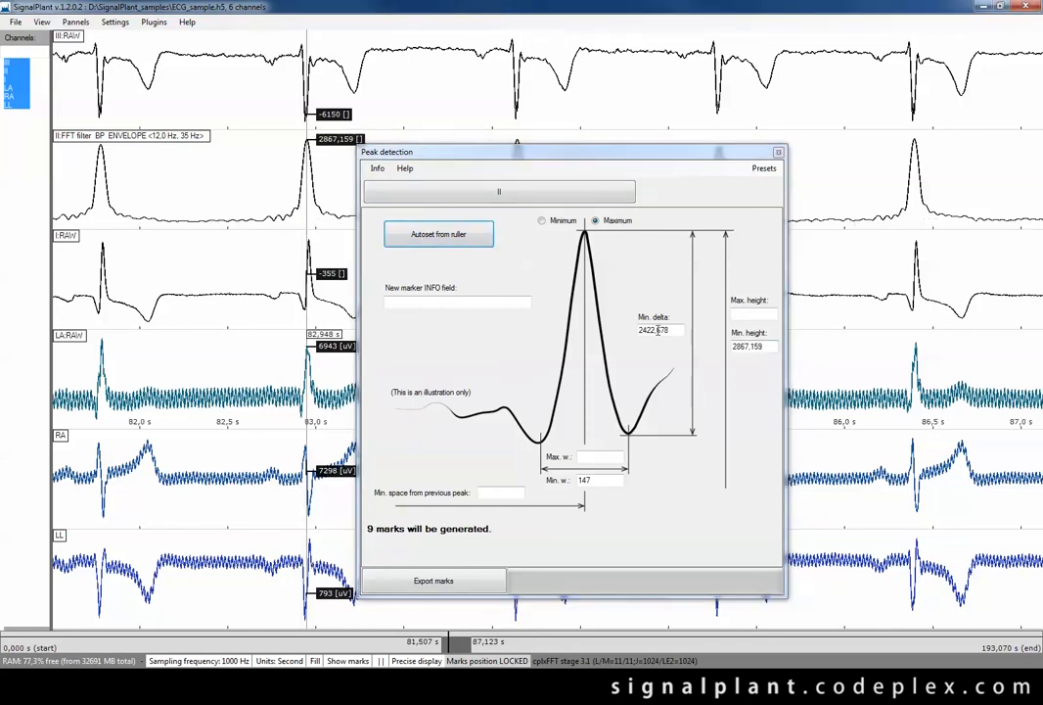
pyautogui.tripleClick(657, 330)
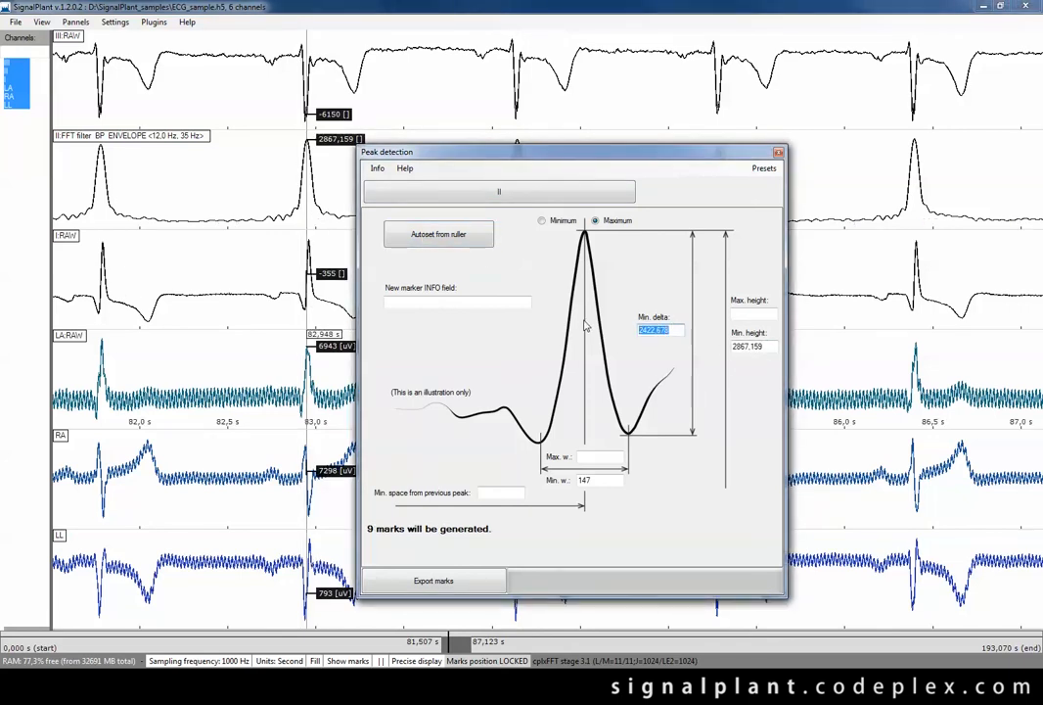
pyautogui.write('1000')
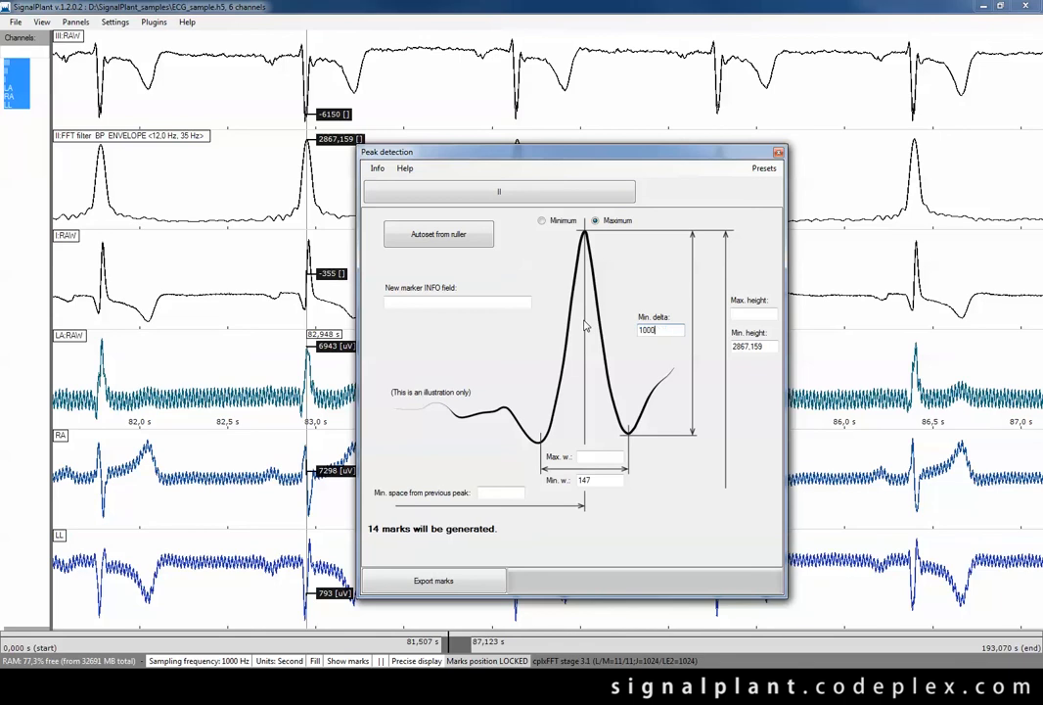
pyautogui.click(600, 480)
pyautogui.write('100')
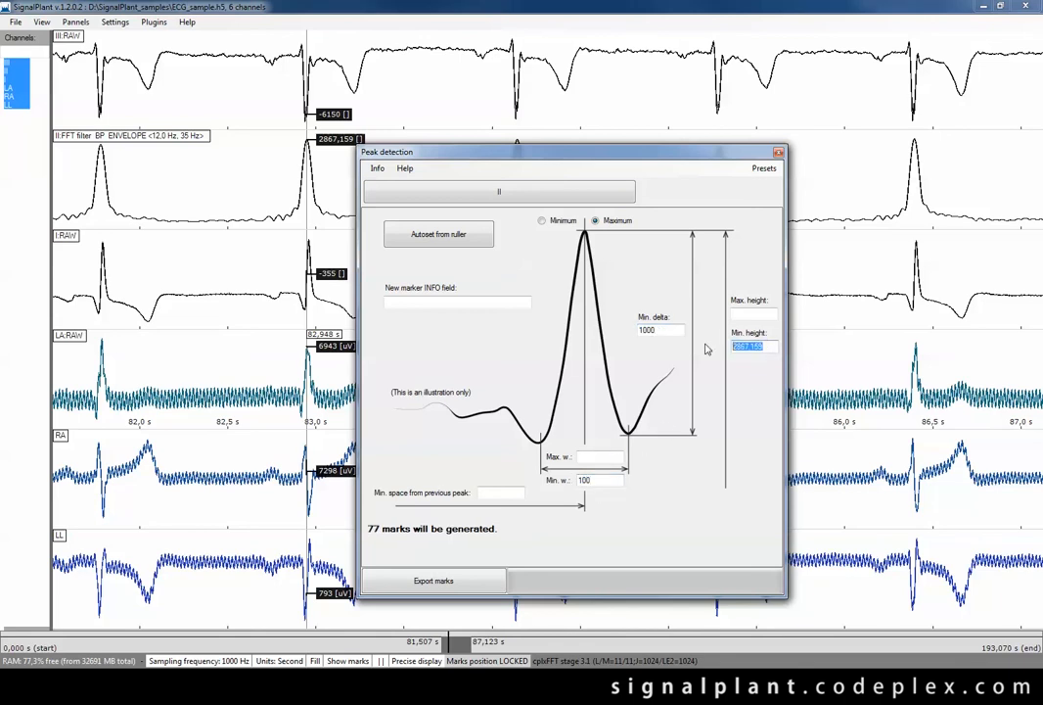
pyautogui.write('2000')
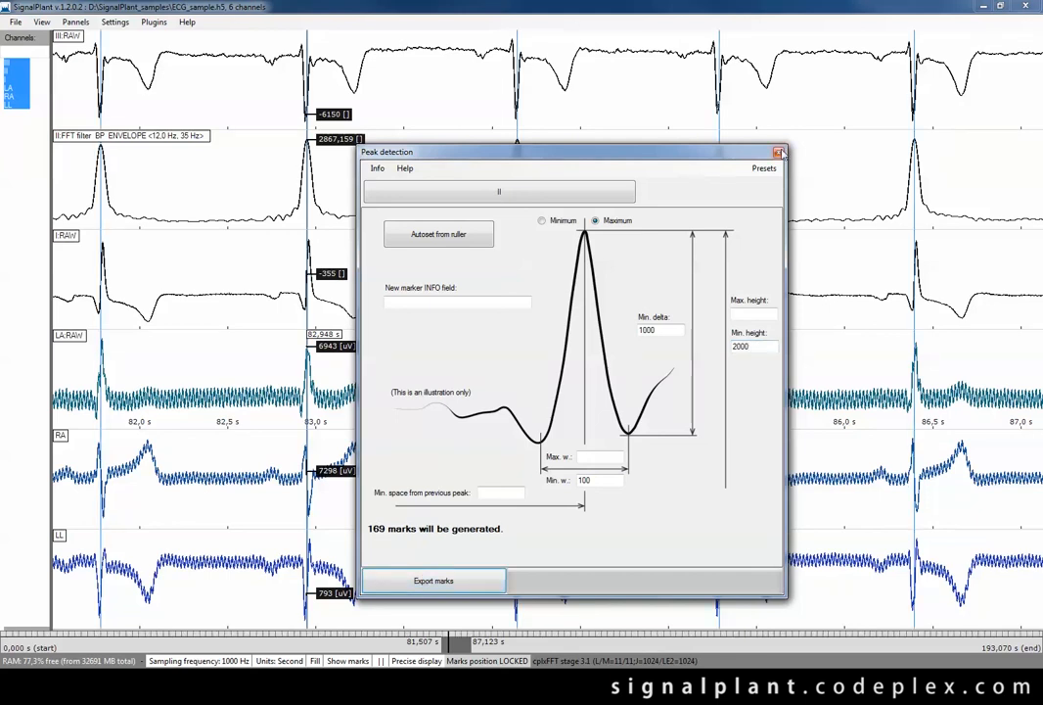
pyautogui.moveTo(780, 153)
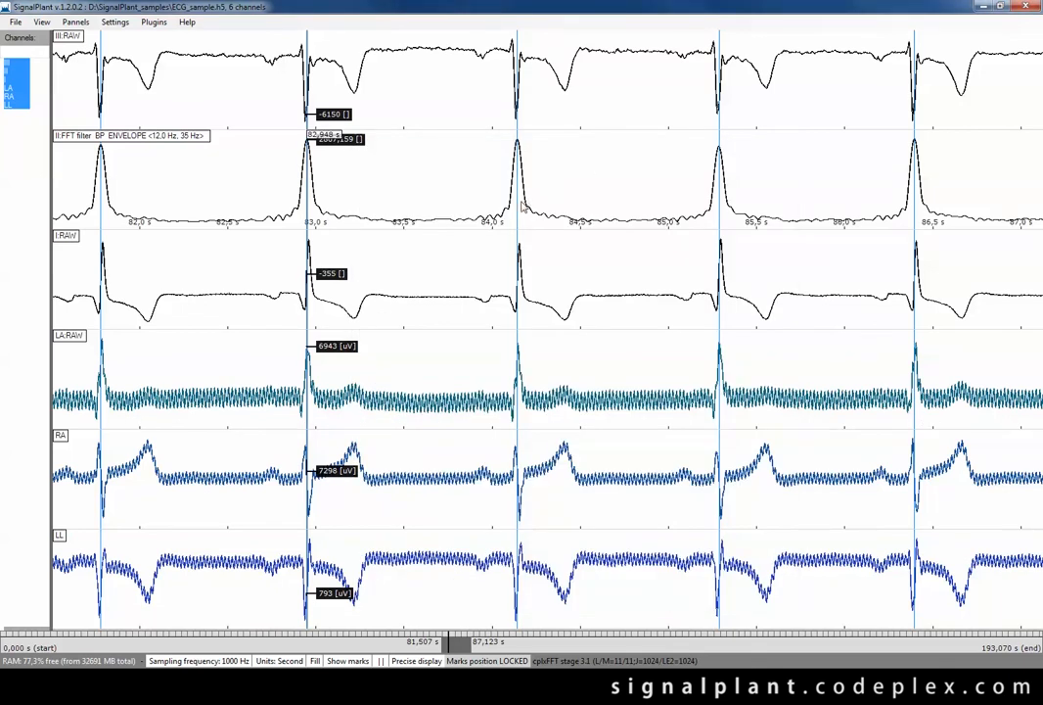
pyautogui.moveTo(720, 223)
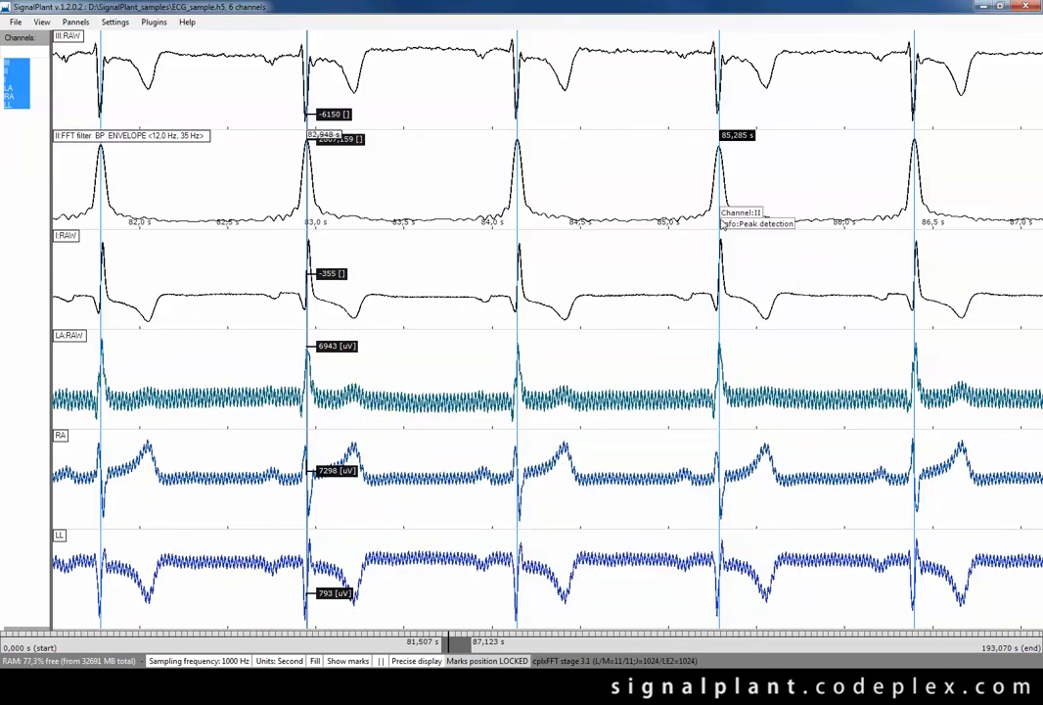
pyautogui.moveTo(172, 503)
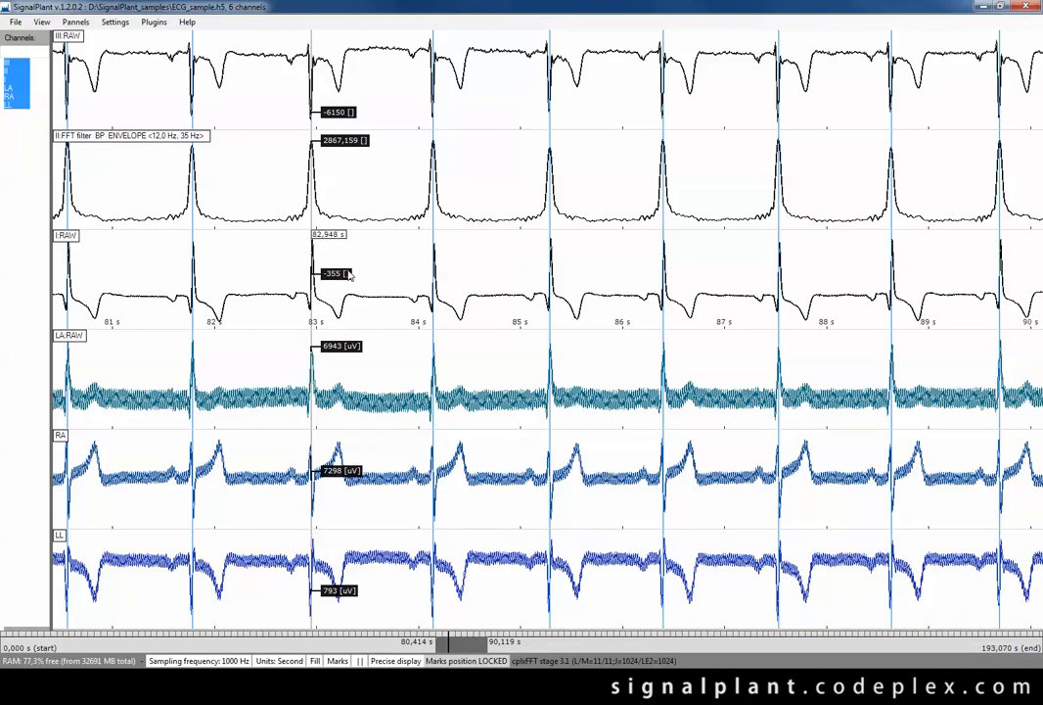
pyautogui.moveTo(311, 264); pyautogui.dragTo(411, 264)
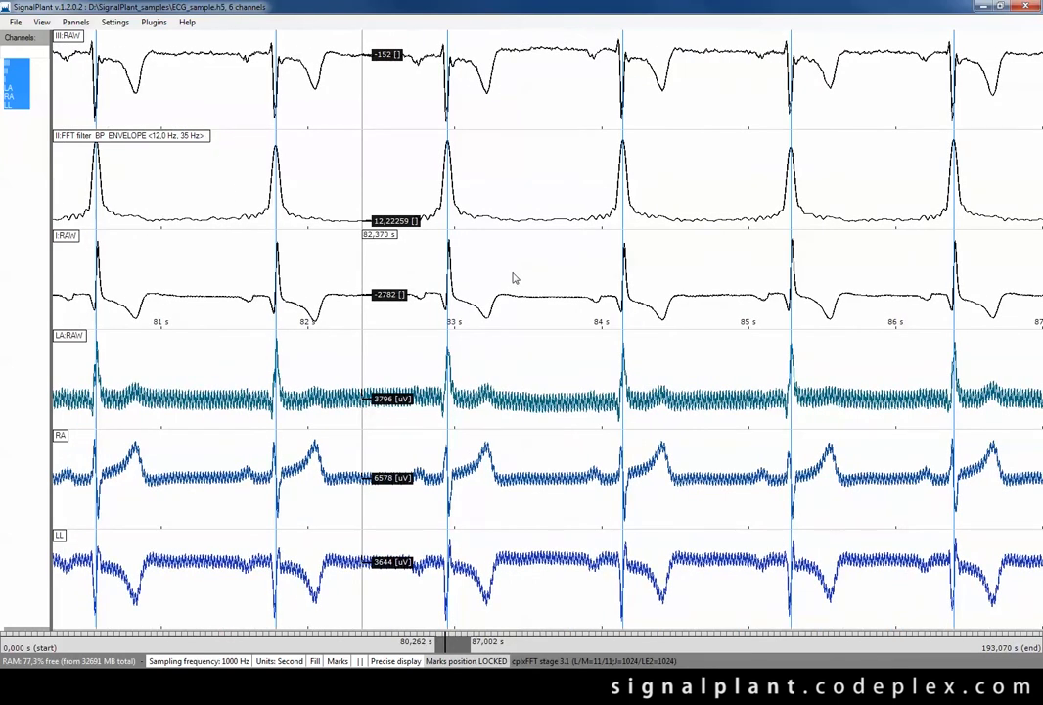
pyautogui.moveTo(494, 269)
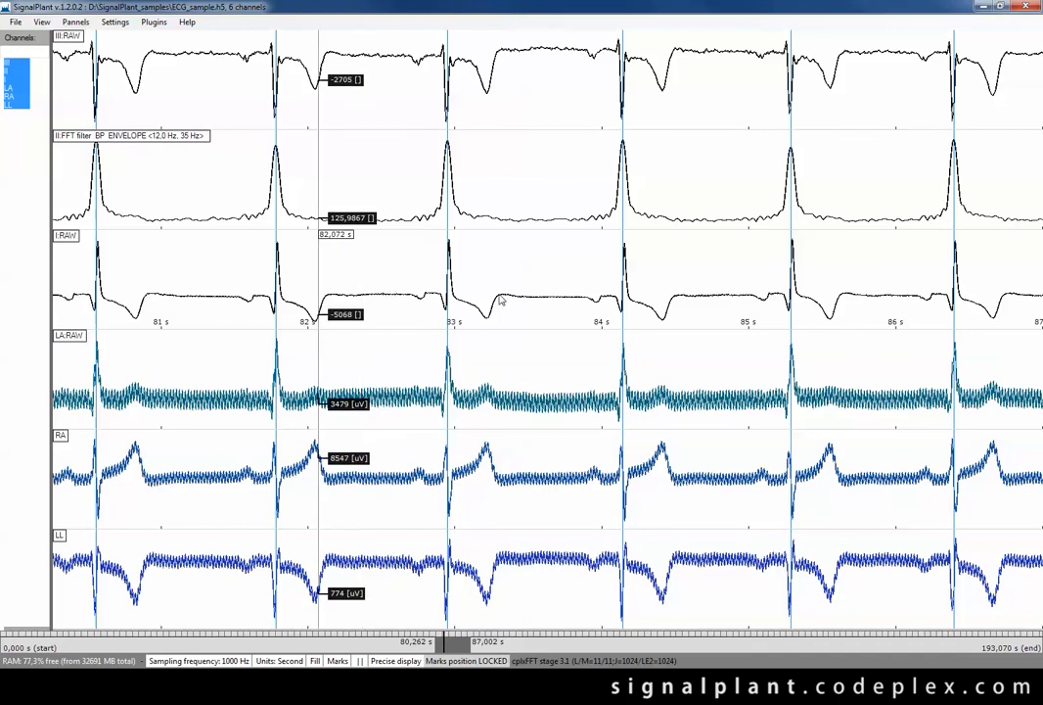
# Open MultiSketch, set Left to -300 and offset correction to None.
pyautogui.click(154, 22)
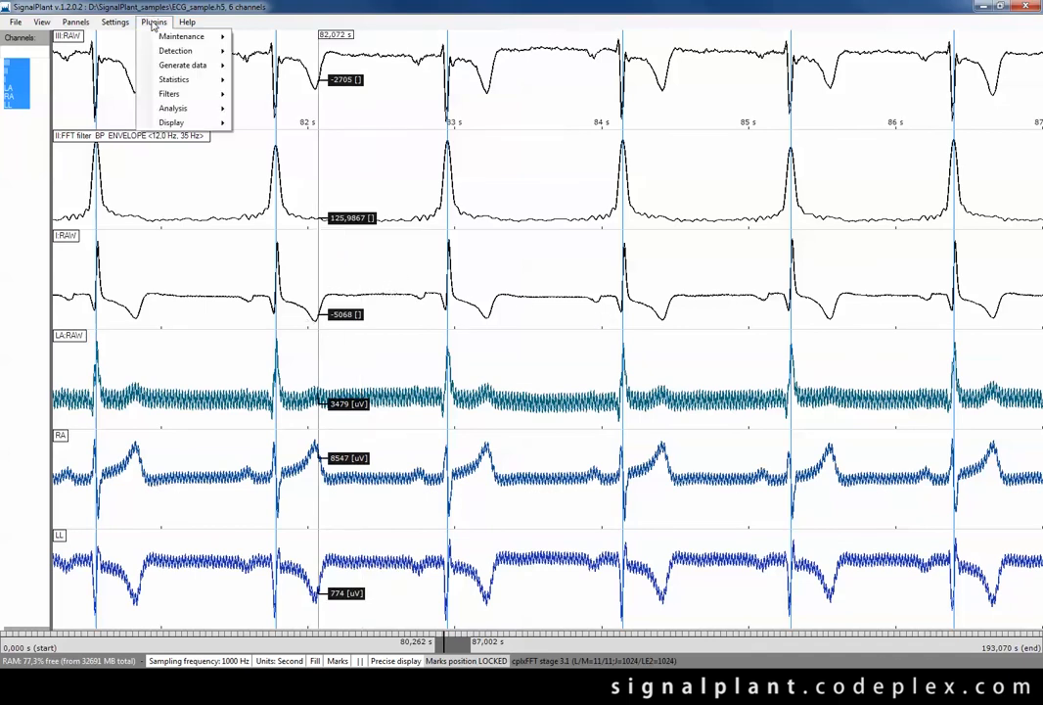
pyautogui.moveTo(173, 108)
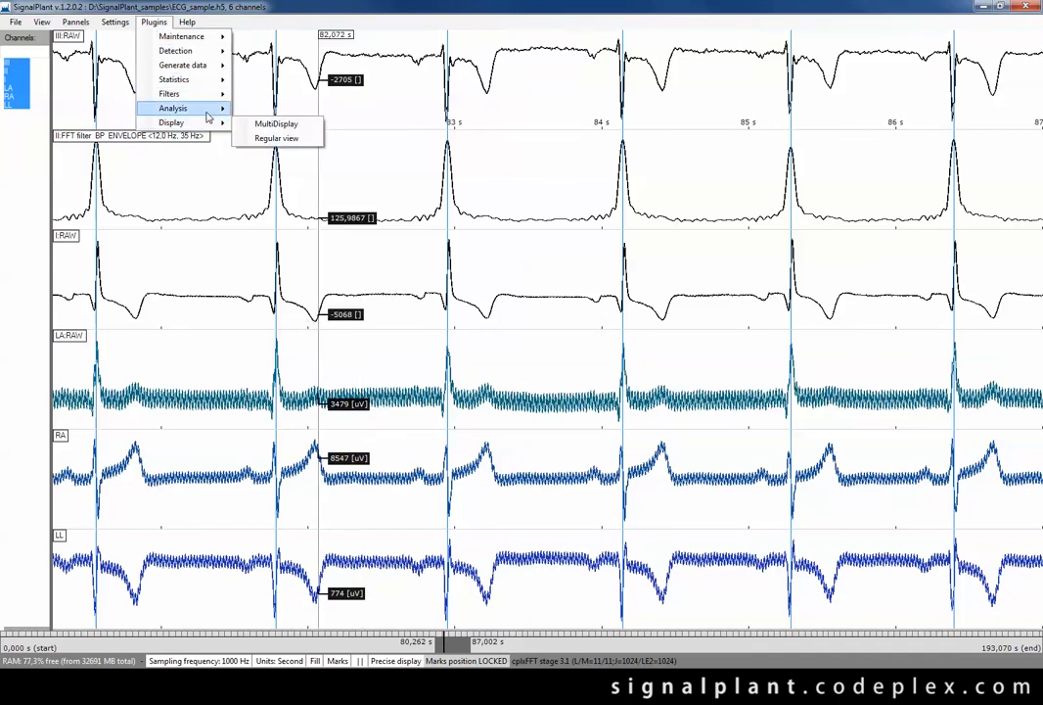
pyautogui.click(277, 124)
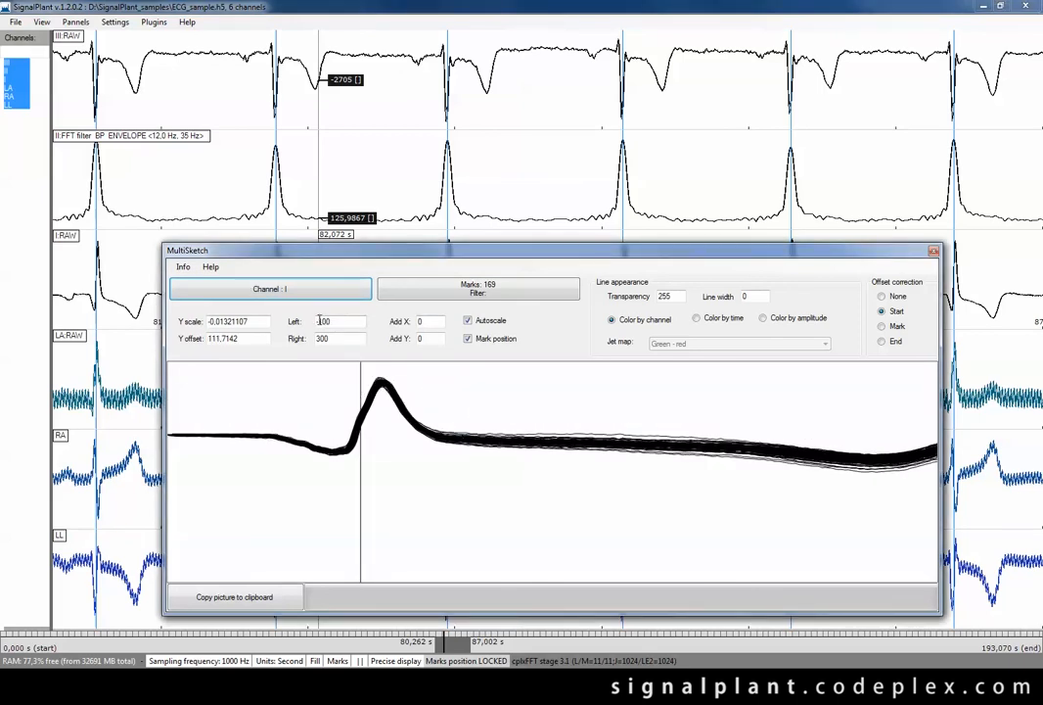
pyautogui.write('-250')
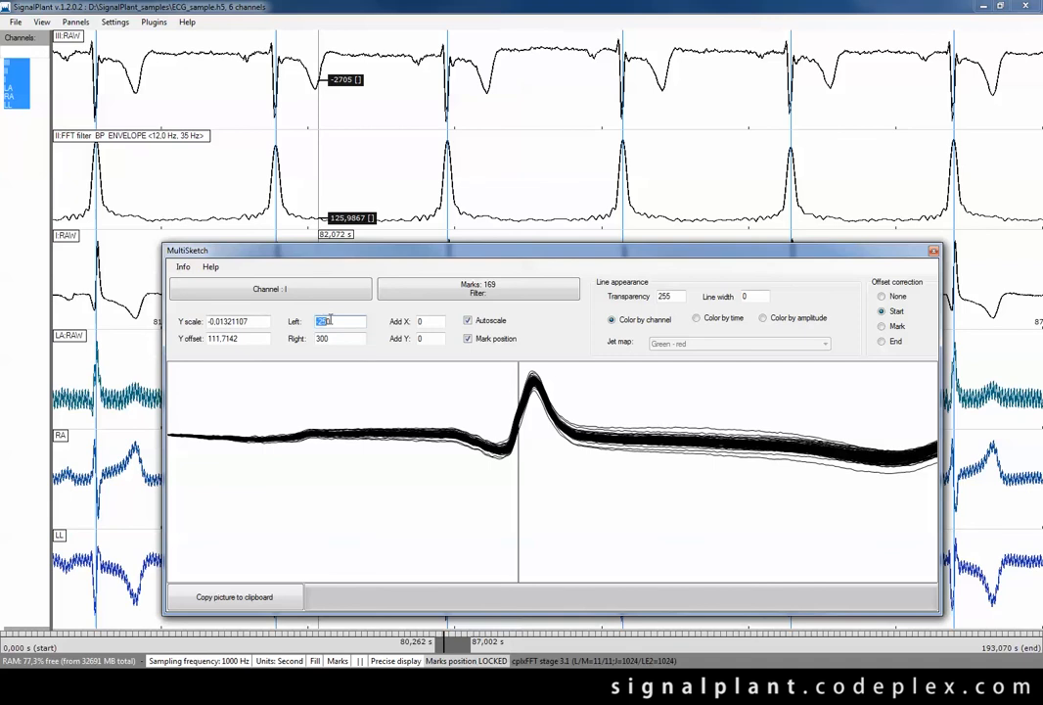
pyautogui.write('-300')
pyautogui.click(339, 338)
pyautogui.write('400')
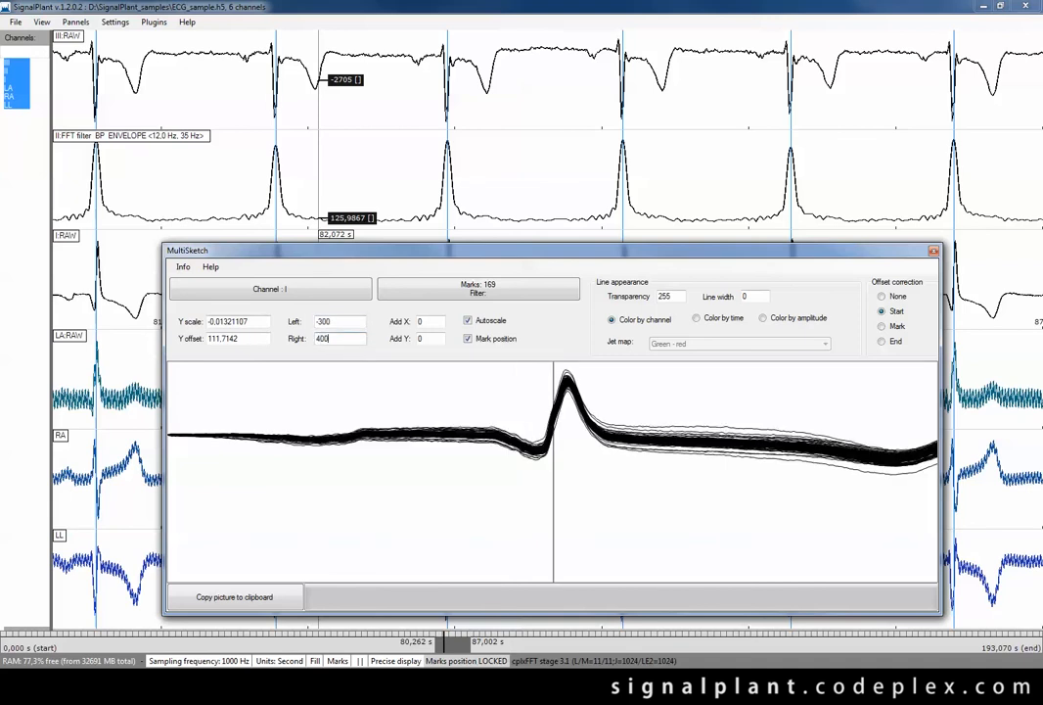
pyautogui.click(882, 296)
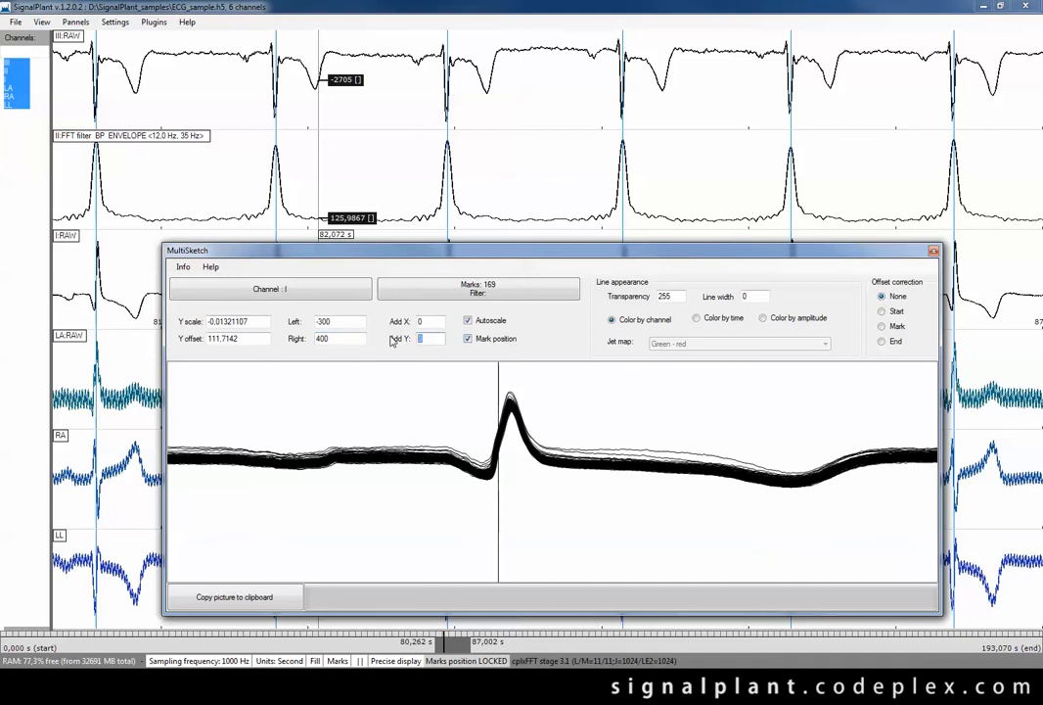
# Stack traces with Add Y 1, hide mark position, color by amplitude with Rainbow plus white.
pyautogui.write('1')
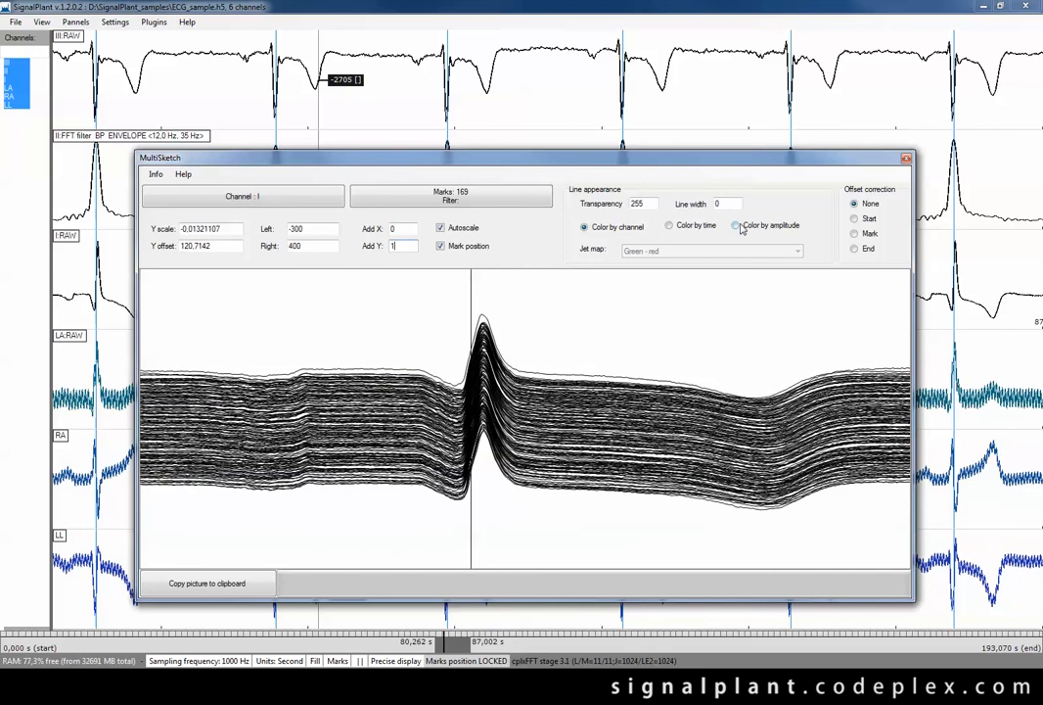
pyautogui.click(737, 225)
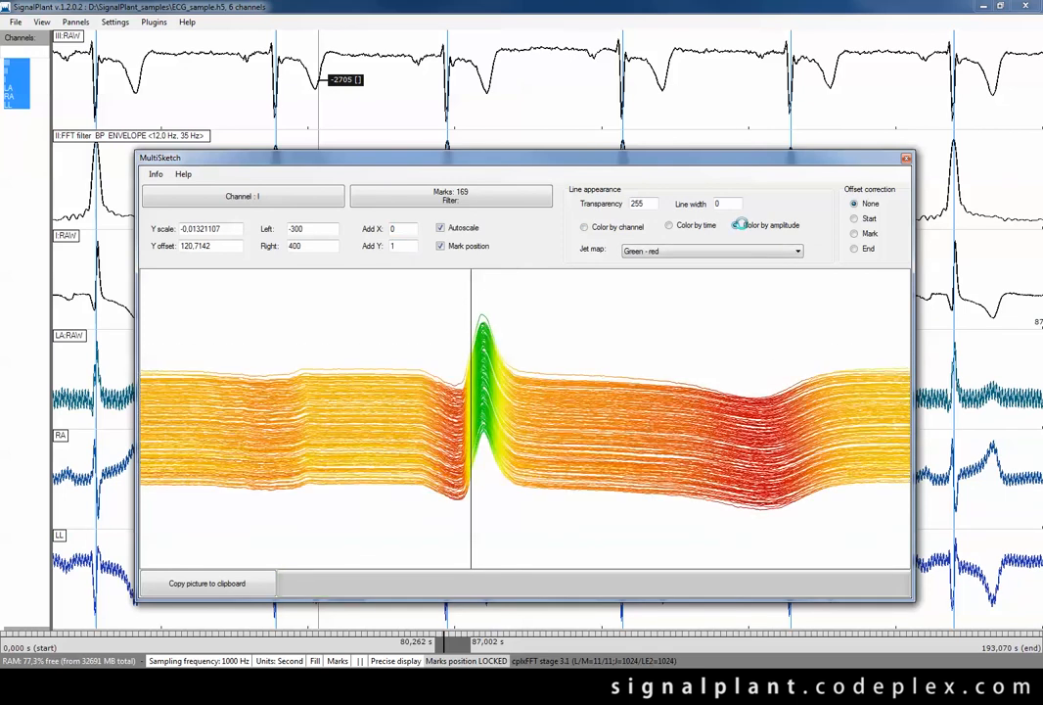
pyautogui.click(737, 225)
pyautogui.write('.2')
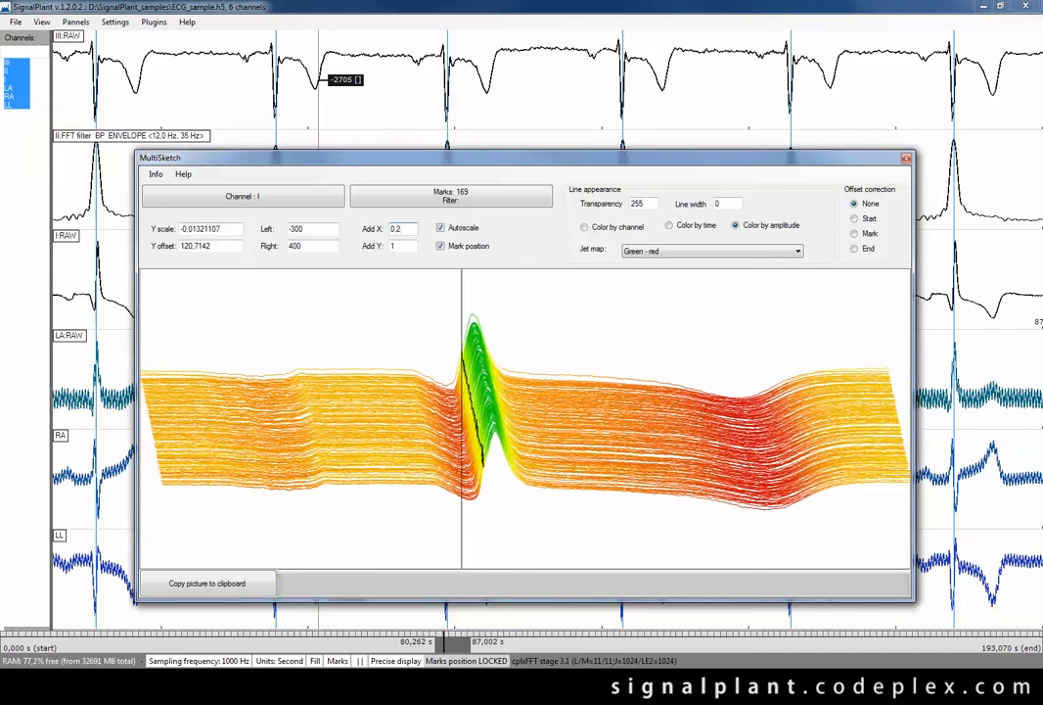
pyautogui.click(440, 245)
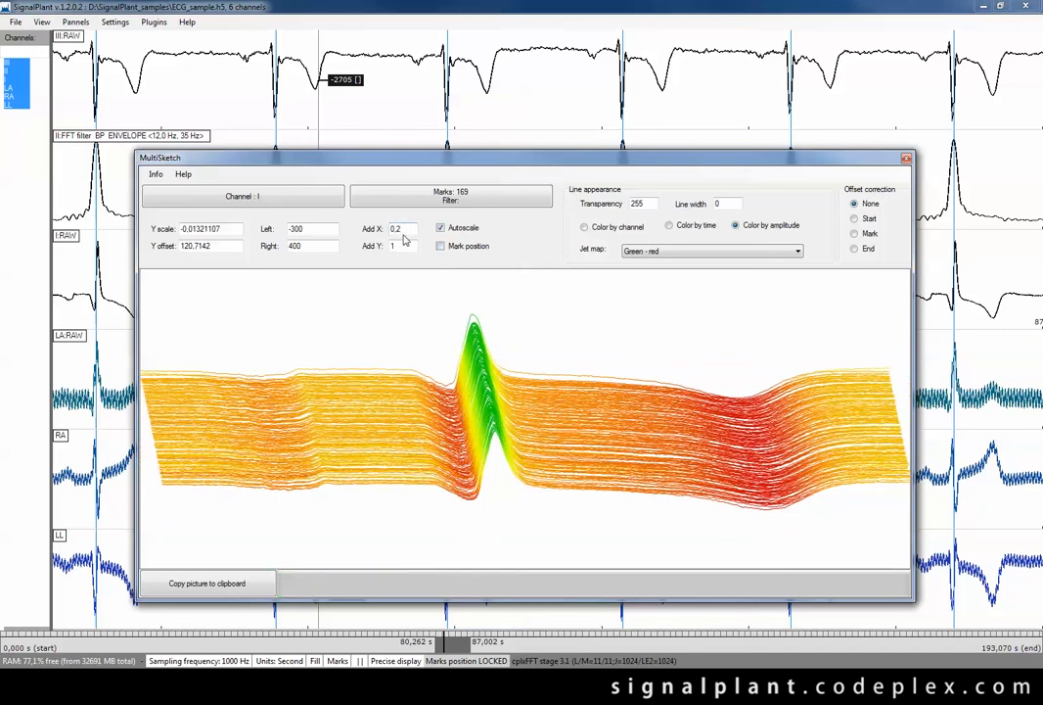
pyautogui.click(797, 251)
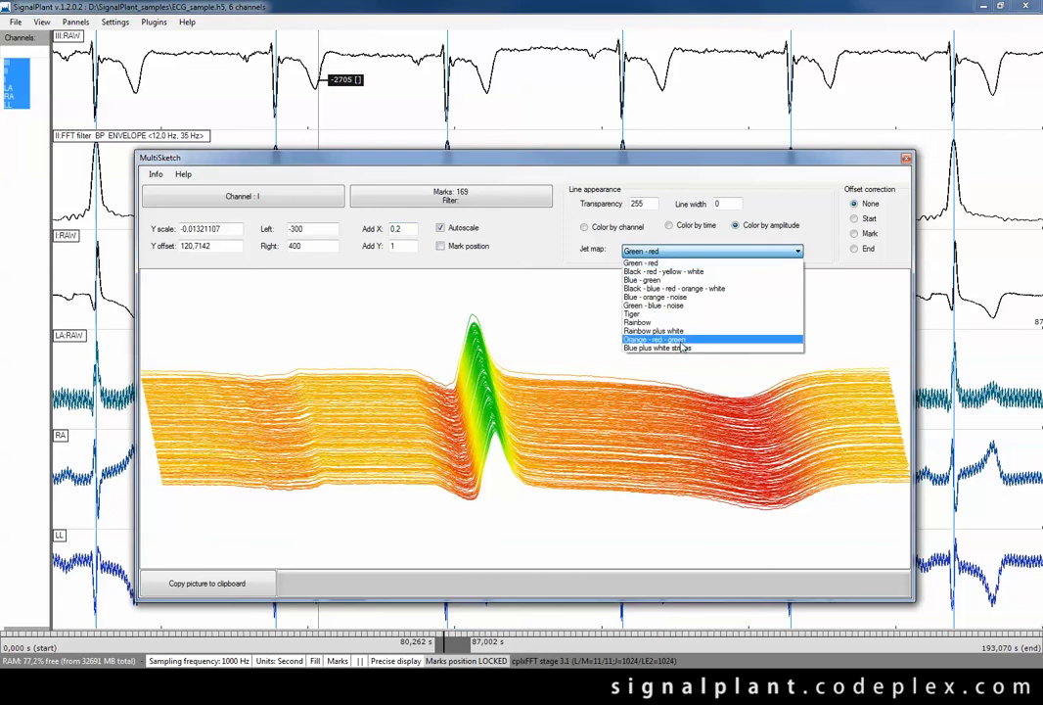
pyautogui.click(652, 330)
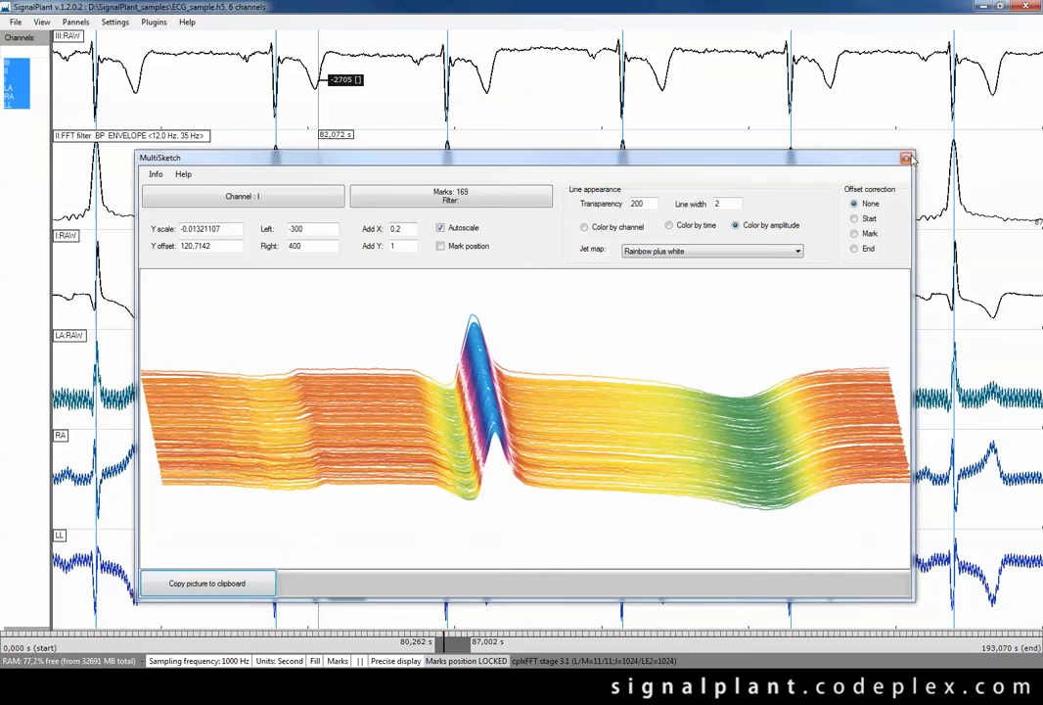
# Close MultiSketch and give the Outlook message the subject 'Nice picture!'.
pyautogui.click(907, 157)
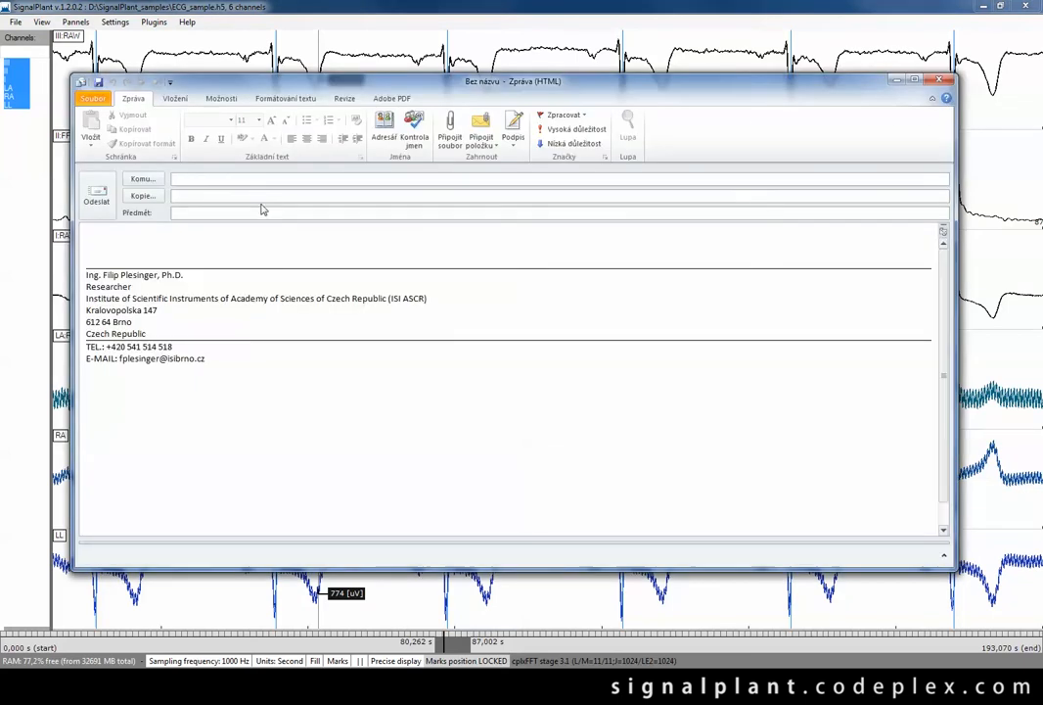
pyautogui.moveTo(176, 174)
pyautogui.write('fp')
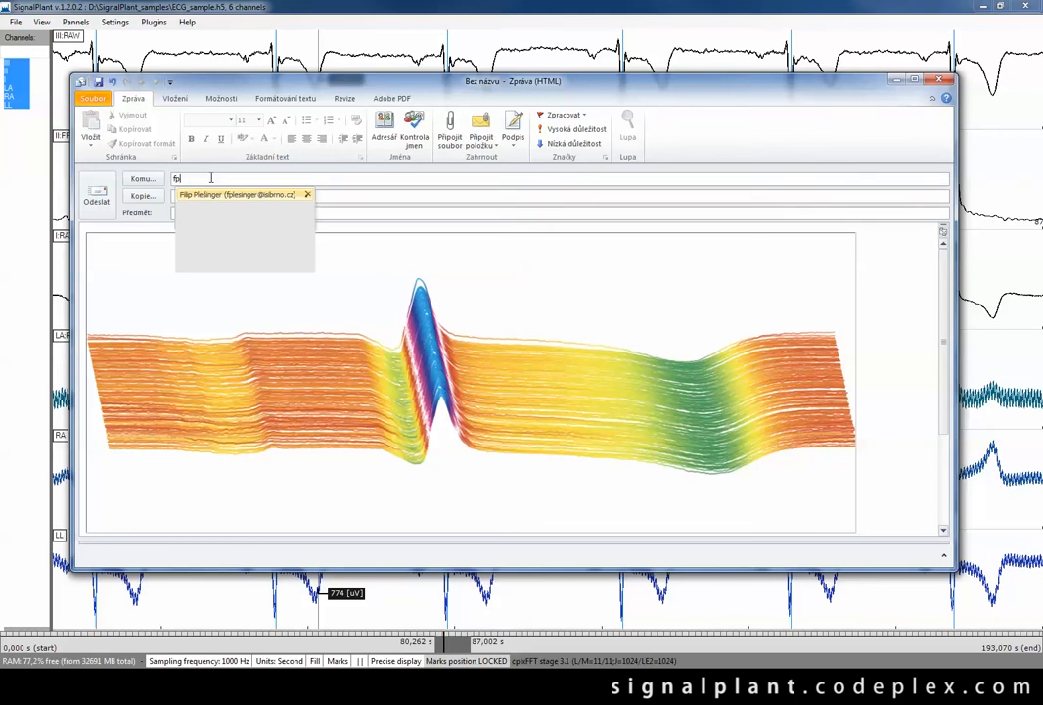
pyautogui.click(243, 194)
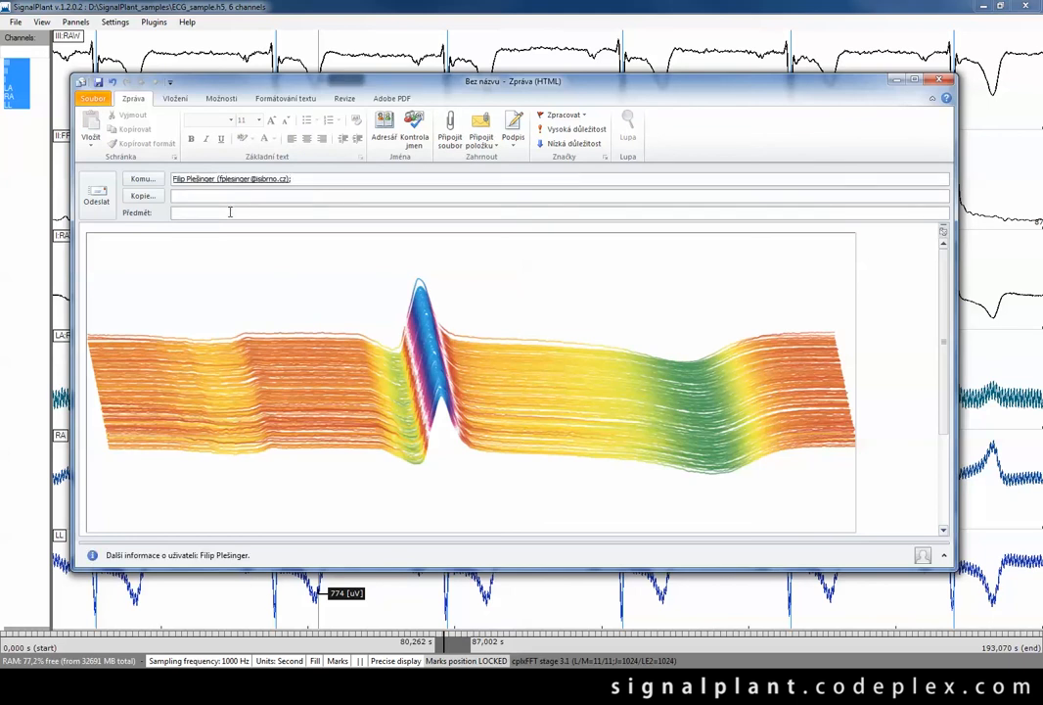
pyautogui.write('Nice')
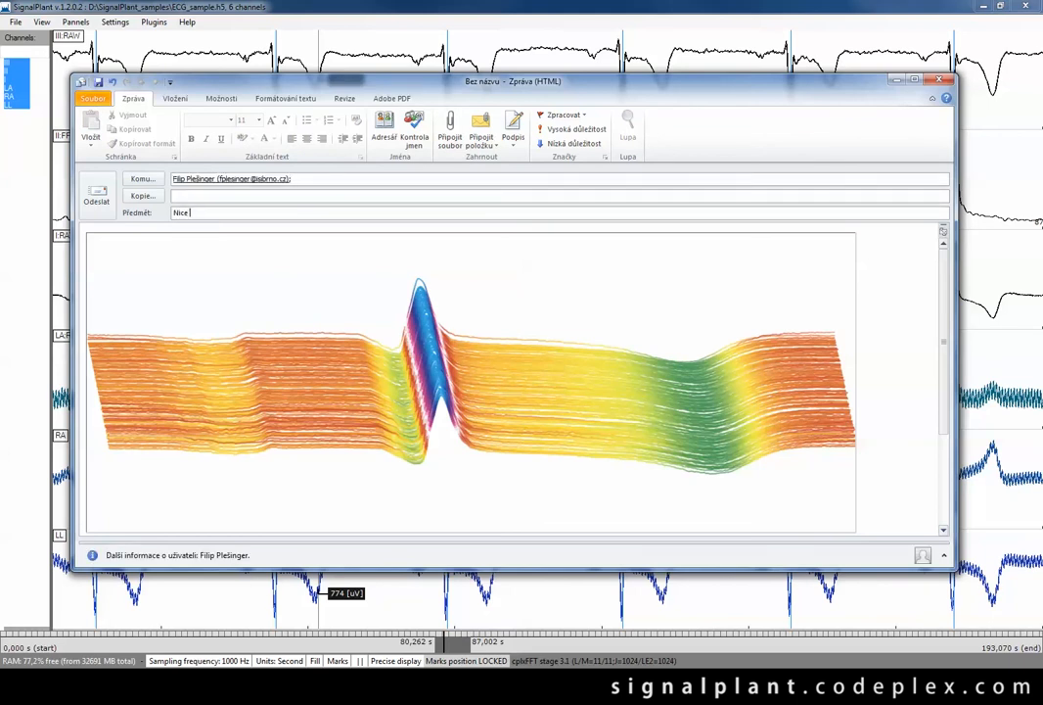
pyautogui.write('picture!')
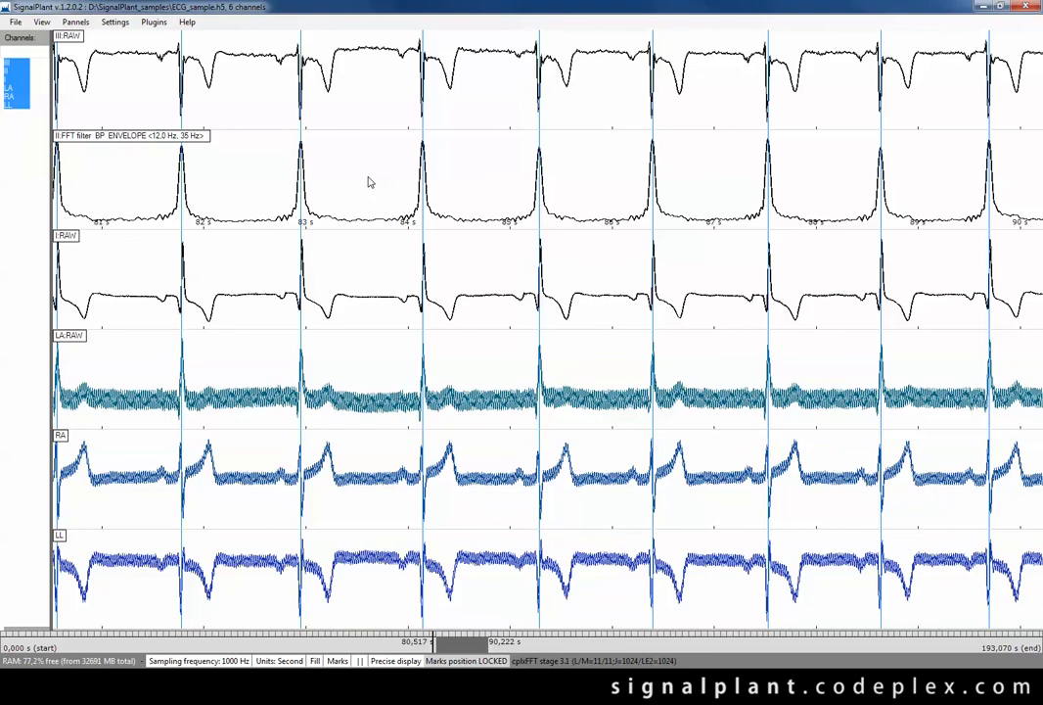
# Launch the TFA time-frequency analysis plugin from the Plugins menu.
pyautogui.rightClick(370, 182)
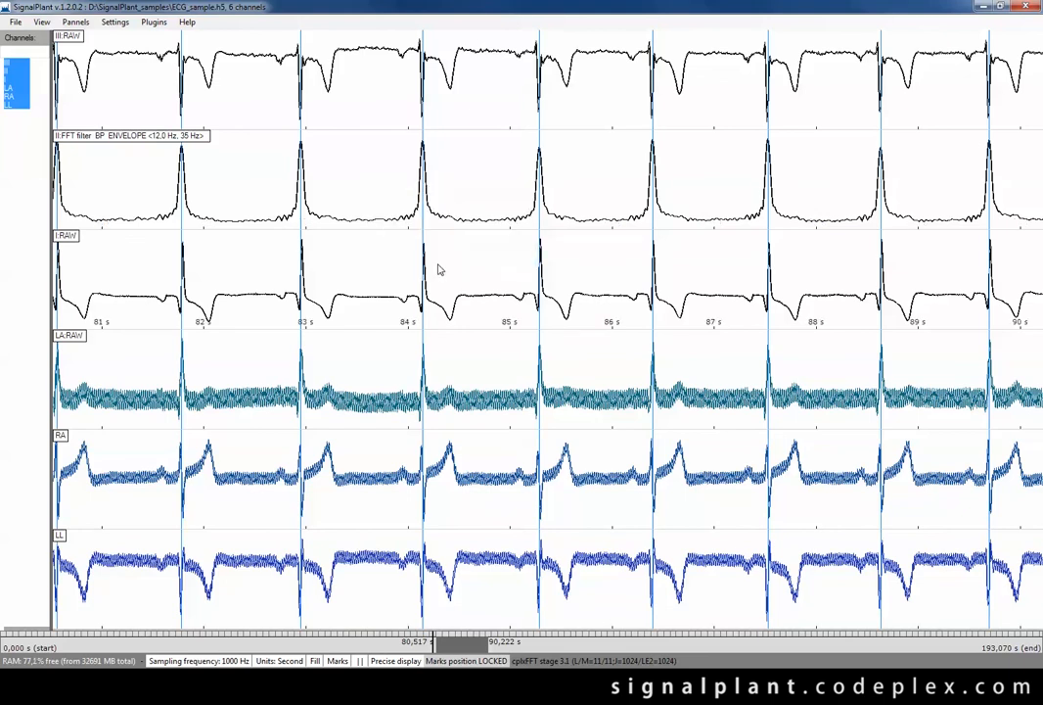
pyautogui.click(153, 22)
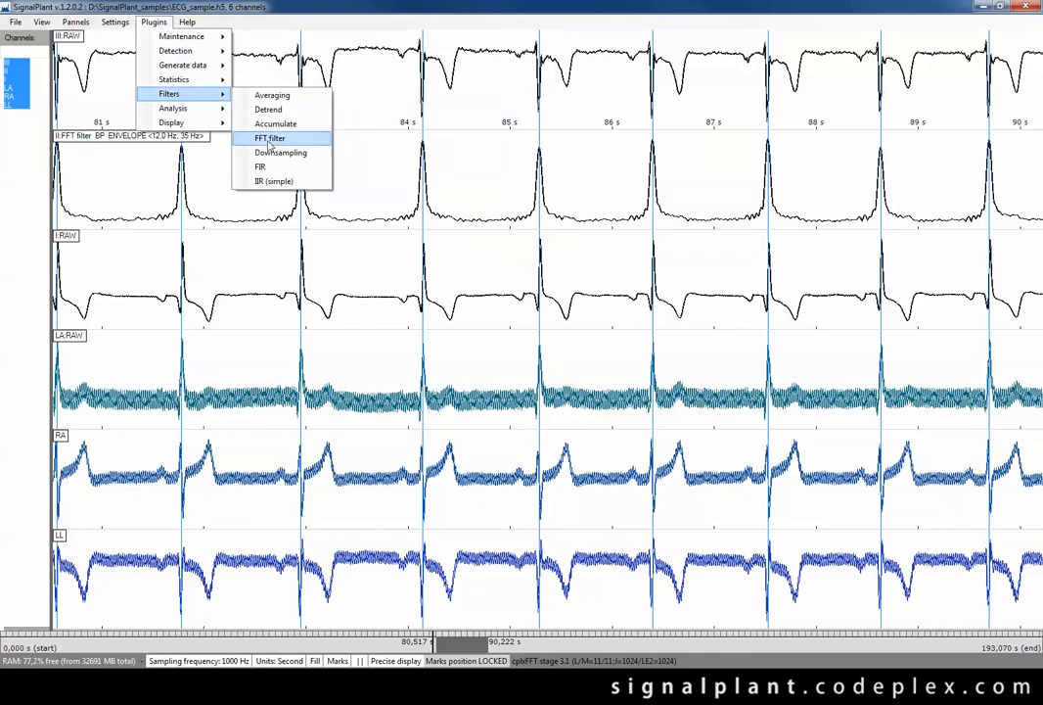
pyautogui.moveTo(174, 108)
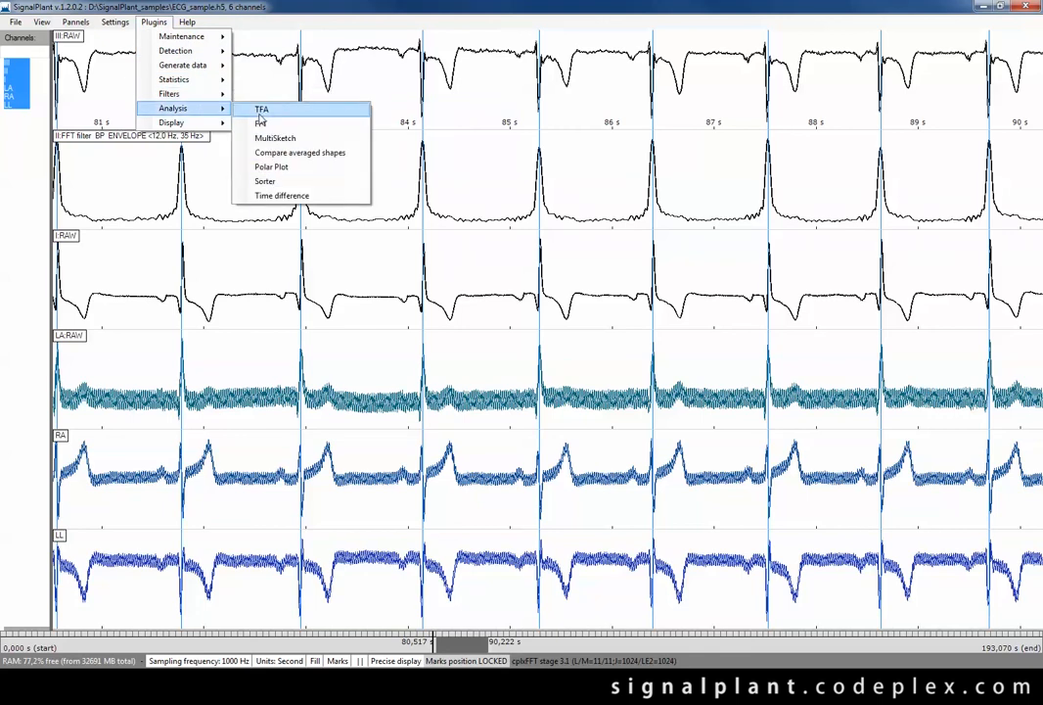
pyautogui.click(261, 108)
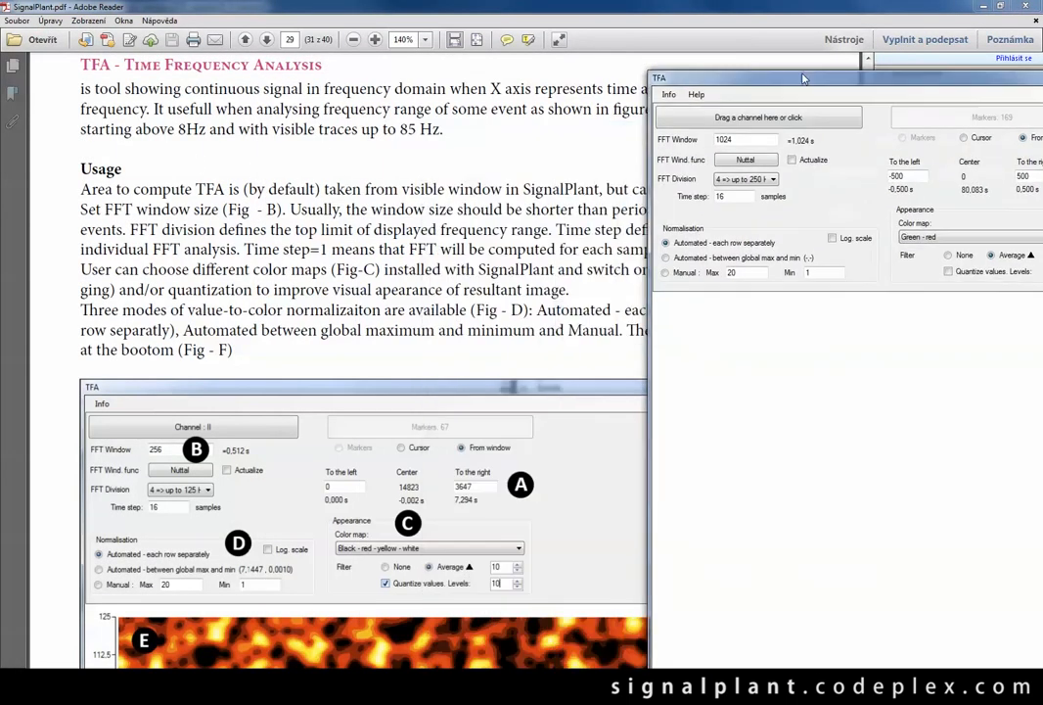
# Move the TFA window aside and scroll through the manual's Time Frequency Analysis section.
pyautogui.moveTo(803, 77); pyautogui.dragTo(830, 57)
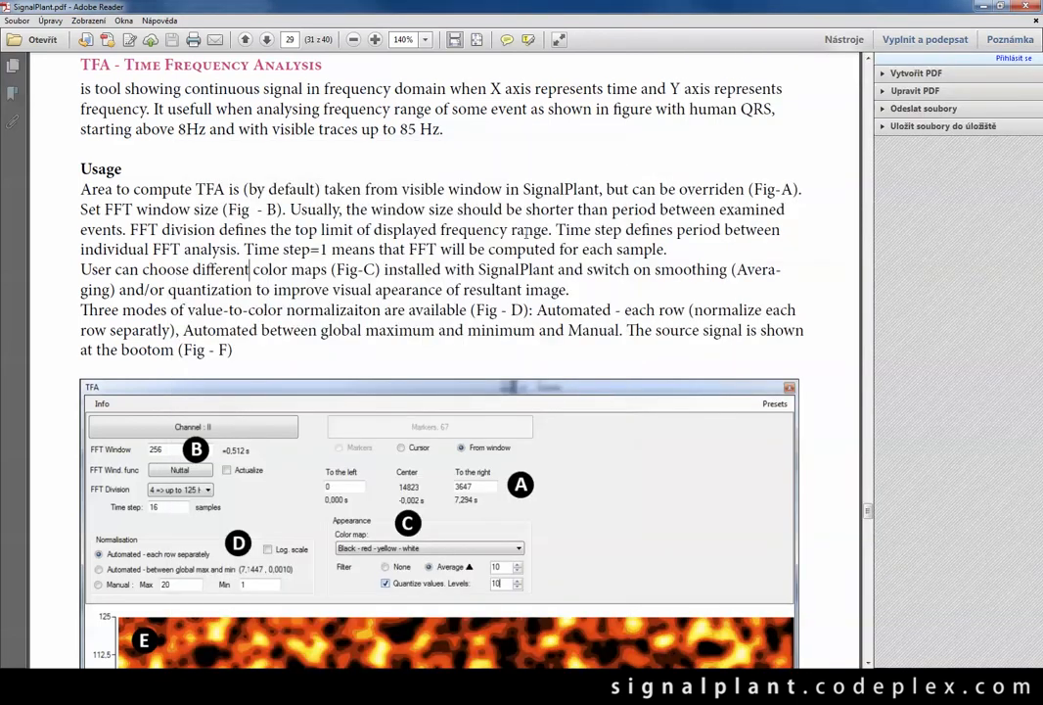
pyautogui.scroll(-3)
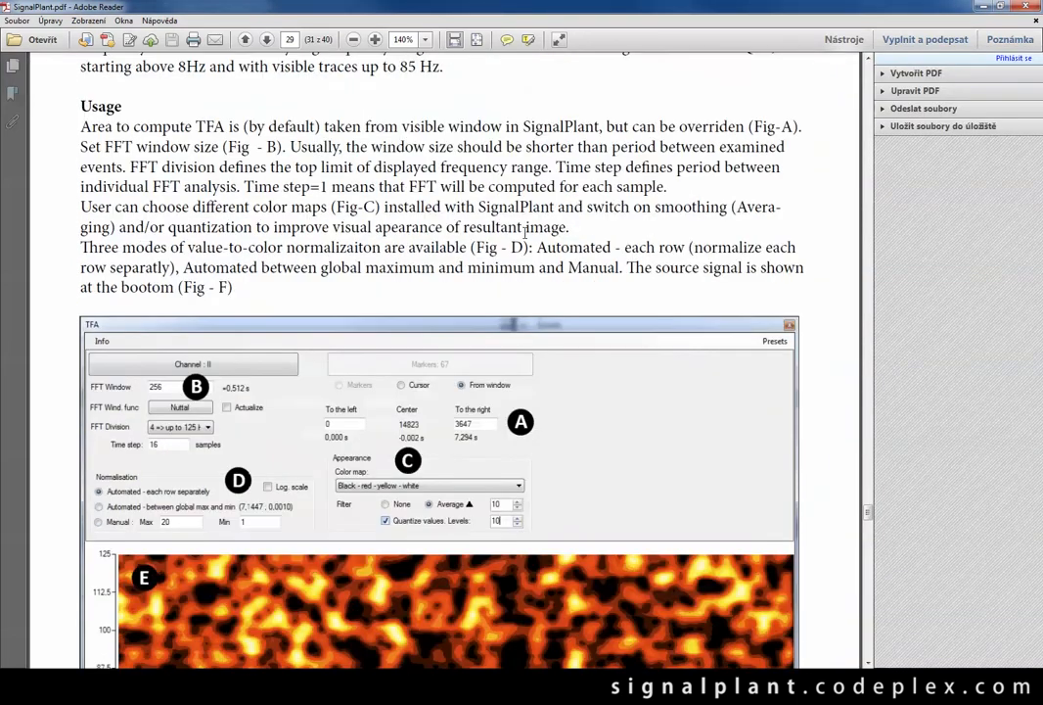
pyautogui.scroll(-3)
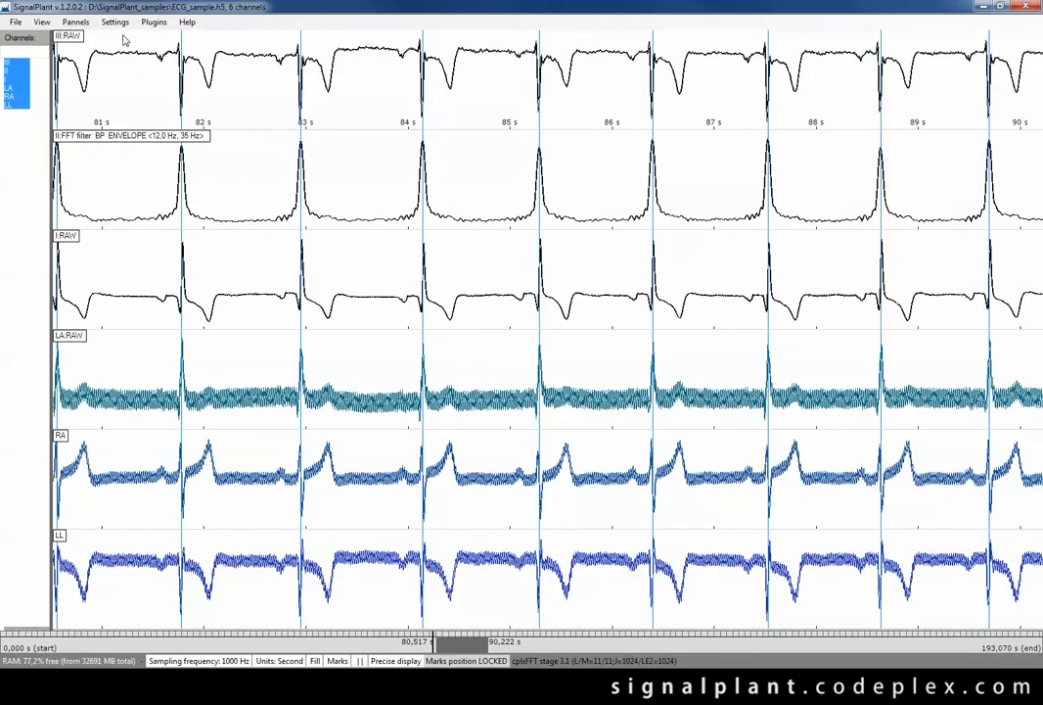
pyautogui.moveTo(1013, 17)
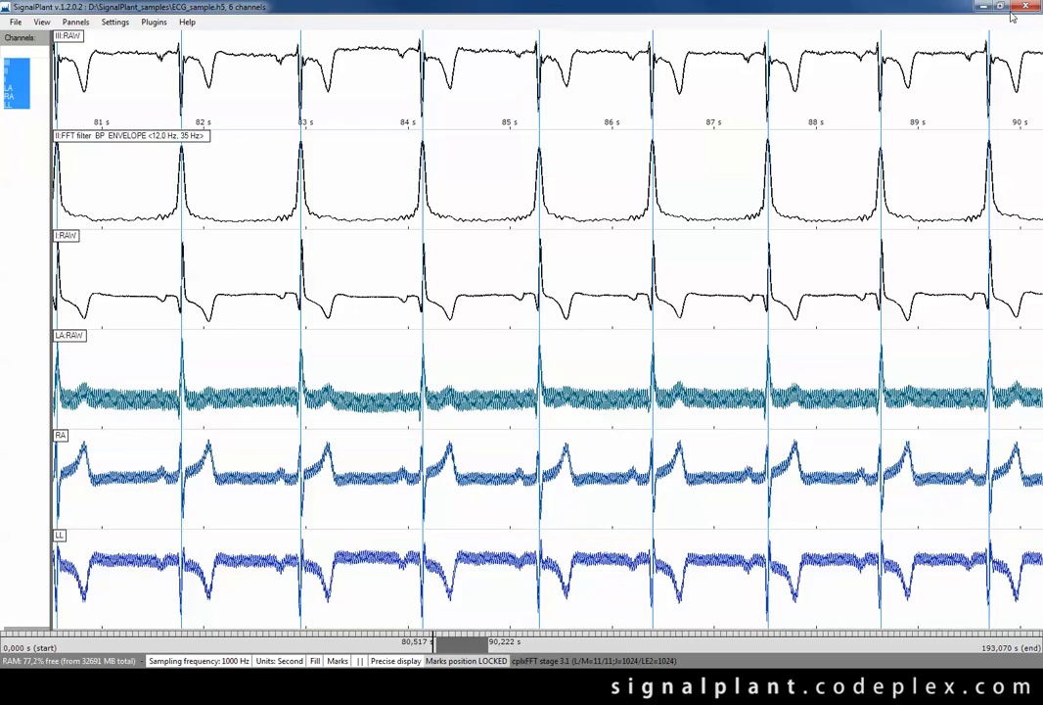
# Save the recording over ECG_sample_result and begin closing SignalPlant.
pyautogui.click(14, 22)
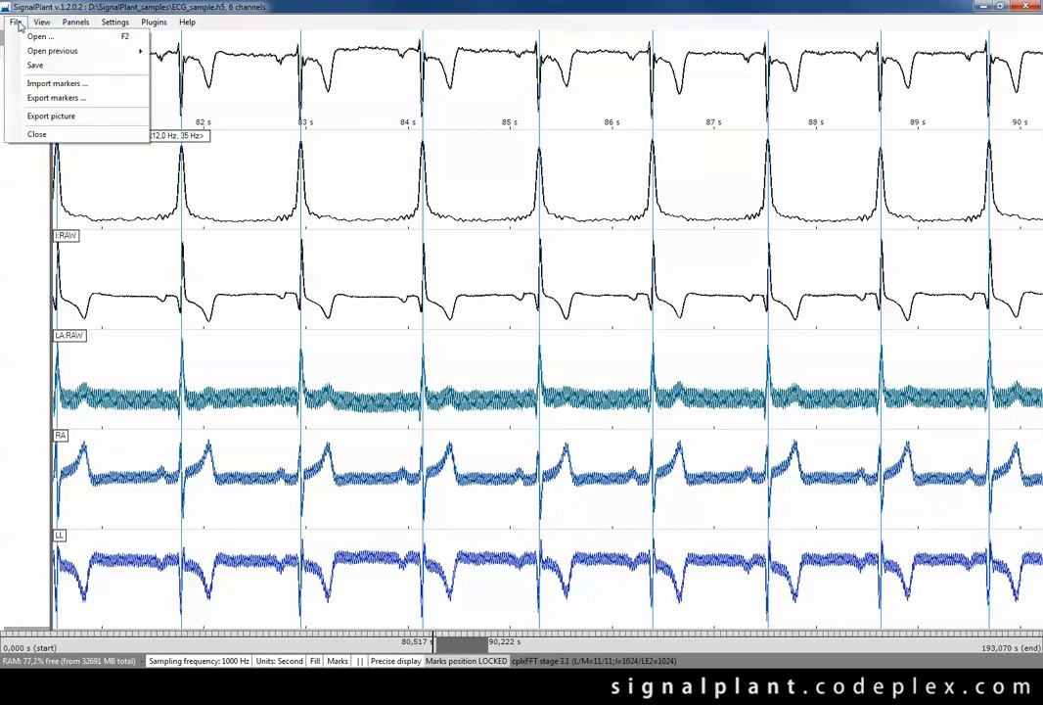
pyautogui.click(35, 65)
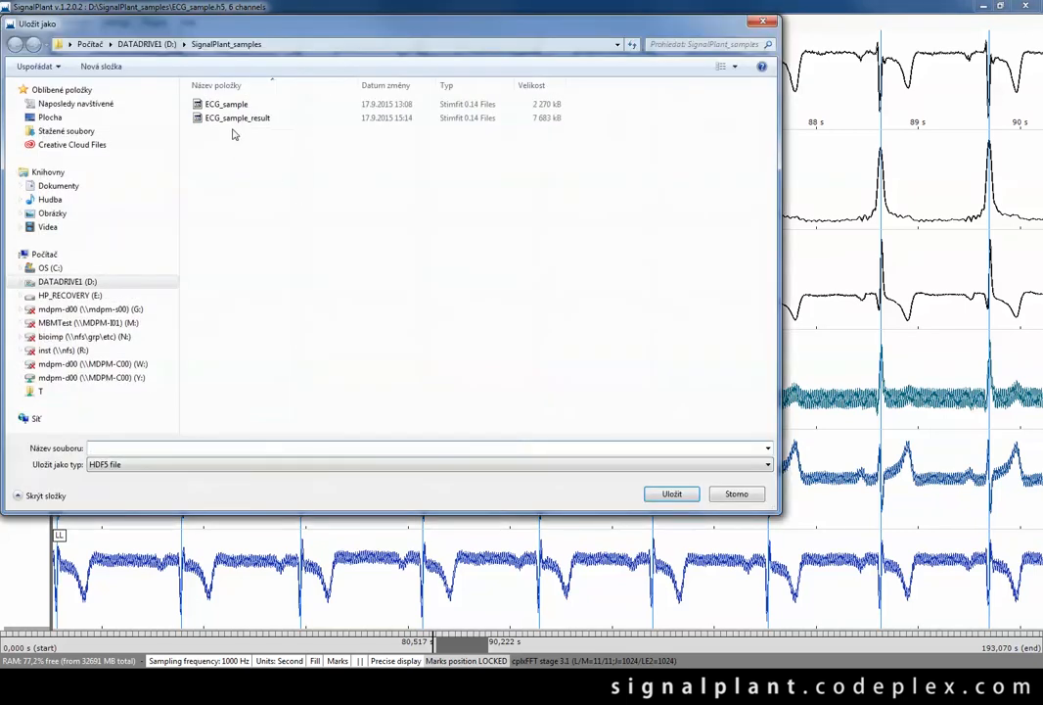
pyautogui.click(237, 118)
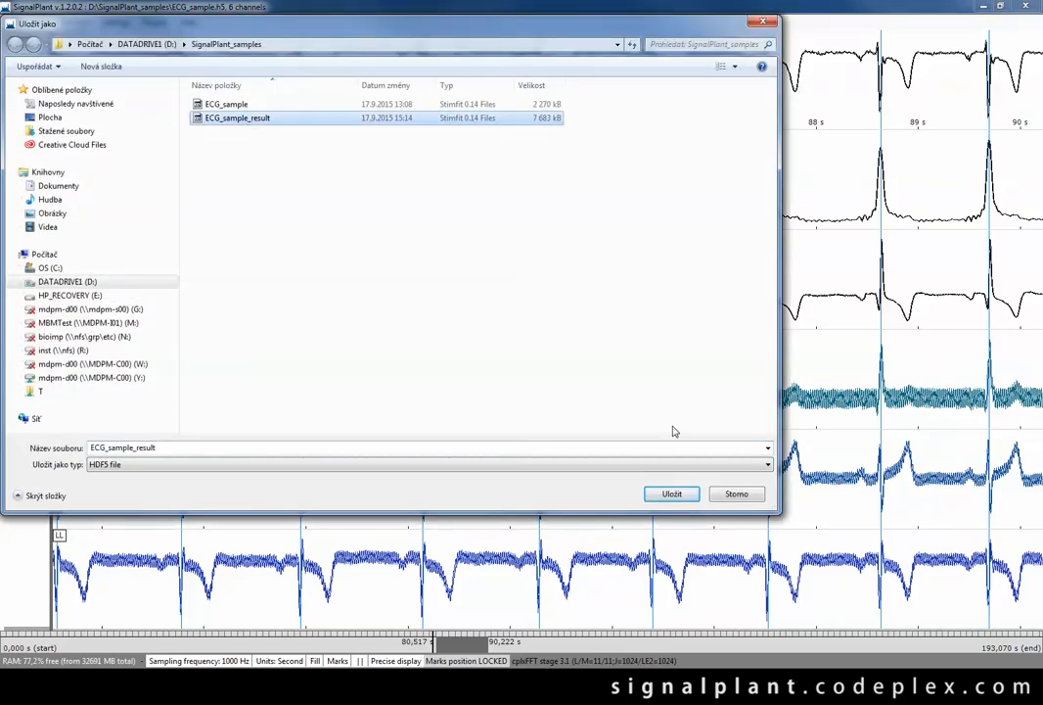
pyautogui.click(671, 494)
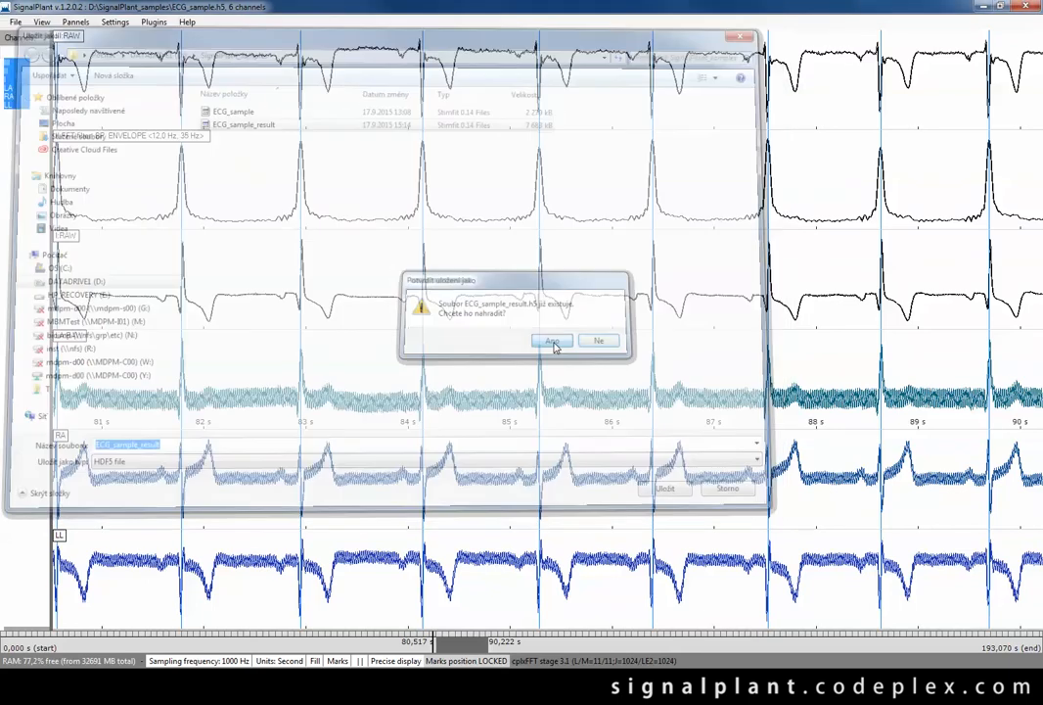
pyautogui.click(550, 341)
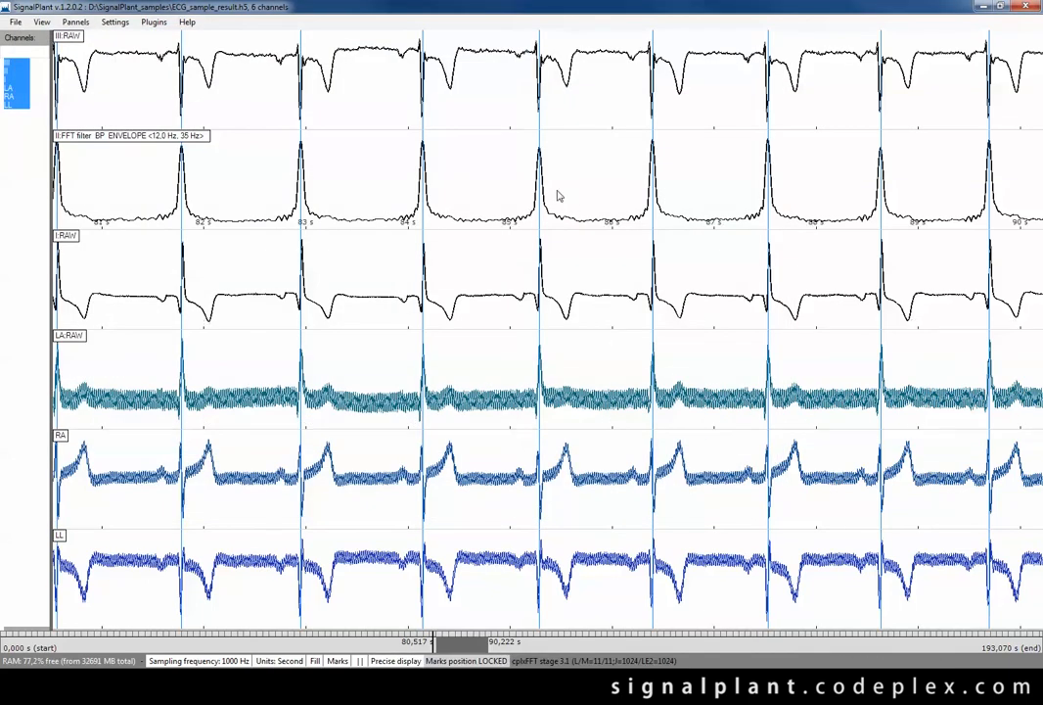
pyautogui.click(1026, 7)
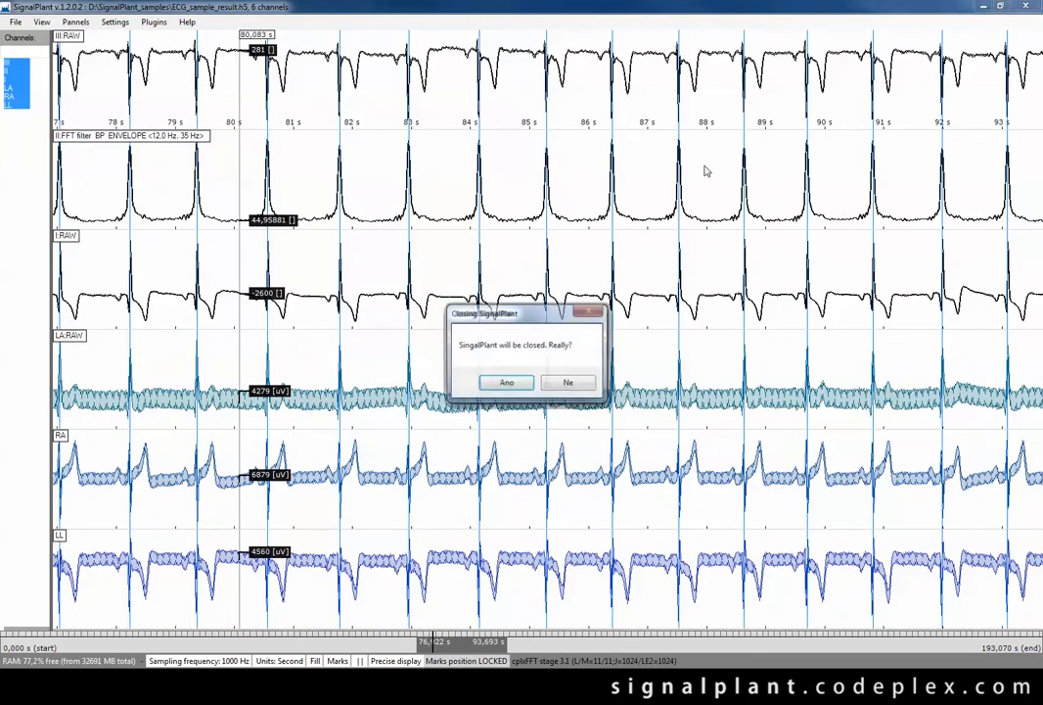